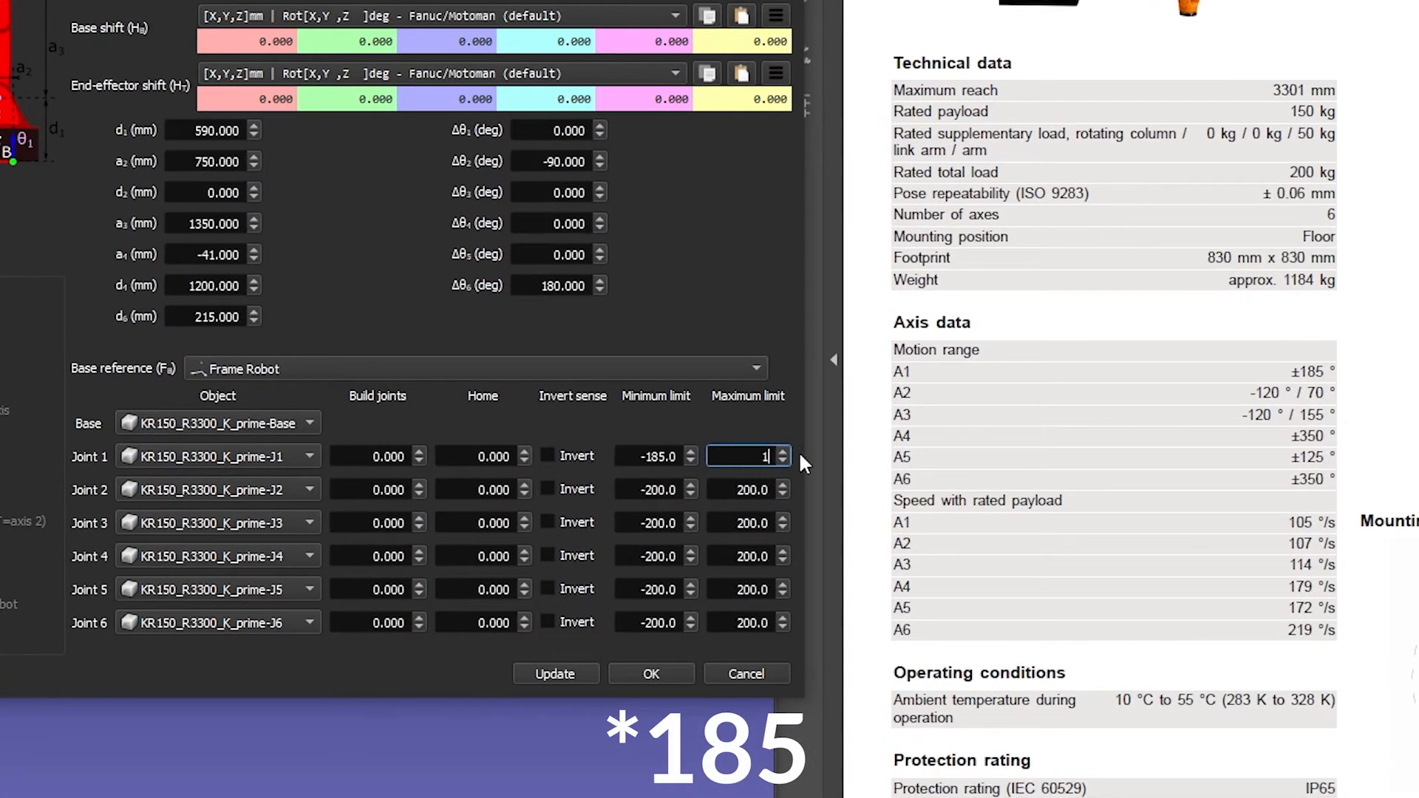
Enter joint 1's 185° maximum and −120° minimum limits for joints 2 and 3.
{"action": "type", "text": "185.0"}
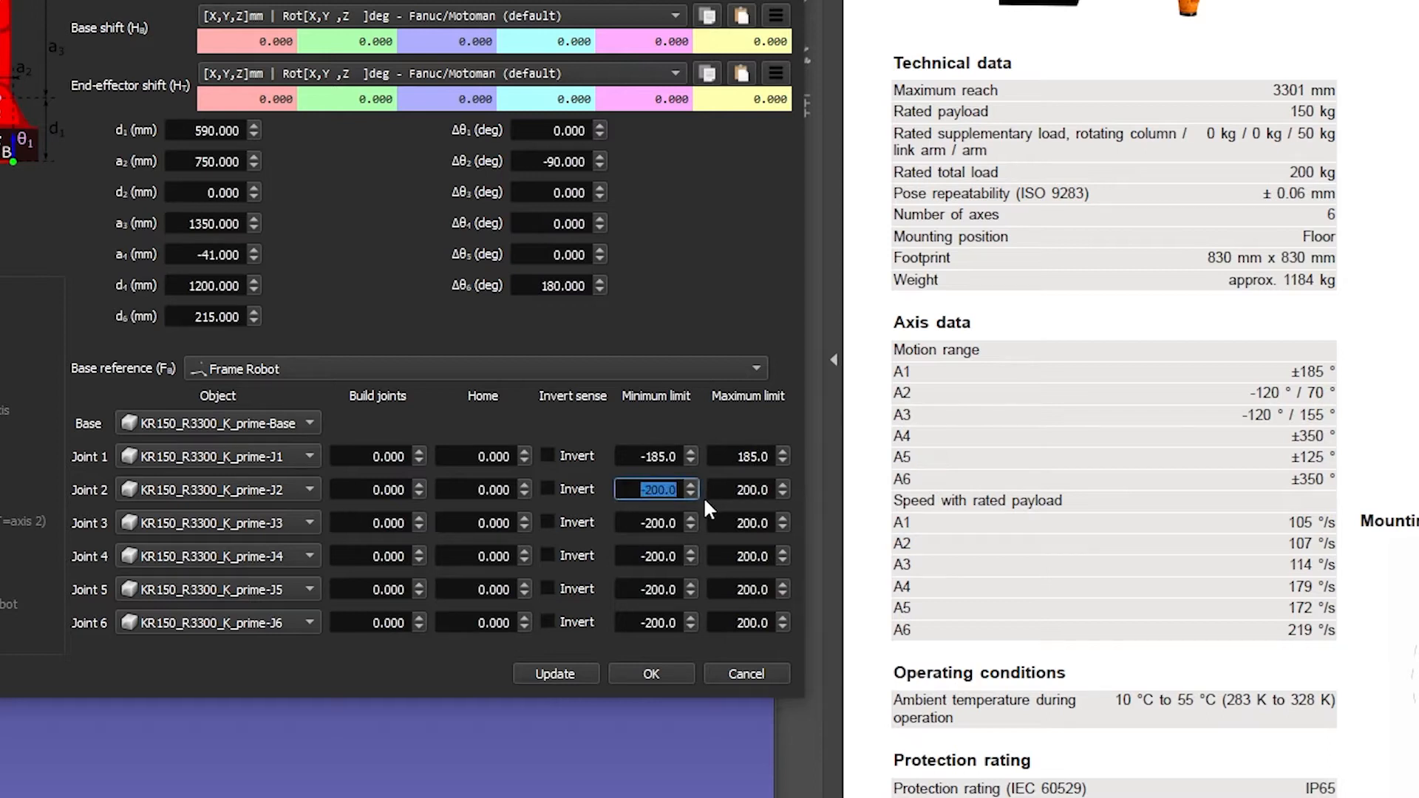
{"action": "type", "text": "-120"}
{"action": "left_click", "coordinate": [748, 489]}
{"action": "type", "text": "70"}
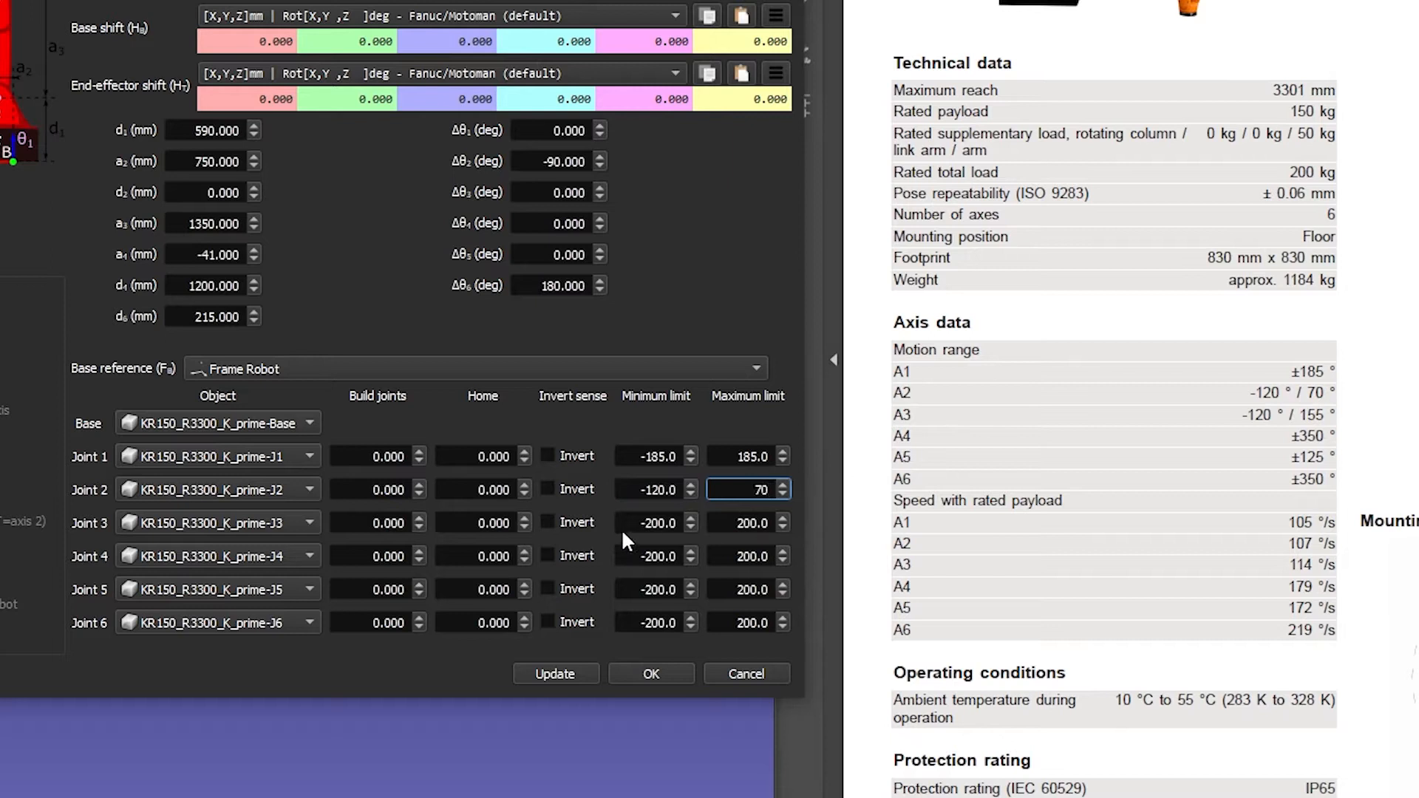
{"action": "left_click", "coordinate": [650, 524]}
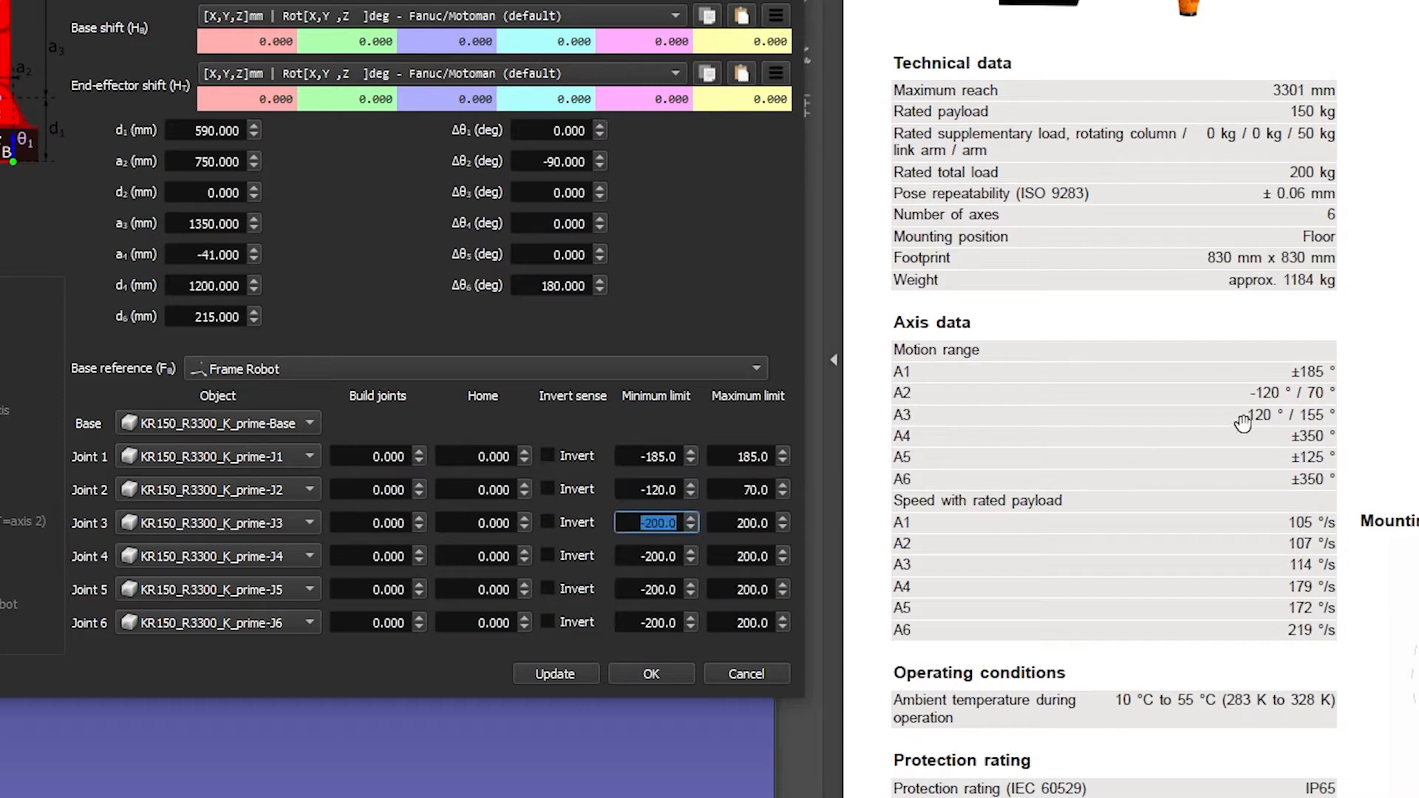
{"action": "type", "text": "-120"}
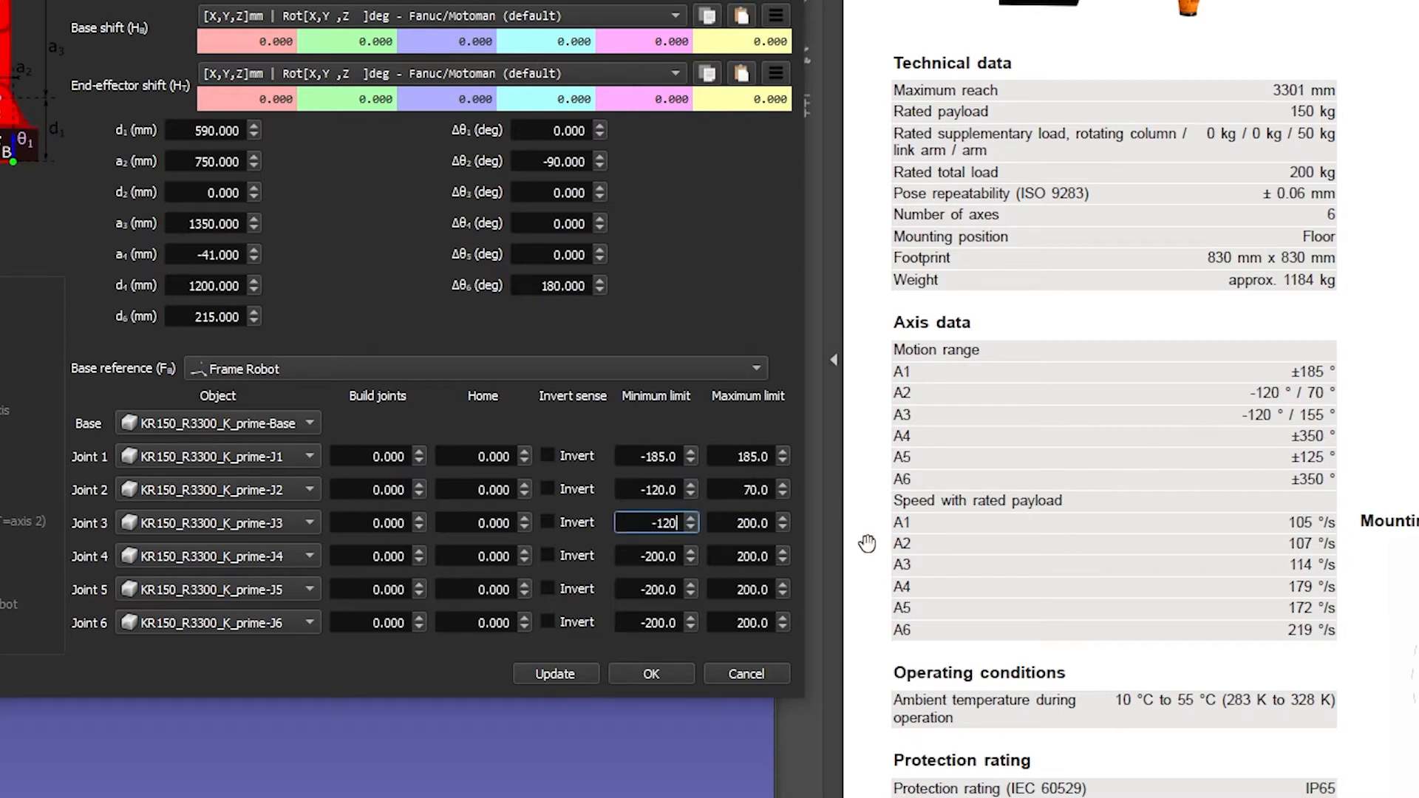
{"action": "left_click", "coordinate": [746, 524]}
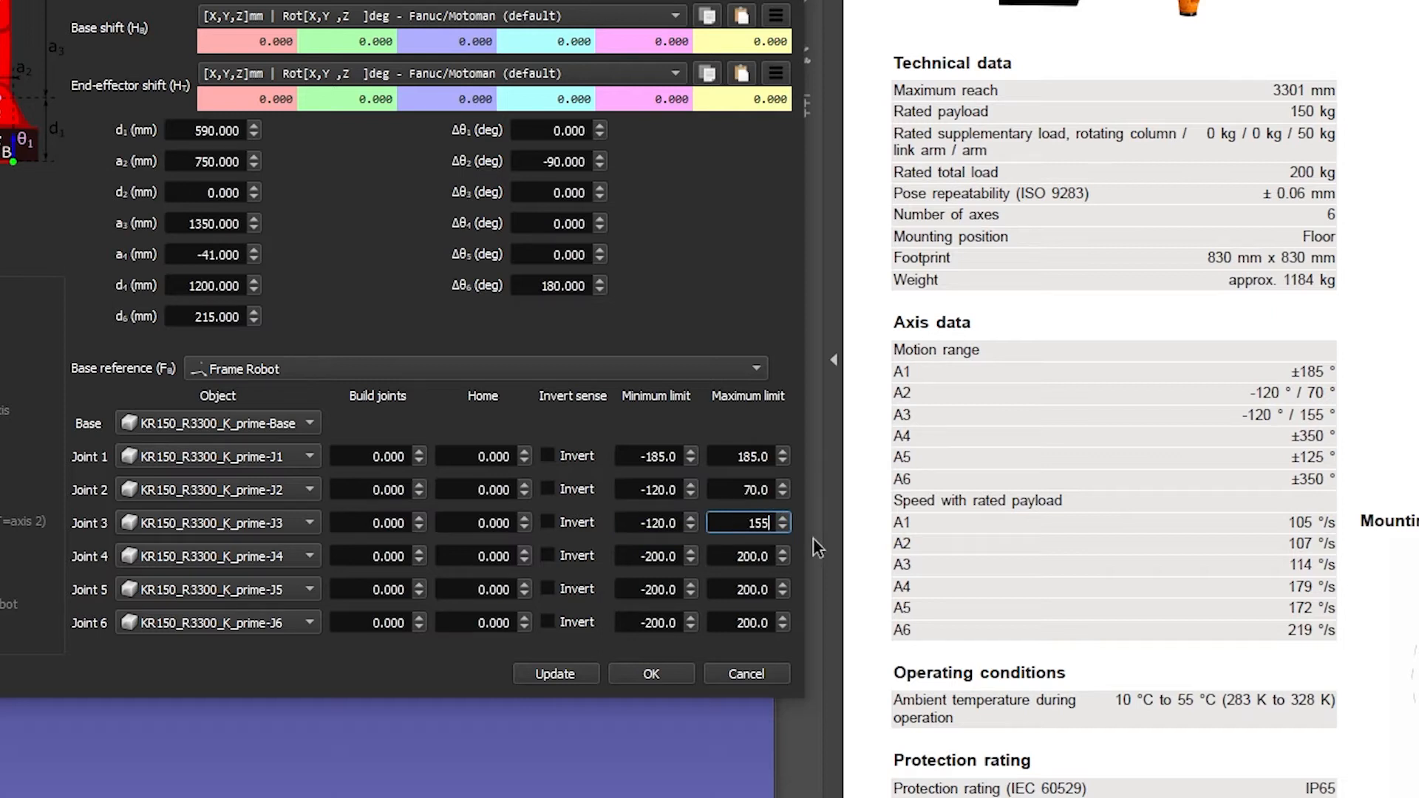
Enter joint 4's ±350° limits and joint 5's −125° minimum limit.
{"action": "left_click", "coordinate": [650, 556]}
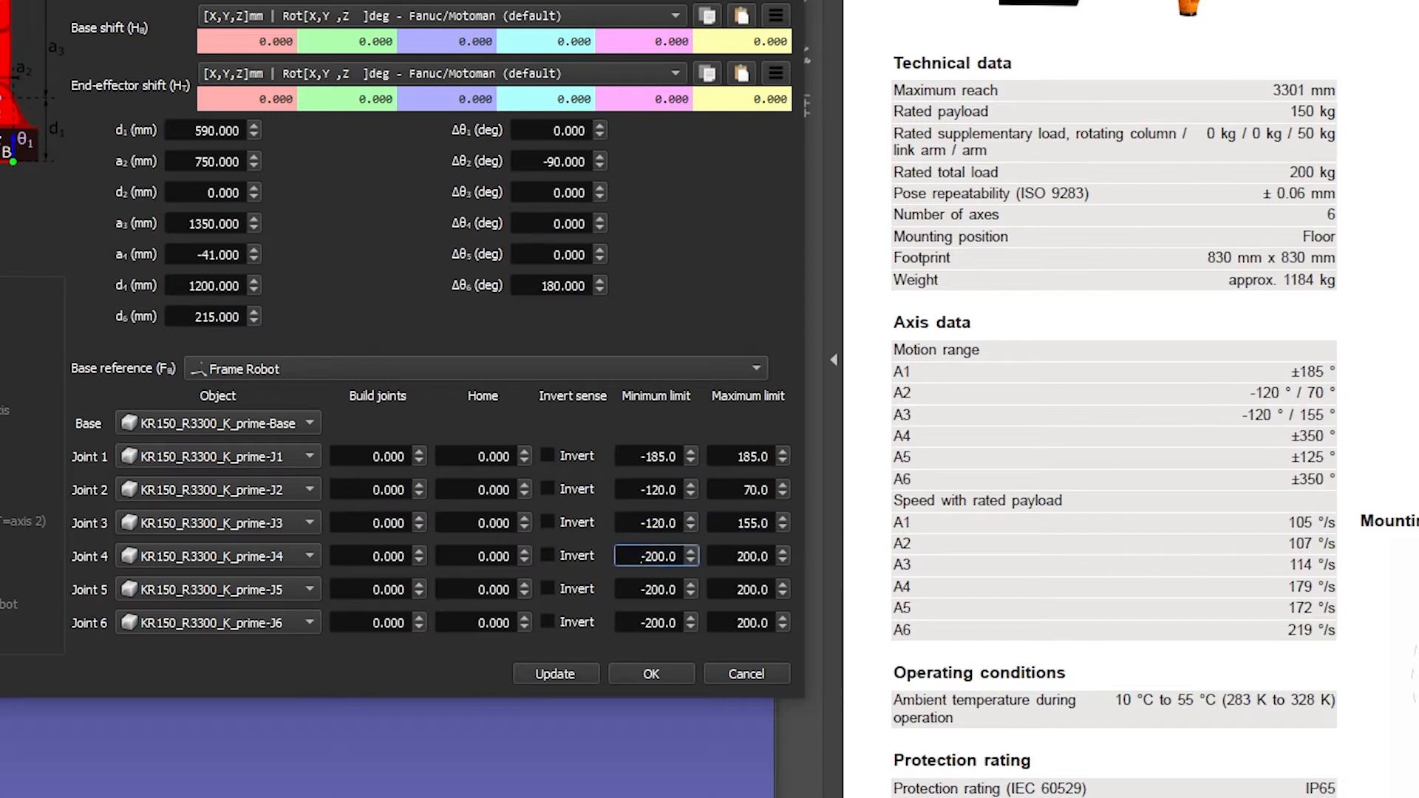
{"action": "type", "text": "-350"}
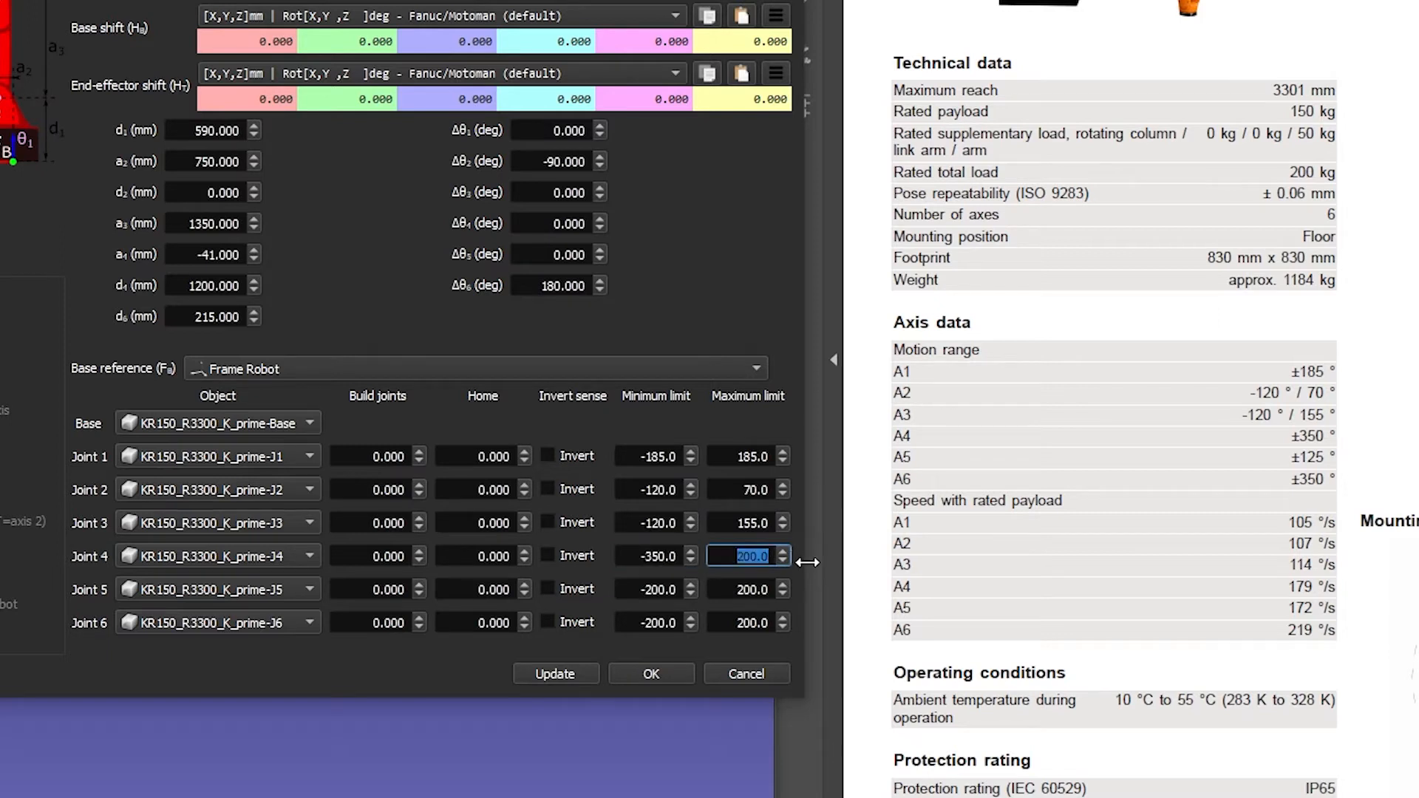
{"action": "type", "text": "350"}
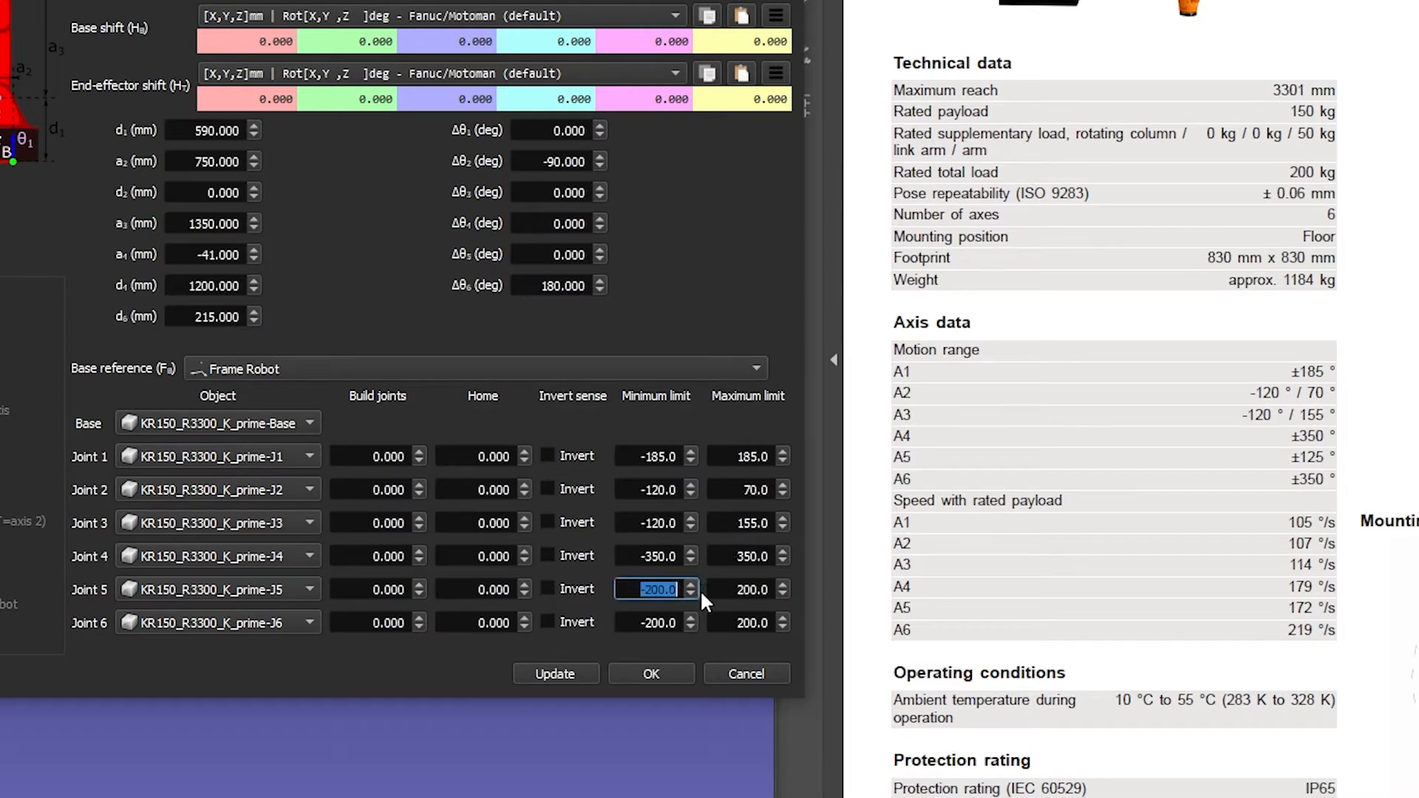
{"action": "type", "text": "-125"}
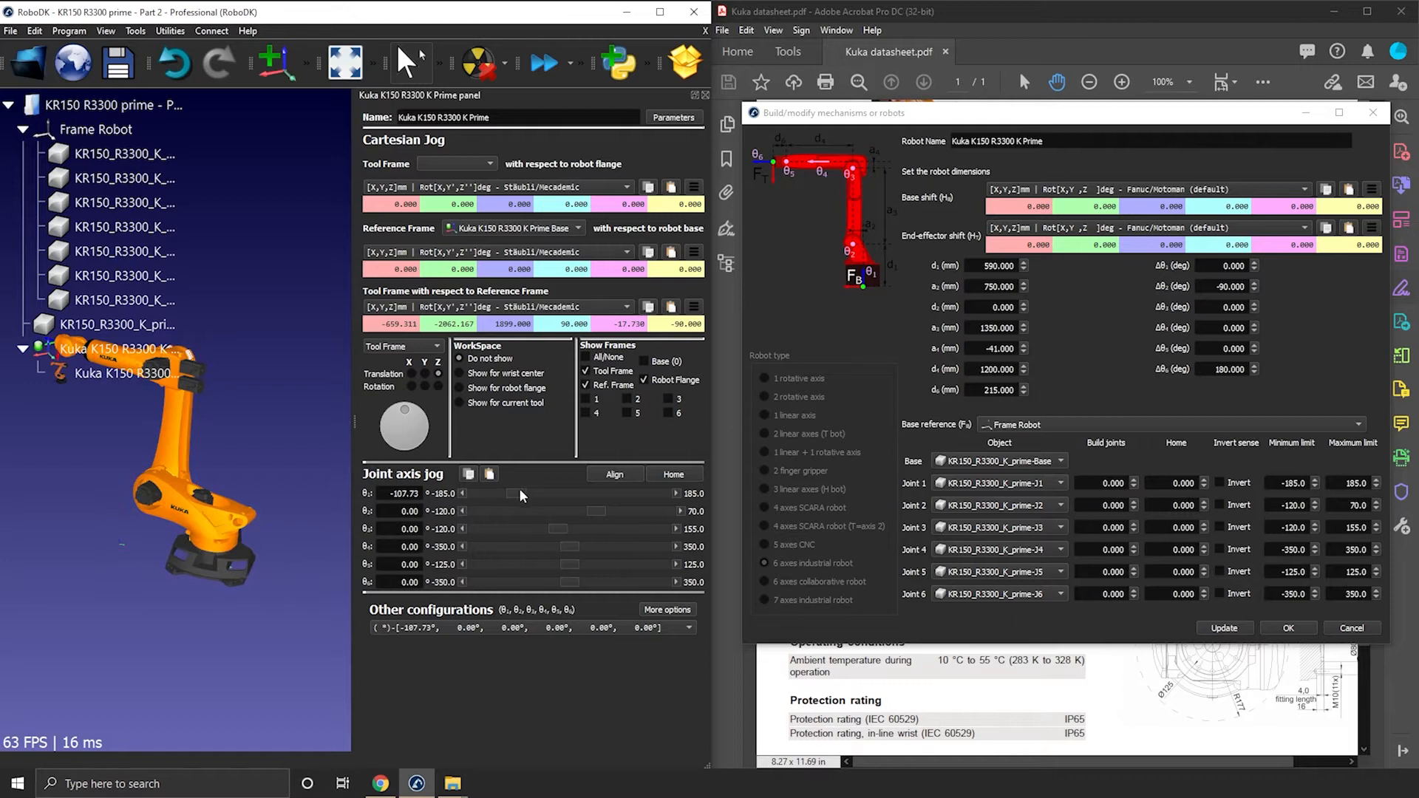
Jog joint 1 and swing joint 2 to check the arm moves within the new limits.
{"action": "left_click_drag", "start_coordinate": [507, 493], "coordinate": [579, 494]}
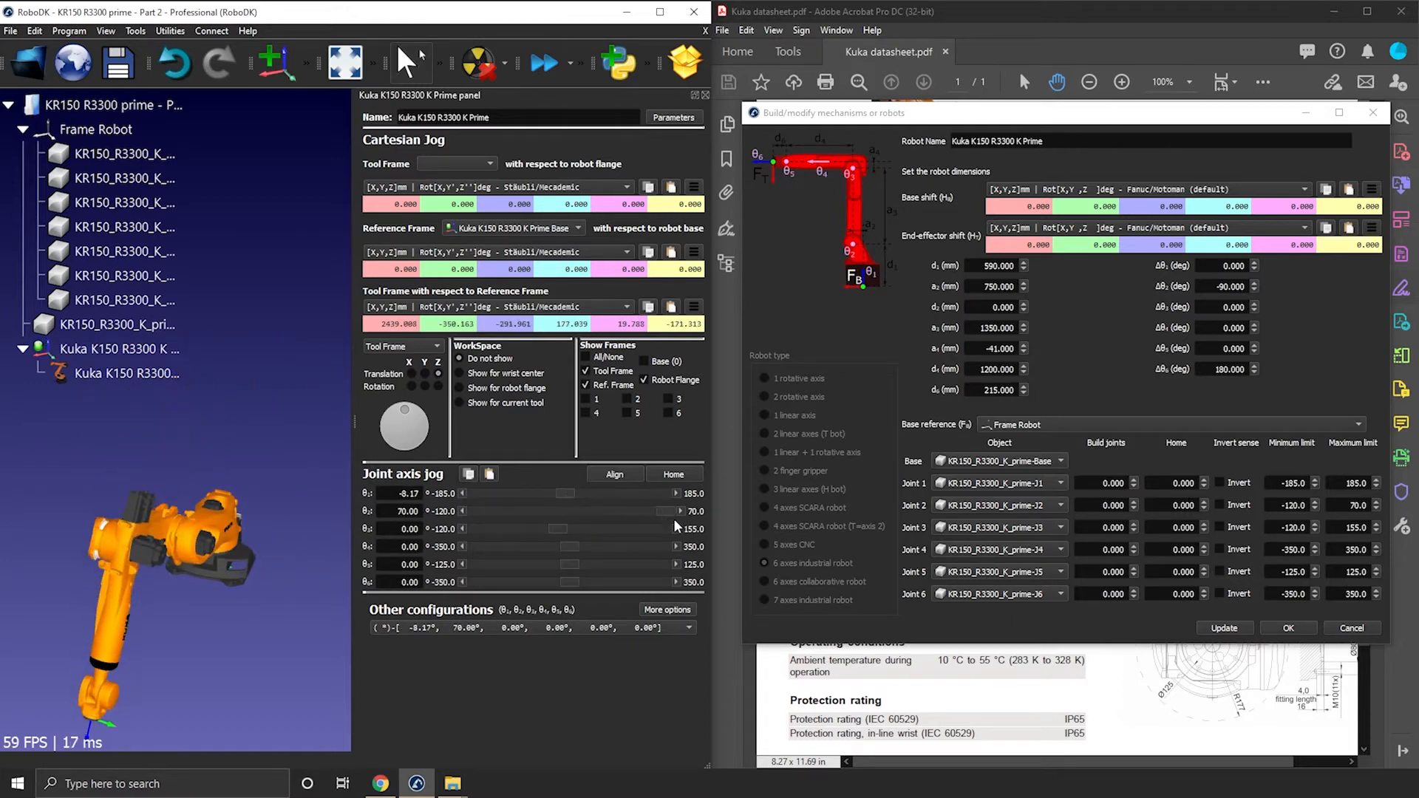
{"action": "left_click_drag", "start_coordinate": [676, 510], "coordinate": [547, 511]}
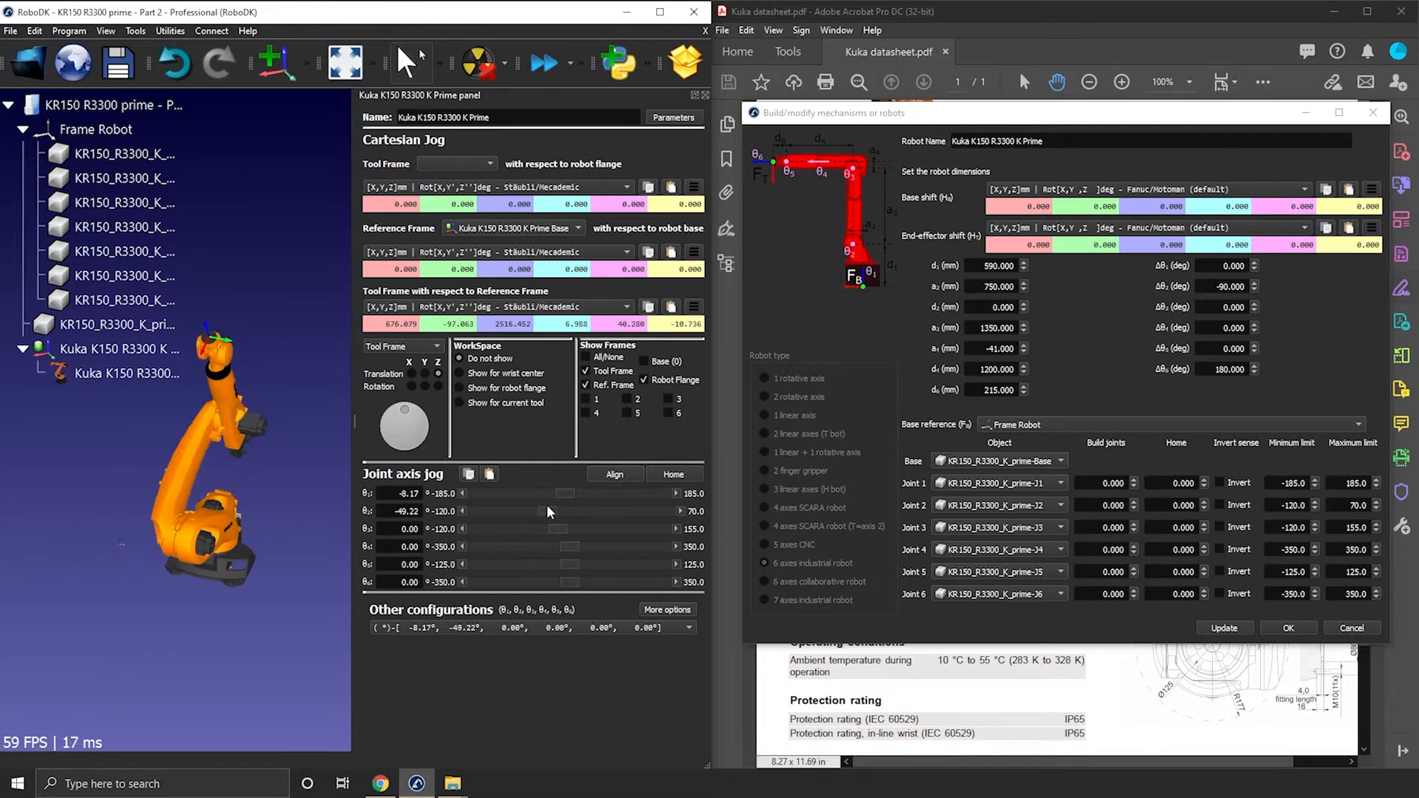
{"action": "left_click_drag", "start_coordinate": [566, 511], "coordinate": [512, 512]}
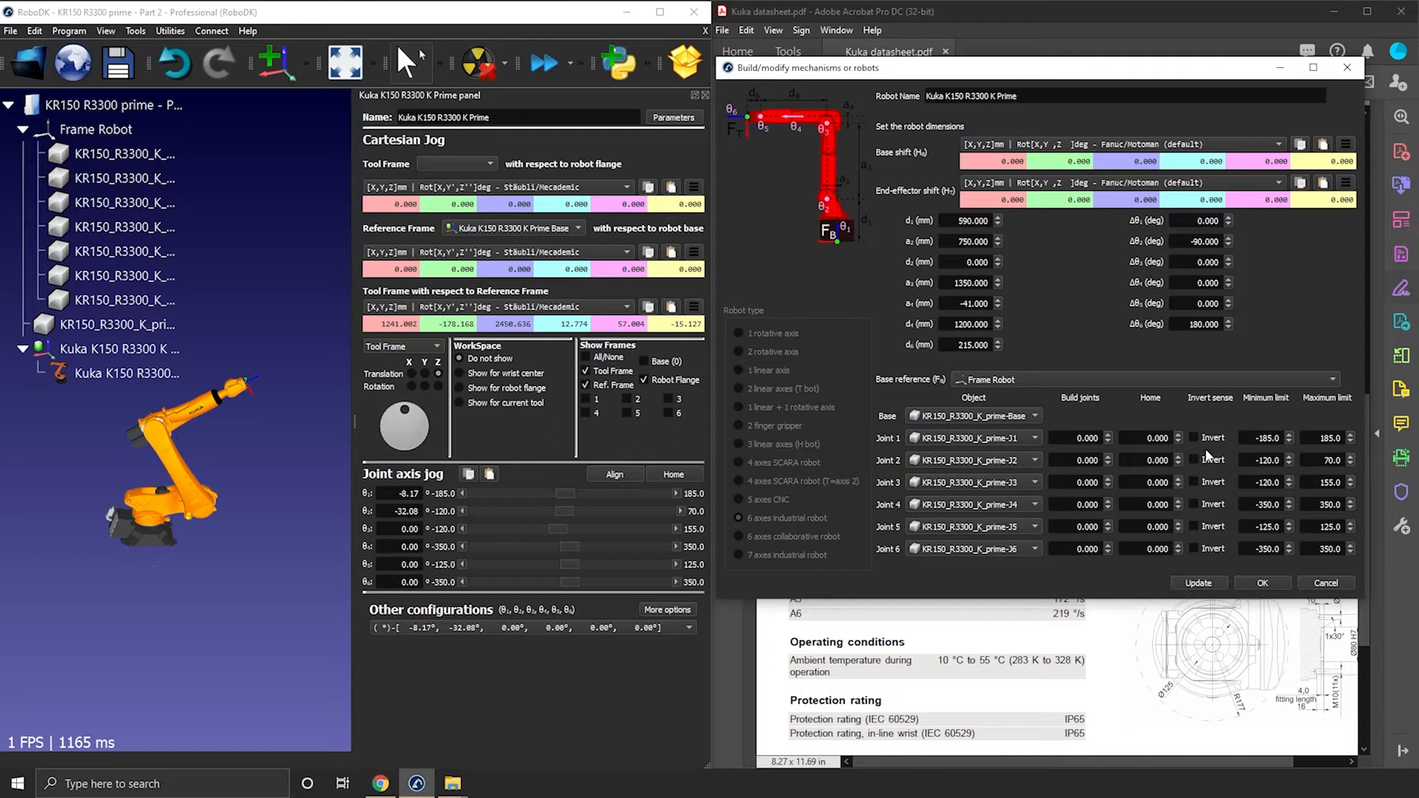
Invert joint 2's rotation and jog it up to its 70° limit to verify the direction.
{"action": "left_click", "coordinate": [1194, 459]}
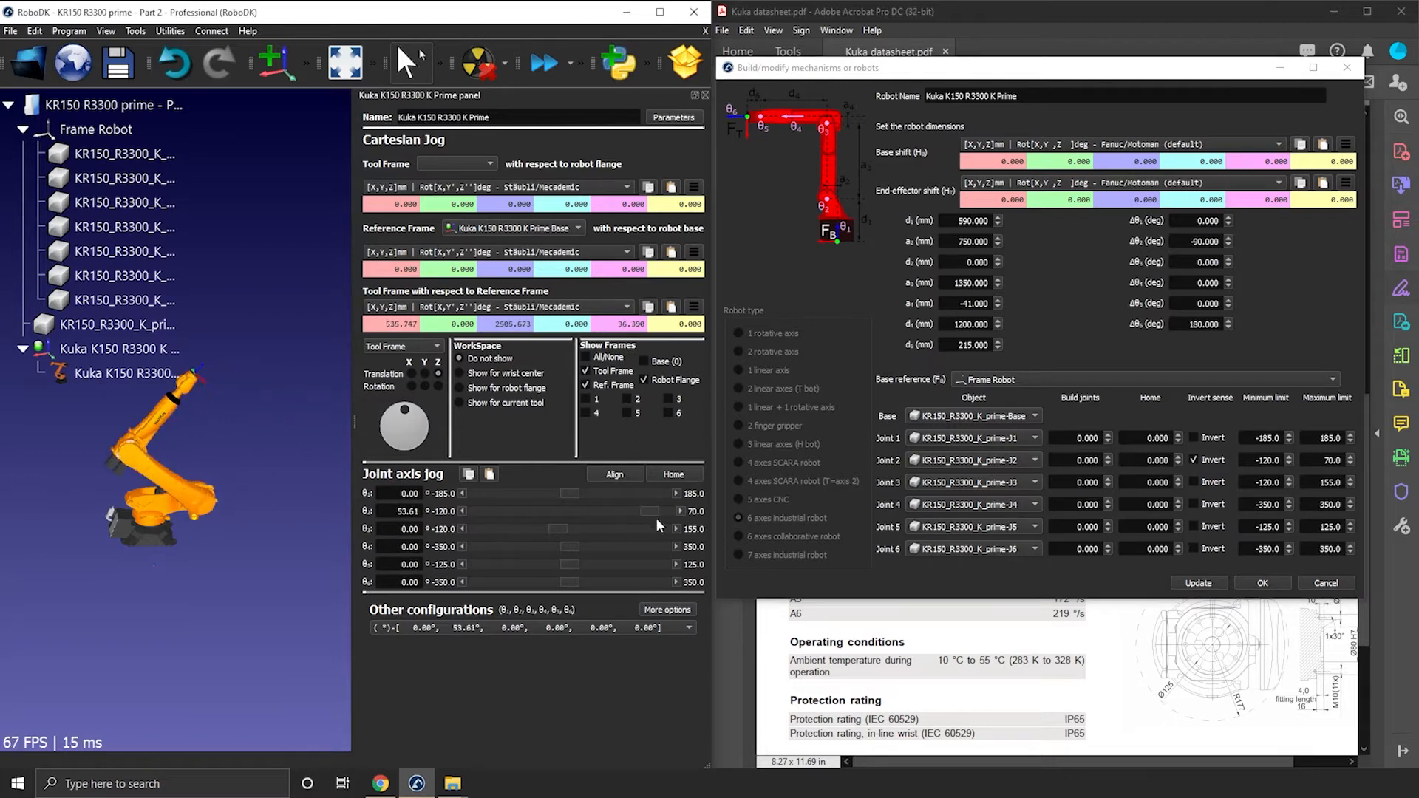
{"action": "left_click_drag", "start_coordinate": [571, 510], "coordinate": [461, 510]}
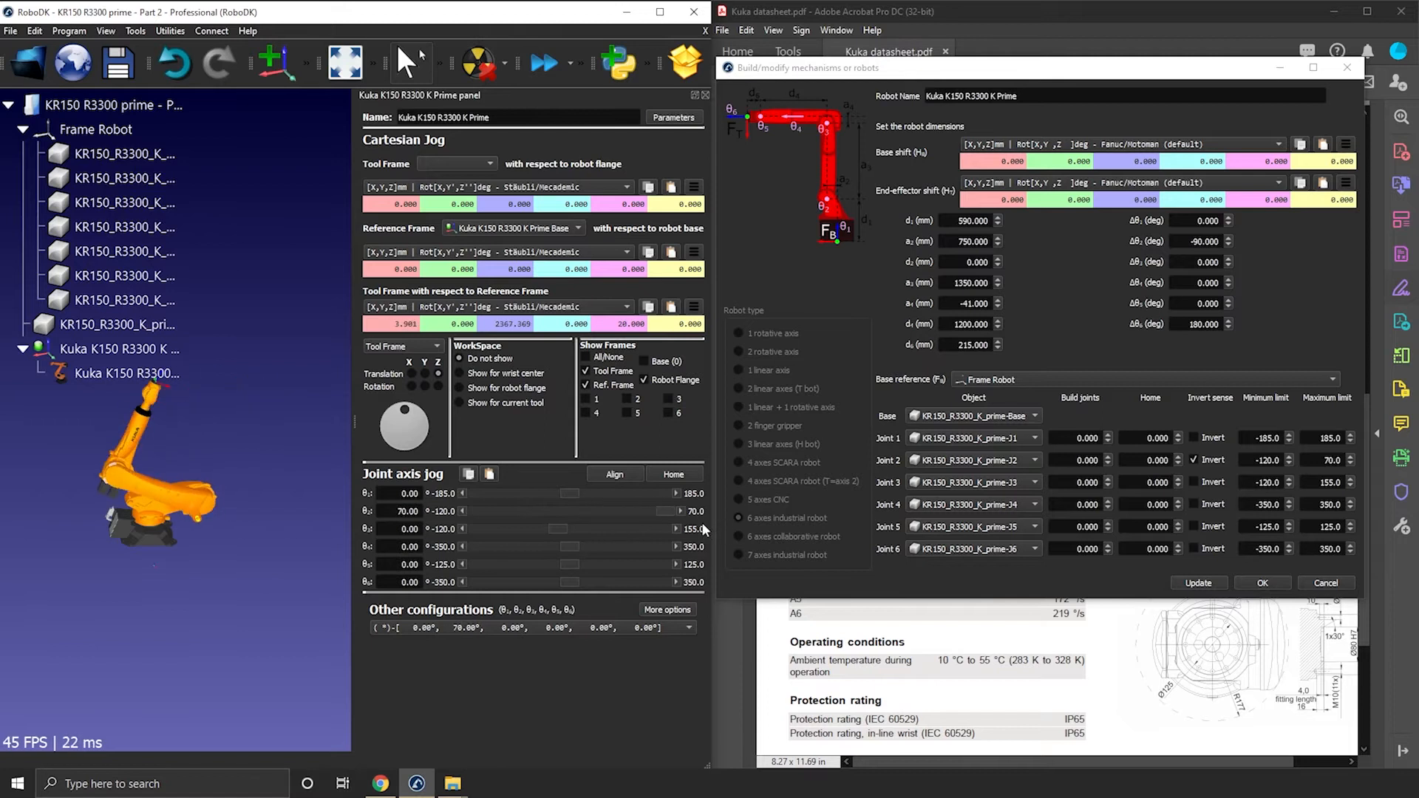
{"action": "left_click_drag", "start_coordinate": [567, 511], "coordinate": [507, 512]}
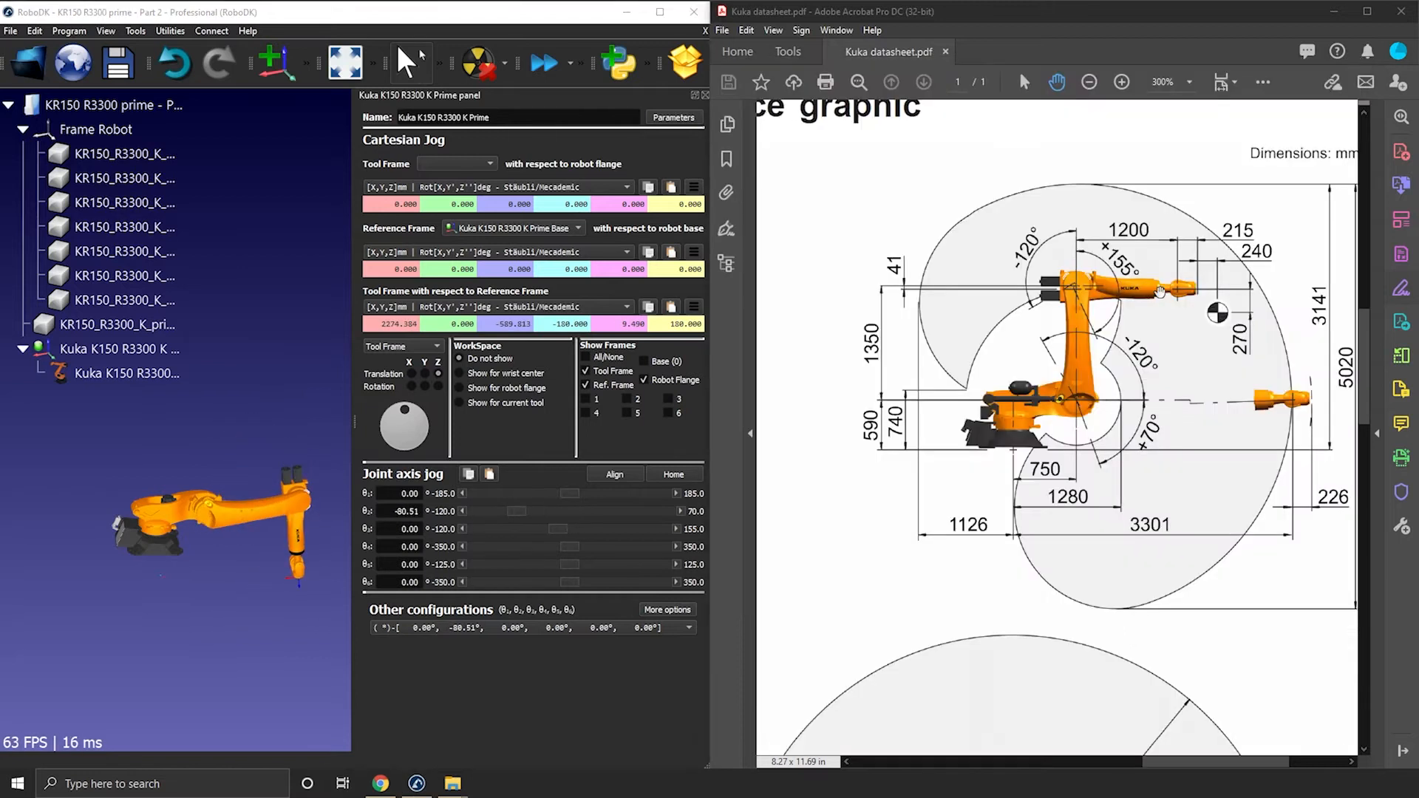
{"action": "mouse_move", "coordinate": [1082, 337]}
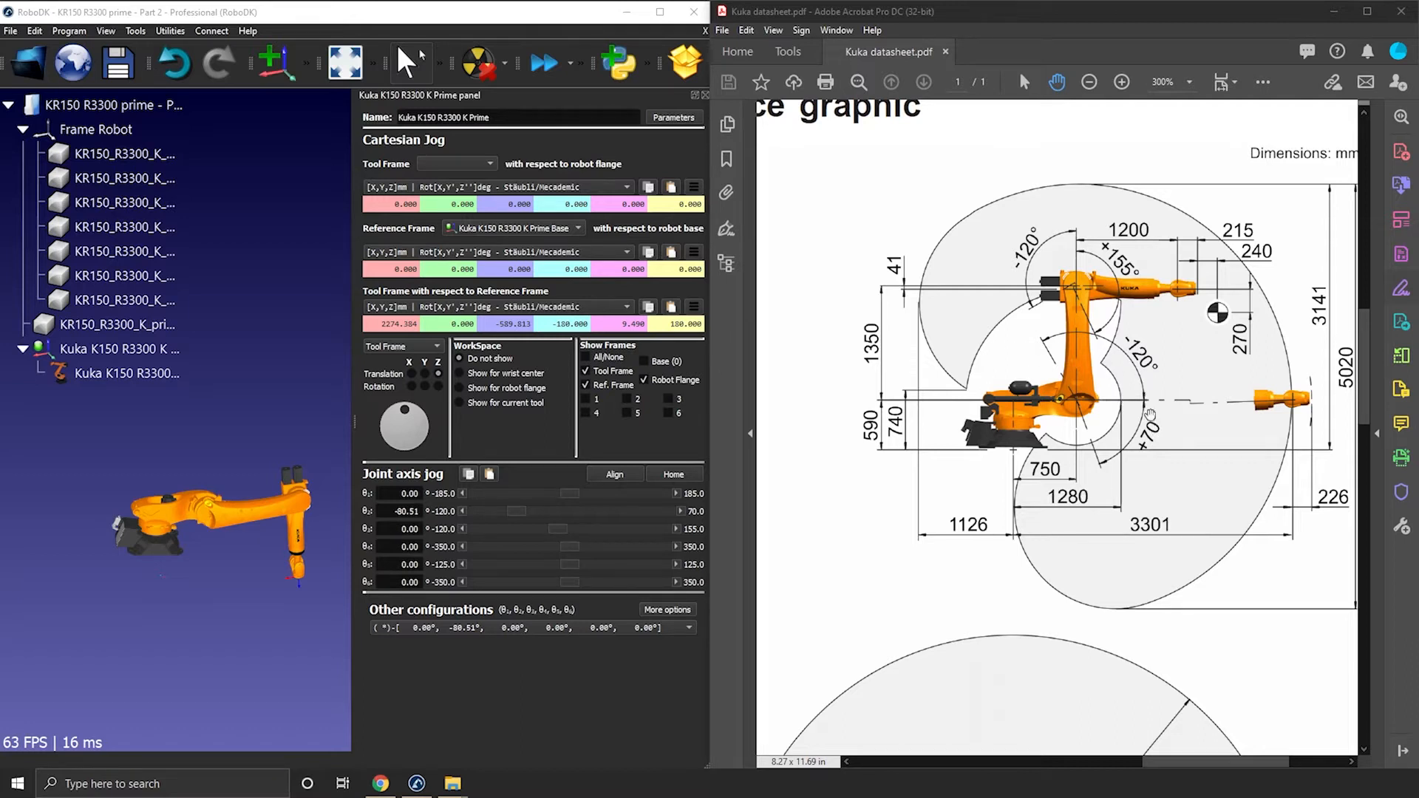
{"action": "mouse_move", "coordinate": [1120, 421]}
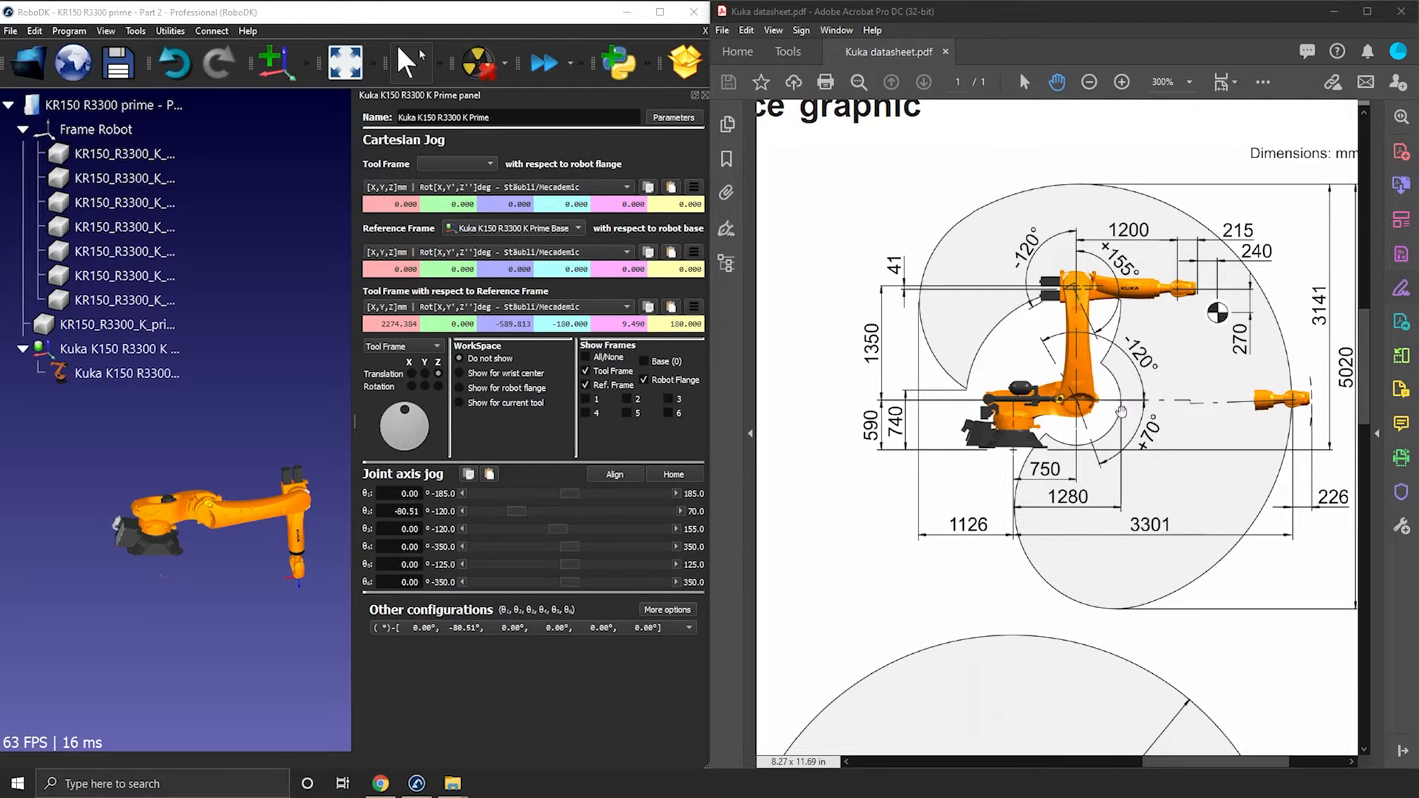
{"action": "mouse_move", "coordinate": [686, 670]}
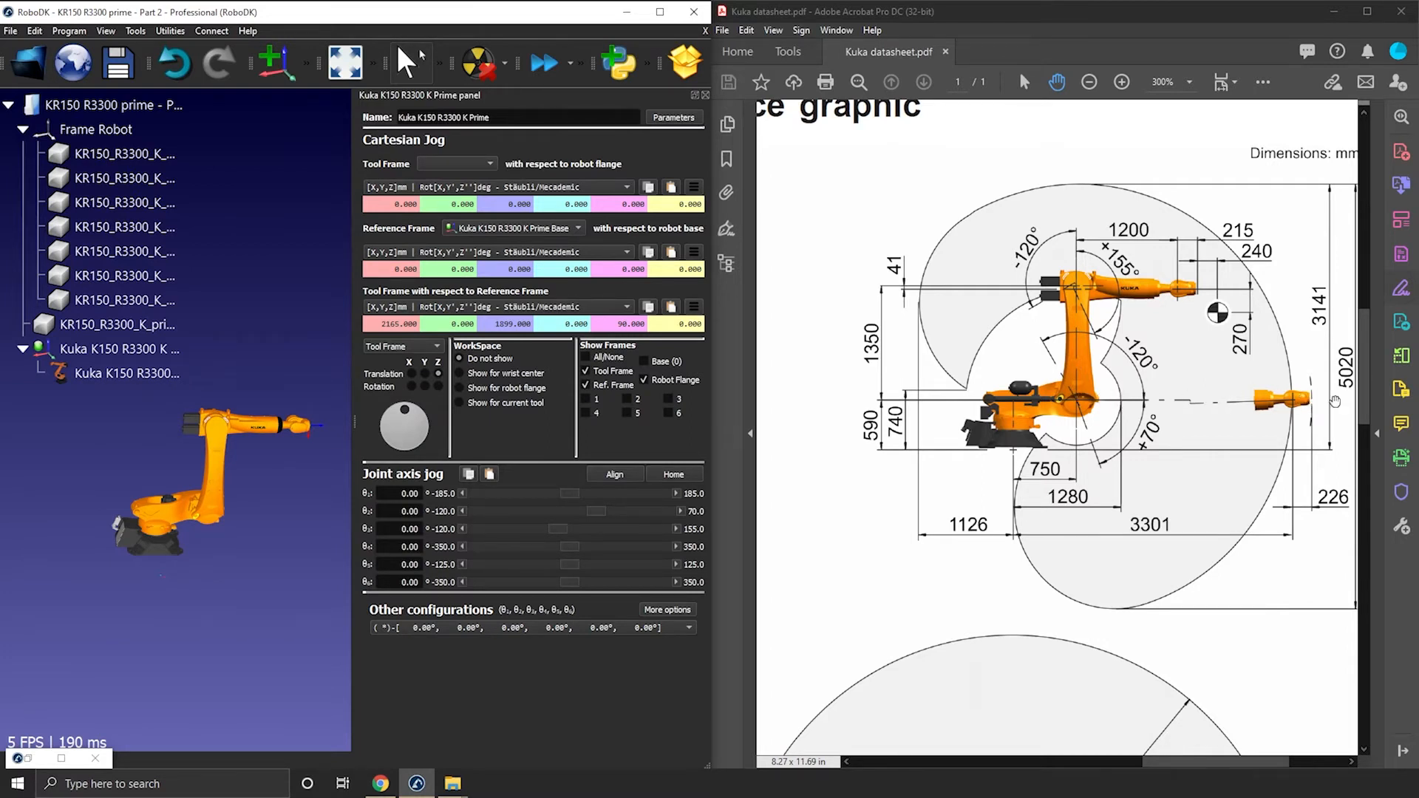
{"action": "mouse_move", "coordinate": [1222, 411]}
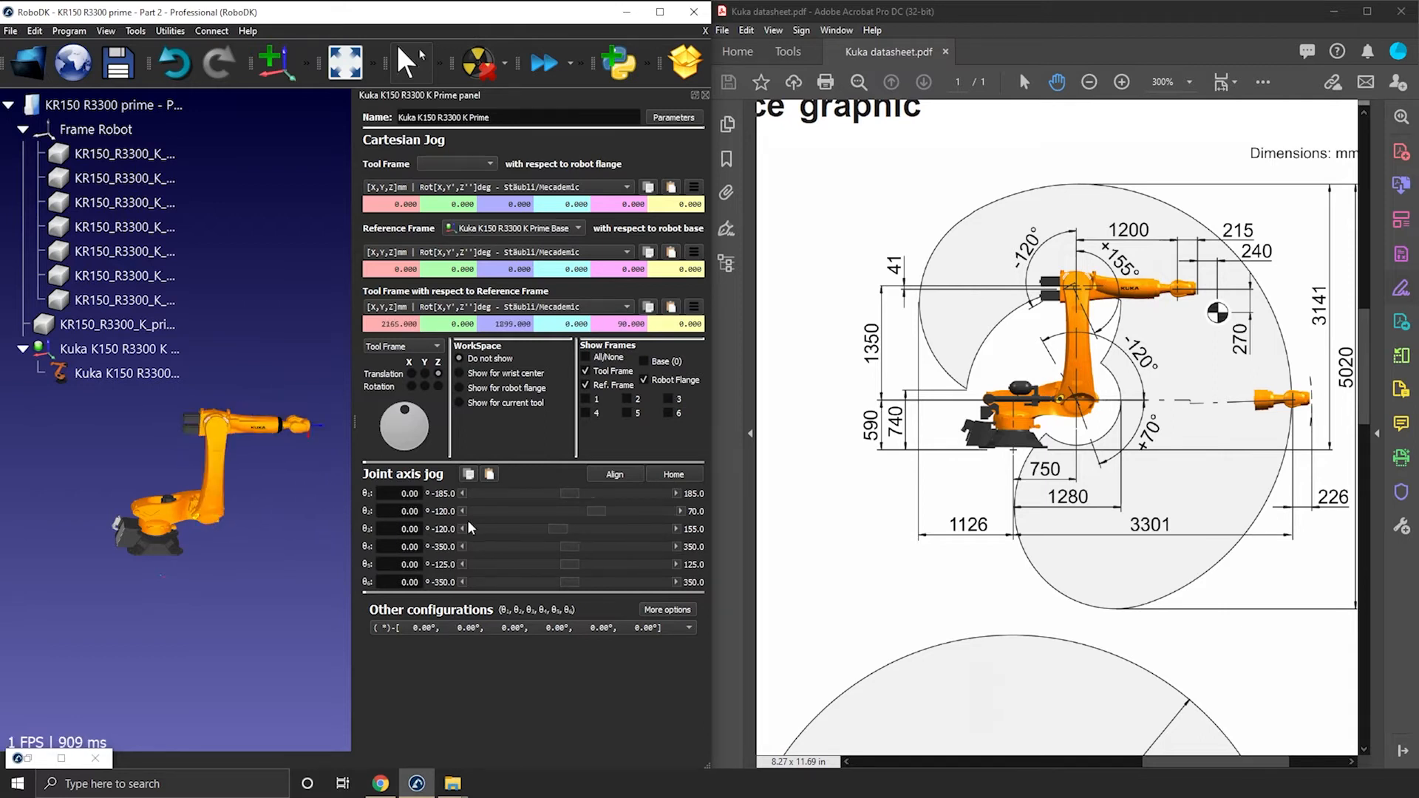
{"action": "mouse_move", "coordinate": [216, 479]}
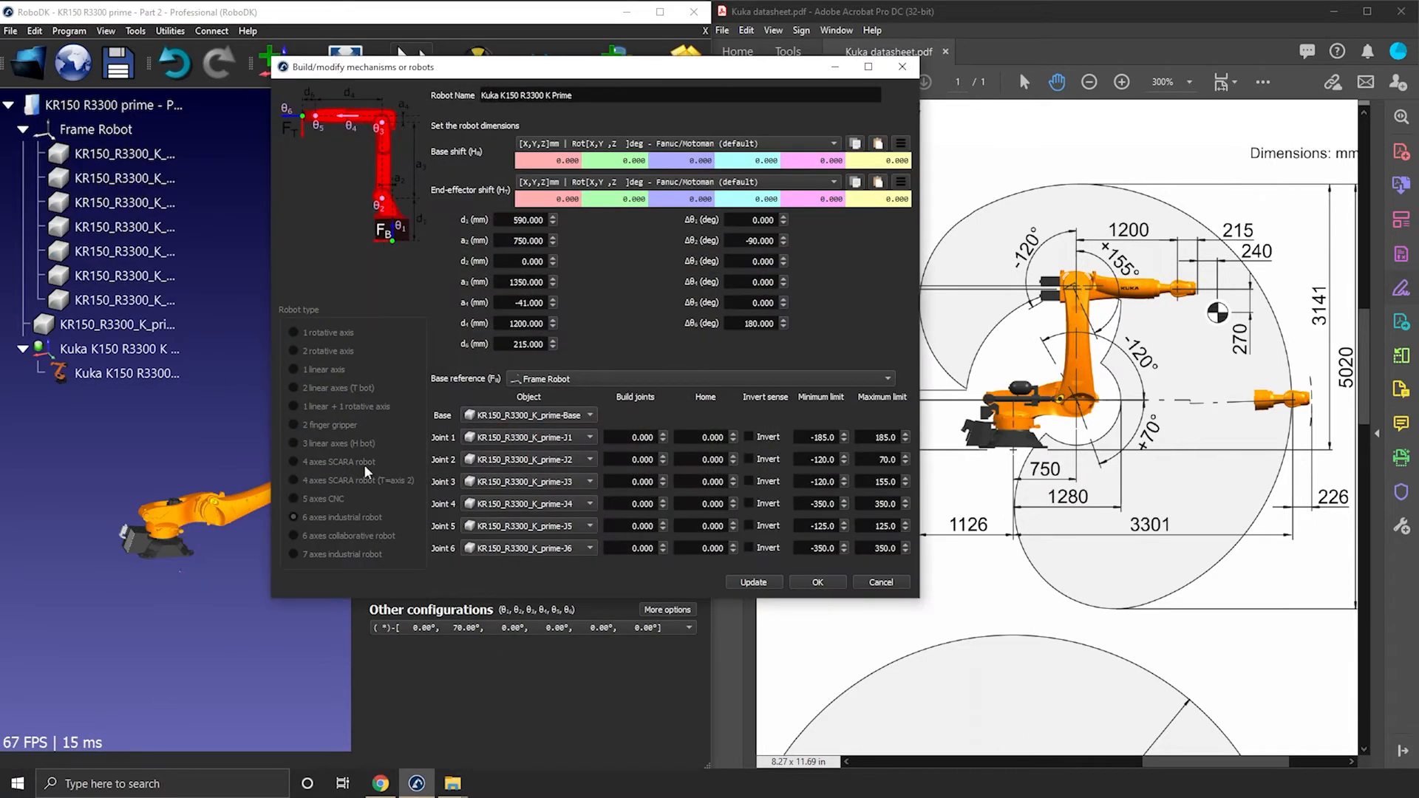
{"action": "mouse_move", "coordinate": [650, 447]}
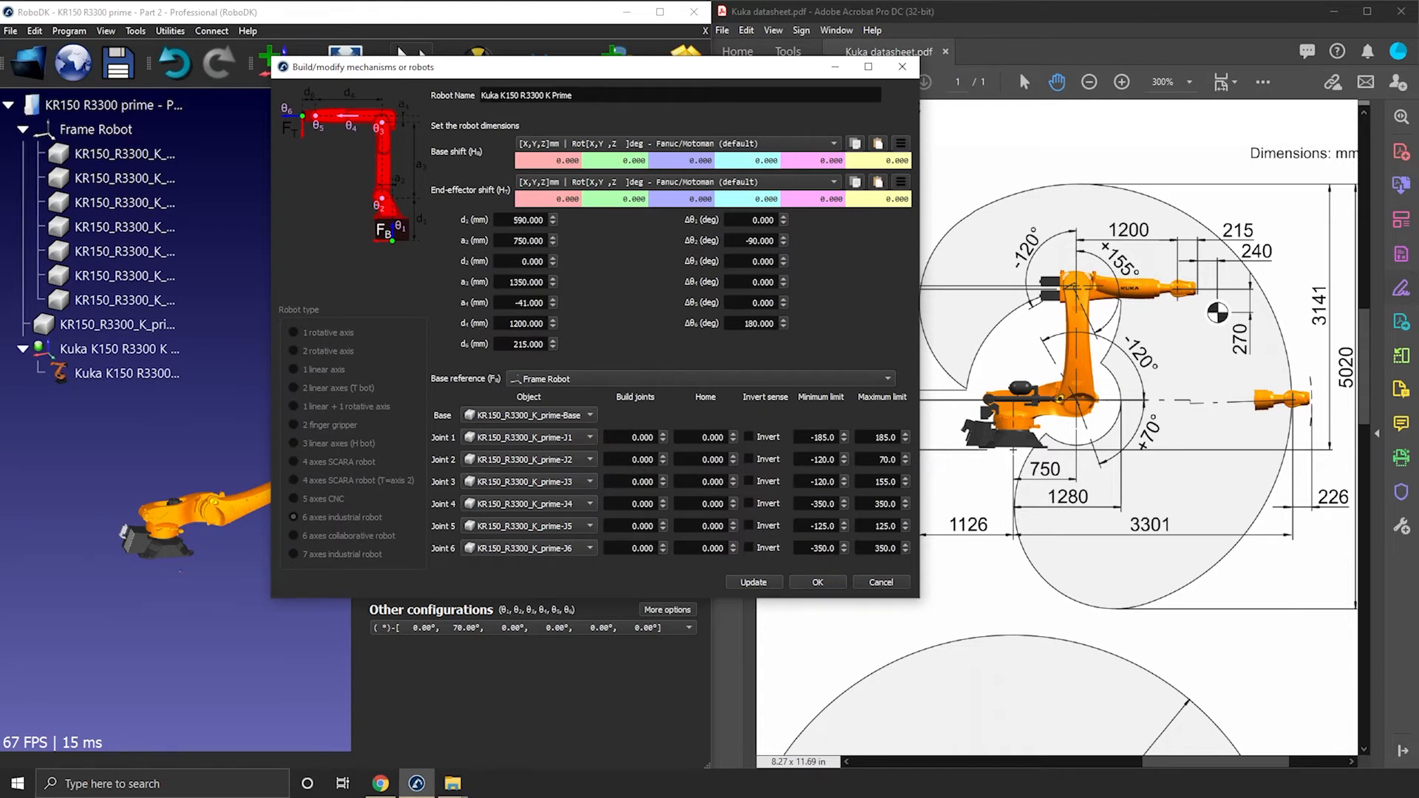
Jog joints 2 and 3 to test their motion, then return the arm to its home pose.
{"action": "left_click", "coordinate": [631, 458]}
{"action": "type", "text": "-90.000"}
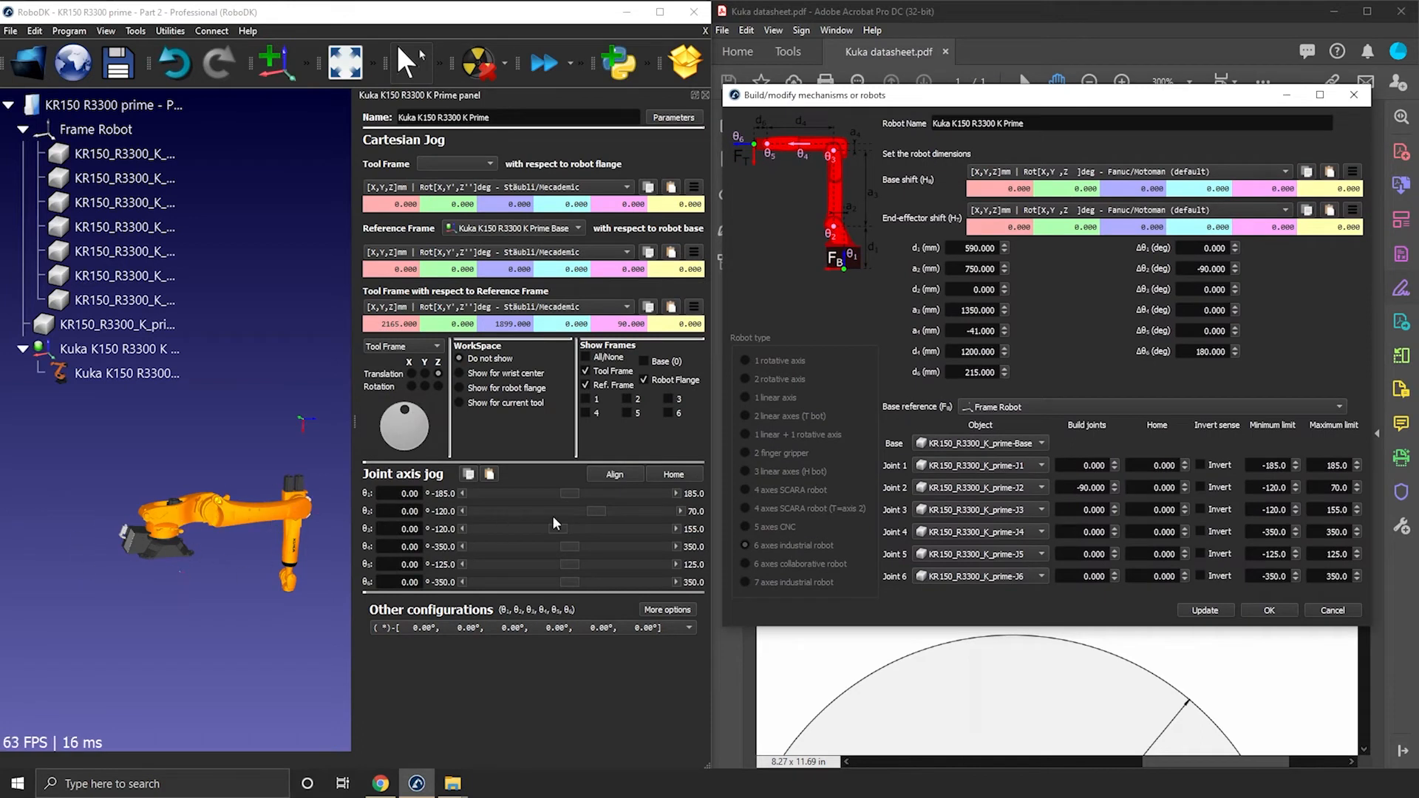
{"action": "left_click_drag", "start_coordinate": [596, 512], "coordinate": [593, 512]}
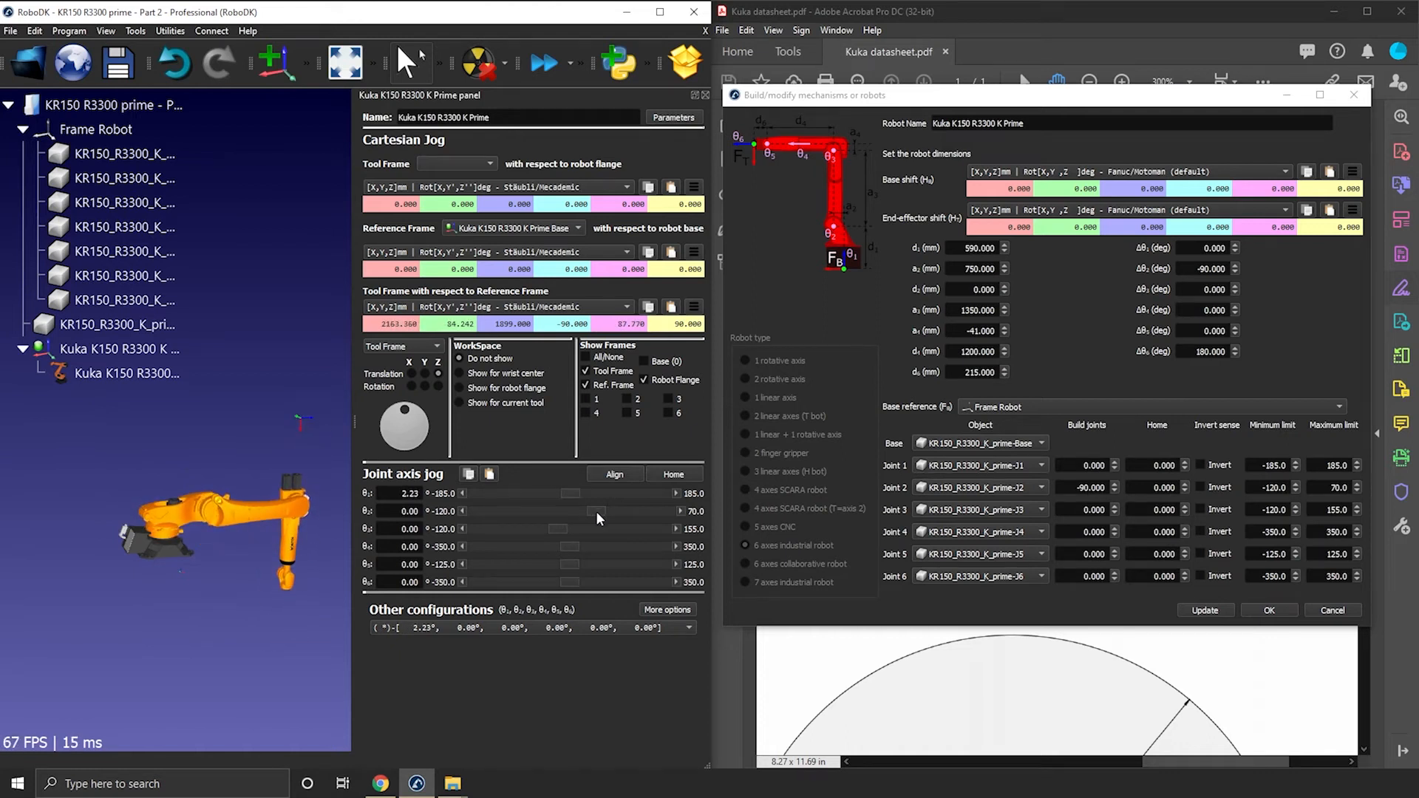
{"action": "left_click_drag", "start_coordinate": [567, 510], "coordinate": [489, 510]}
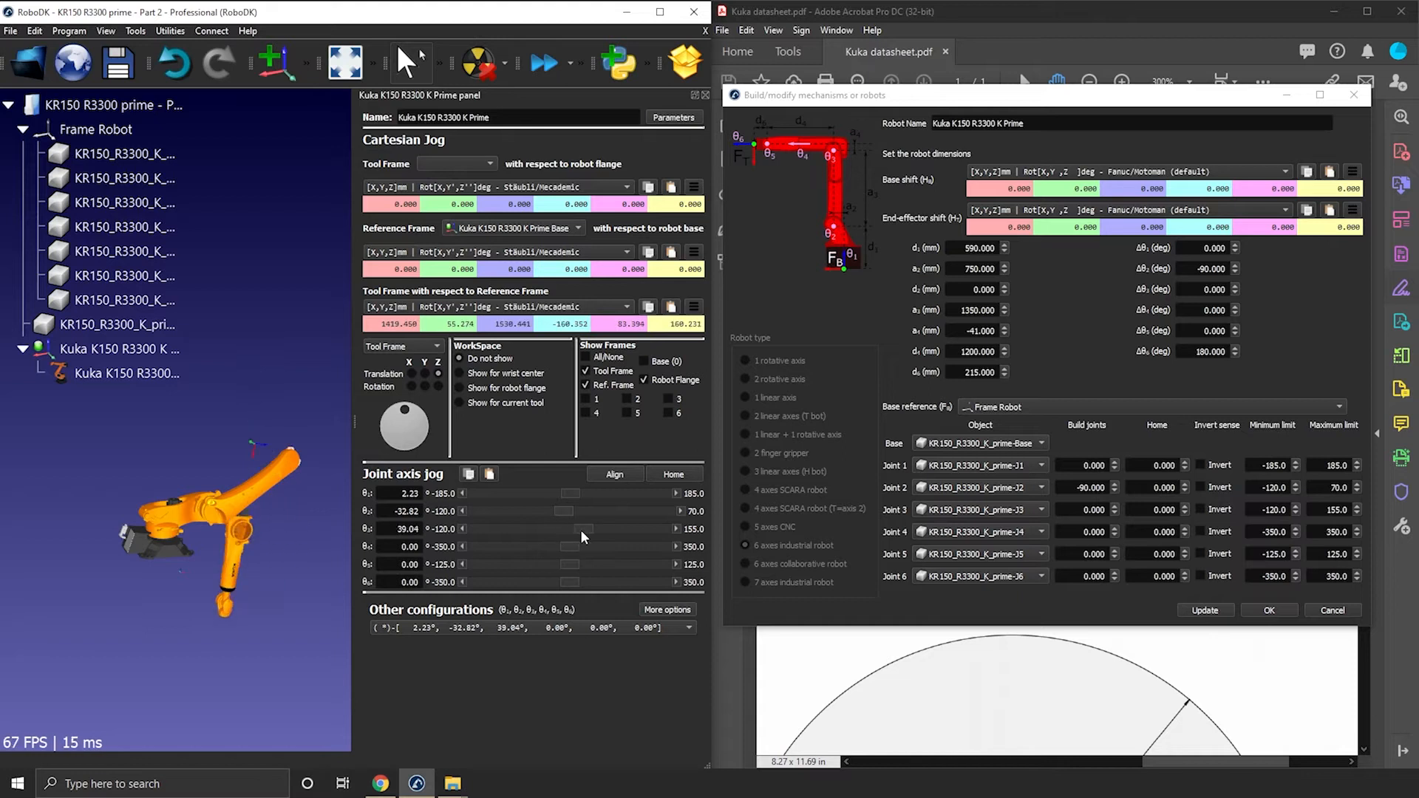
{"action": "left_click_drag", "start_coordinate": [583, 529], "coordinate": [562, 530]}
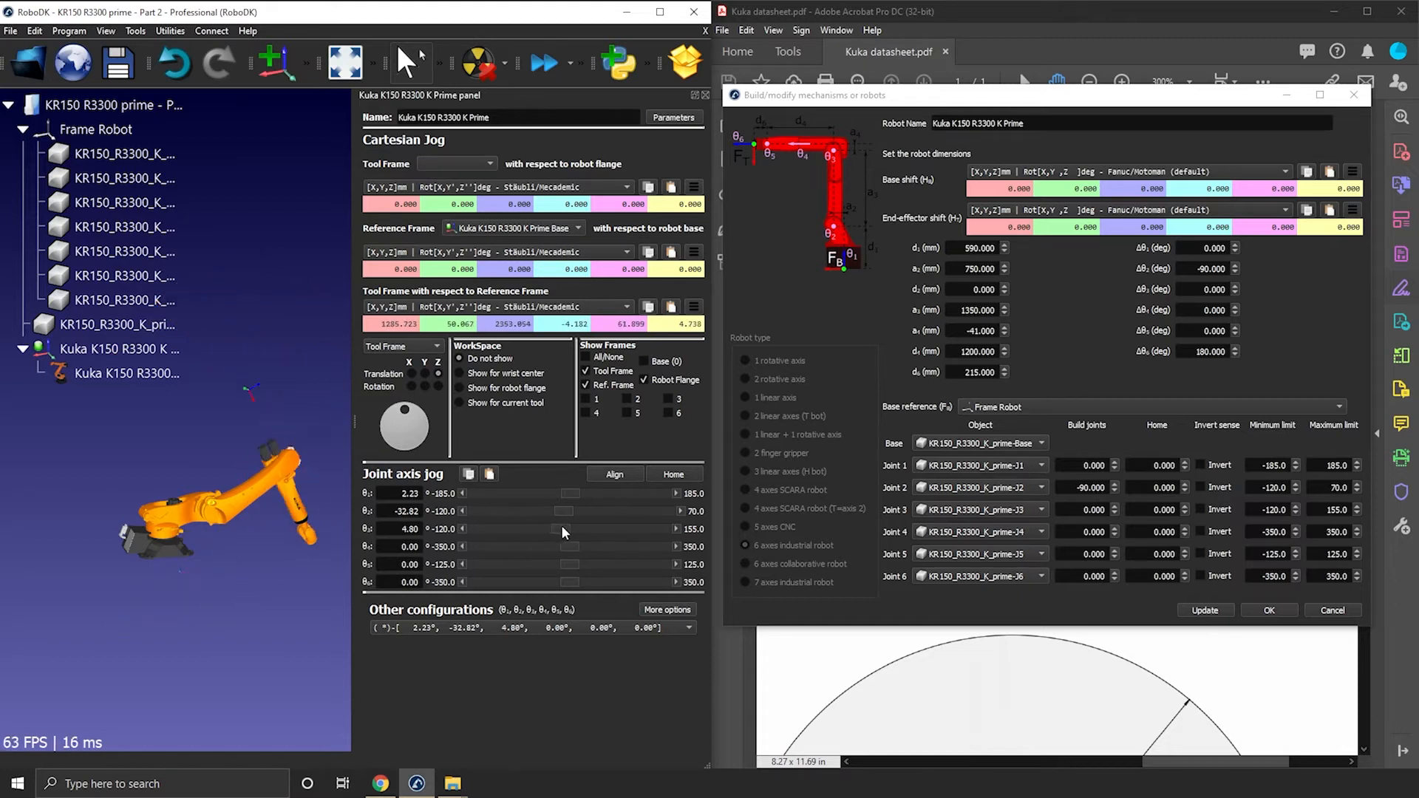
{"action": "left_click_drag", "start_coordinate": [558, 529], "coordinate": [489, 529]}
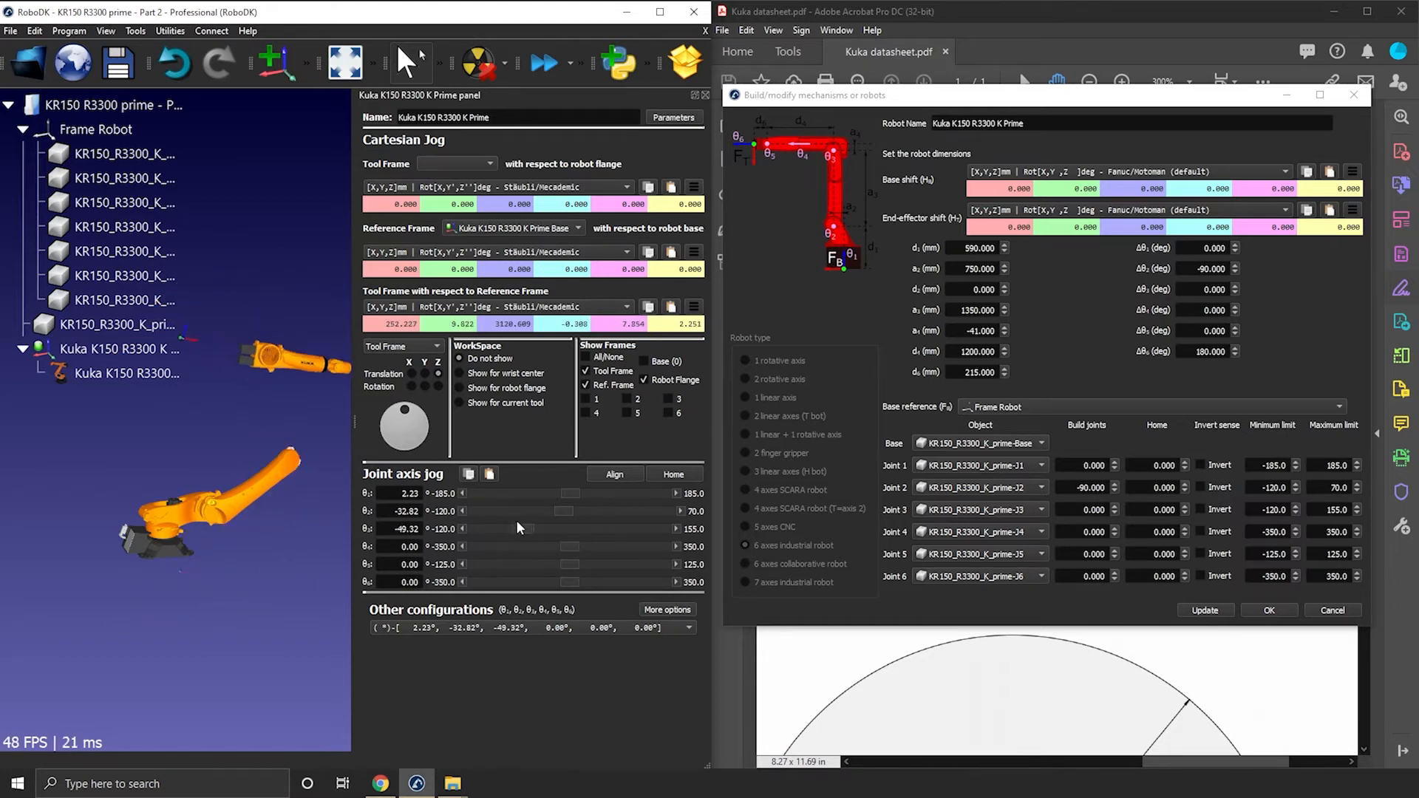
{"action": "left_click", "coordinate": [674, 475]}
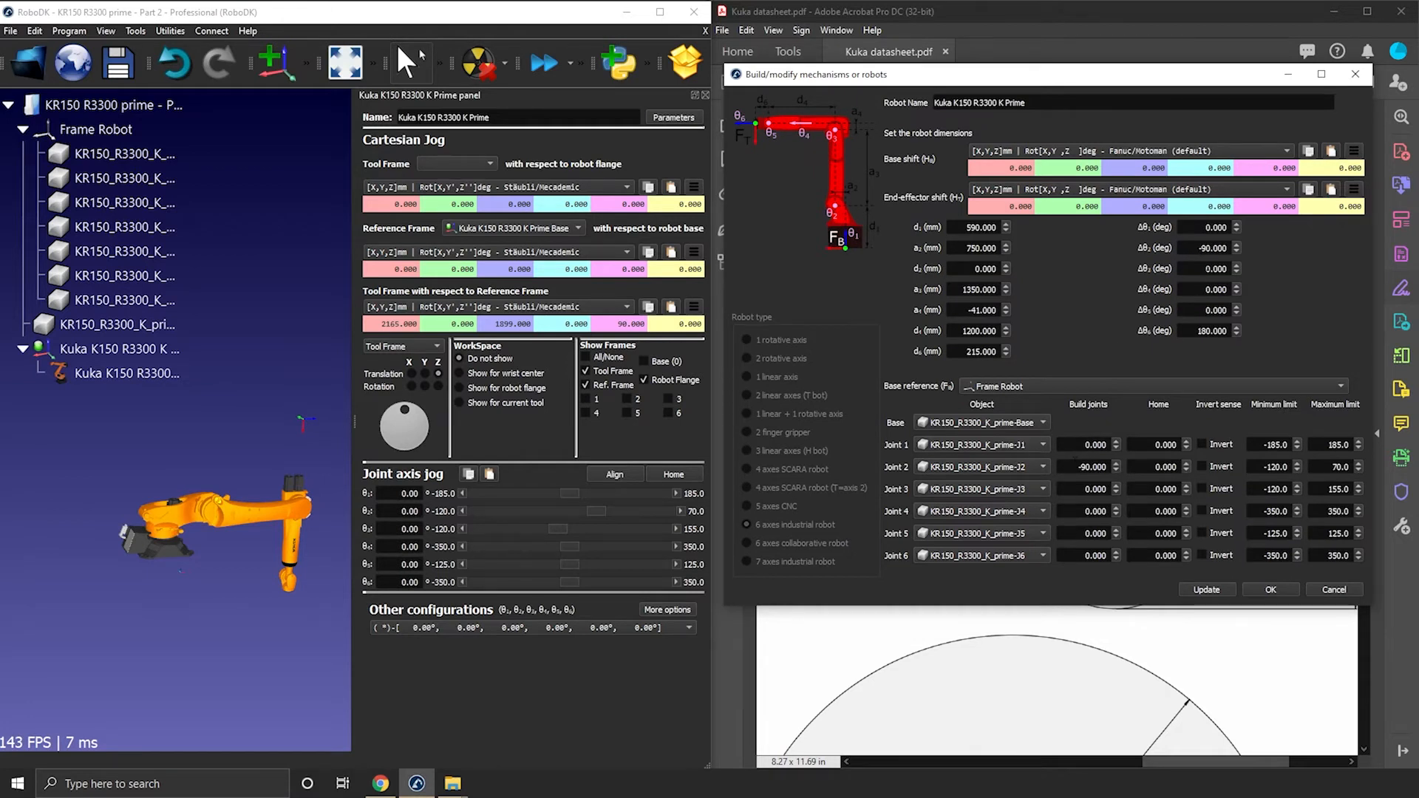
Set joint 2's angle offset Δθ2 to 0 and jog joints 2 and 3 to check the pose.
{"action": "left_click", "coordinate": [1084, 466]}
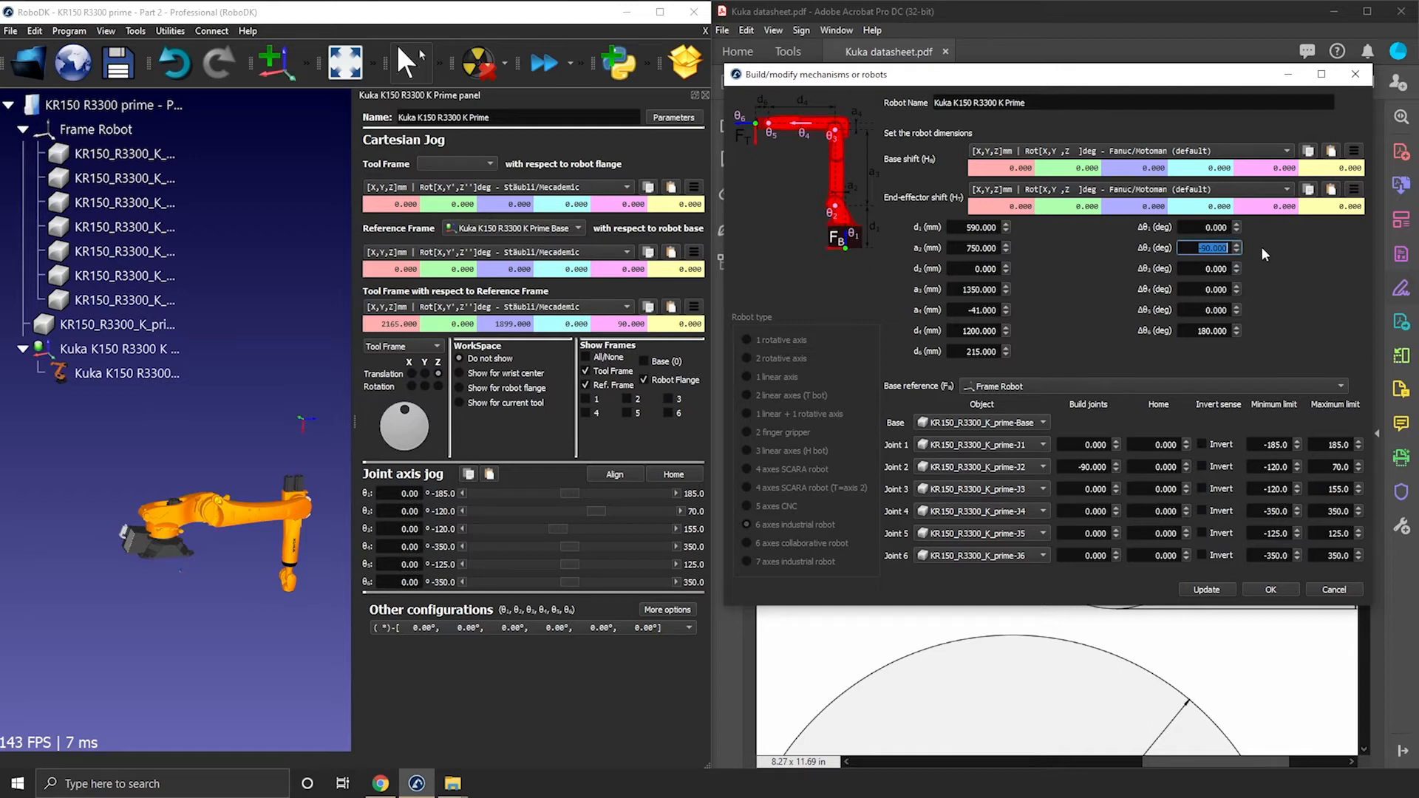
{"action": "type", "text": "0"}
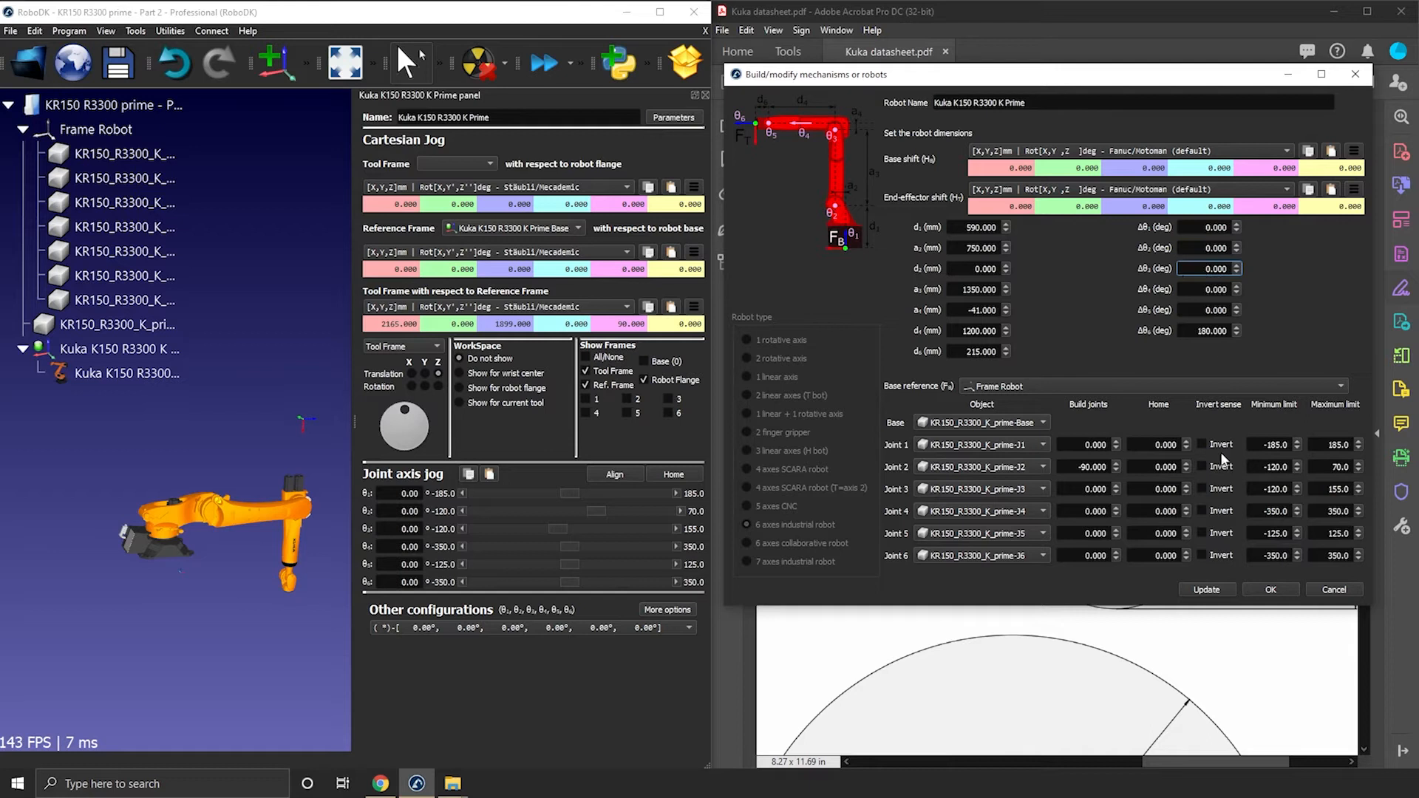
{"action": "left_click", "coordinate": [1206, 590]}
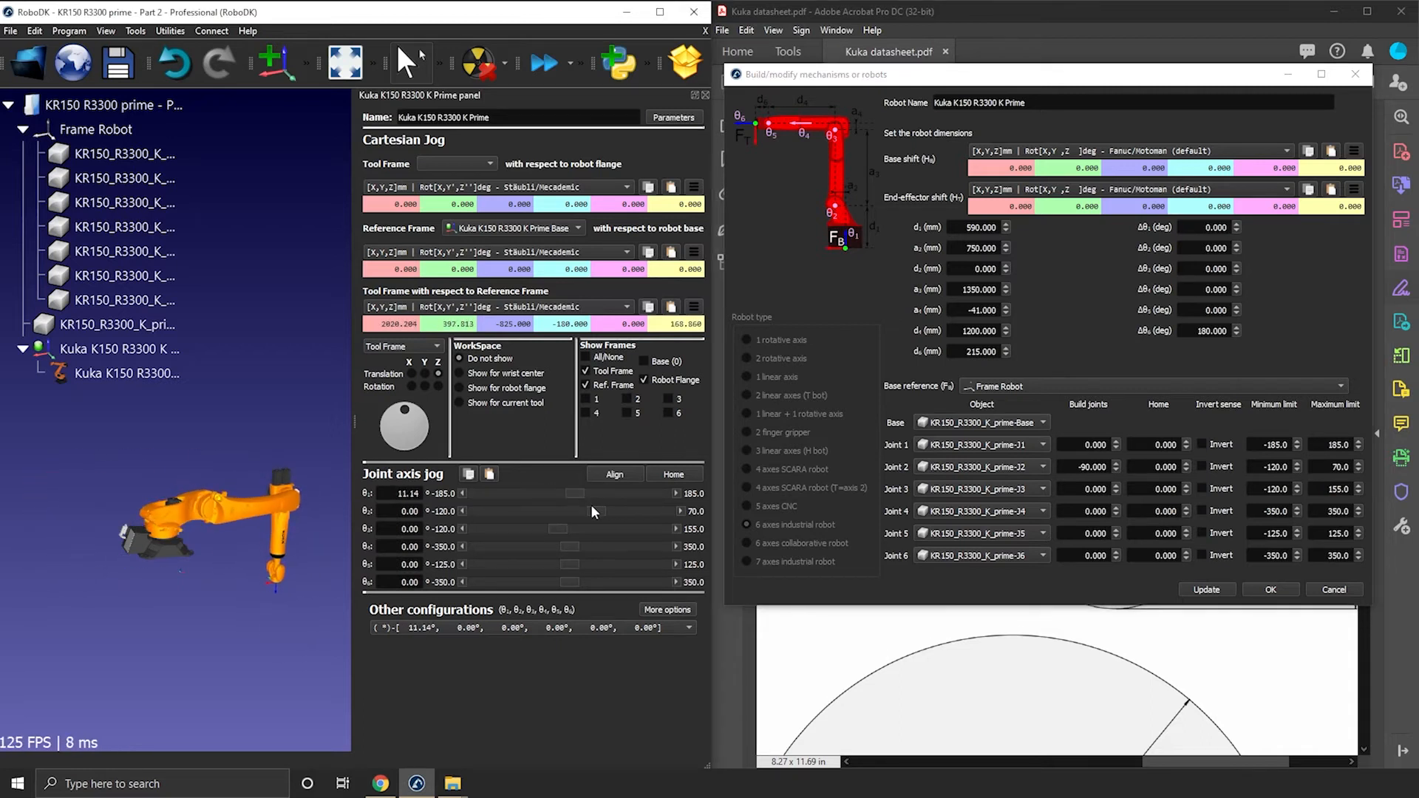
{"action": "left_click_drag", "start_coordinate": [575, 510], "coordinate": [543, 511]}
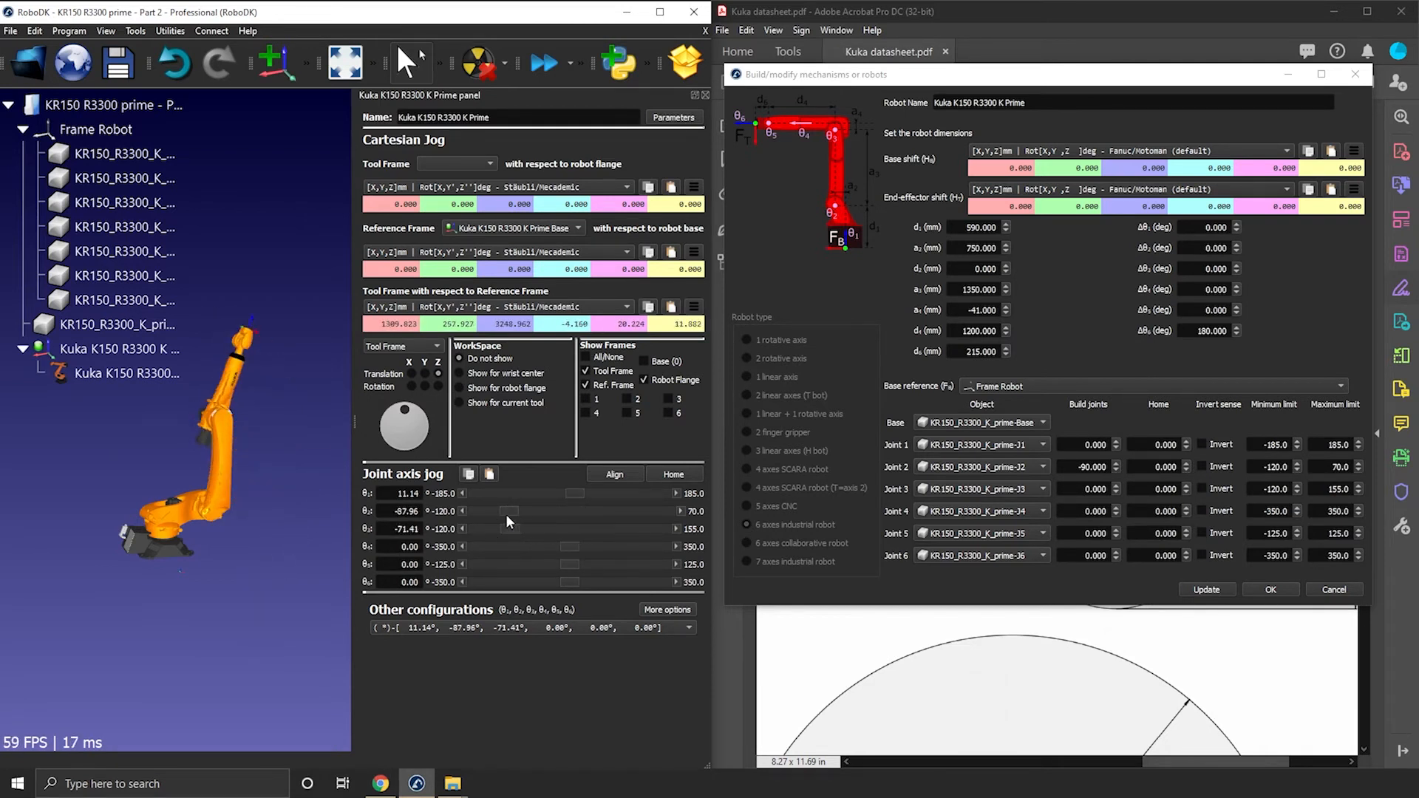
{"action": "left_click_drag", "start_coordinate": [507, 528], "coordinate": [552, 527]}
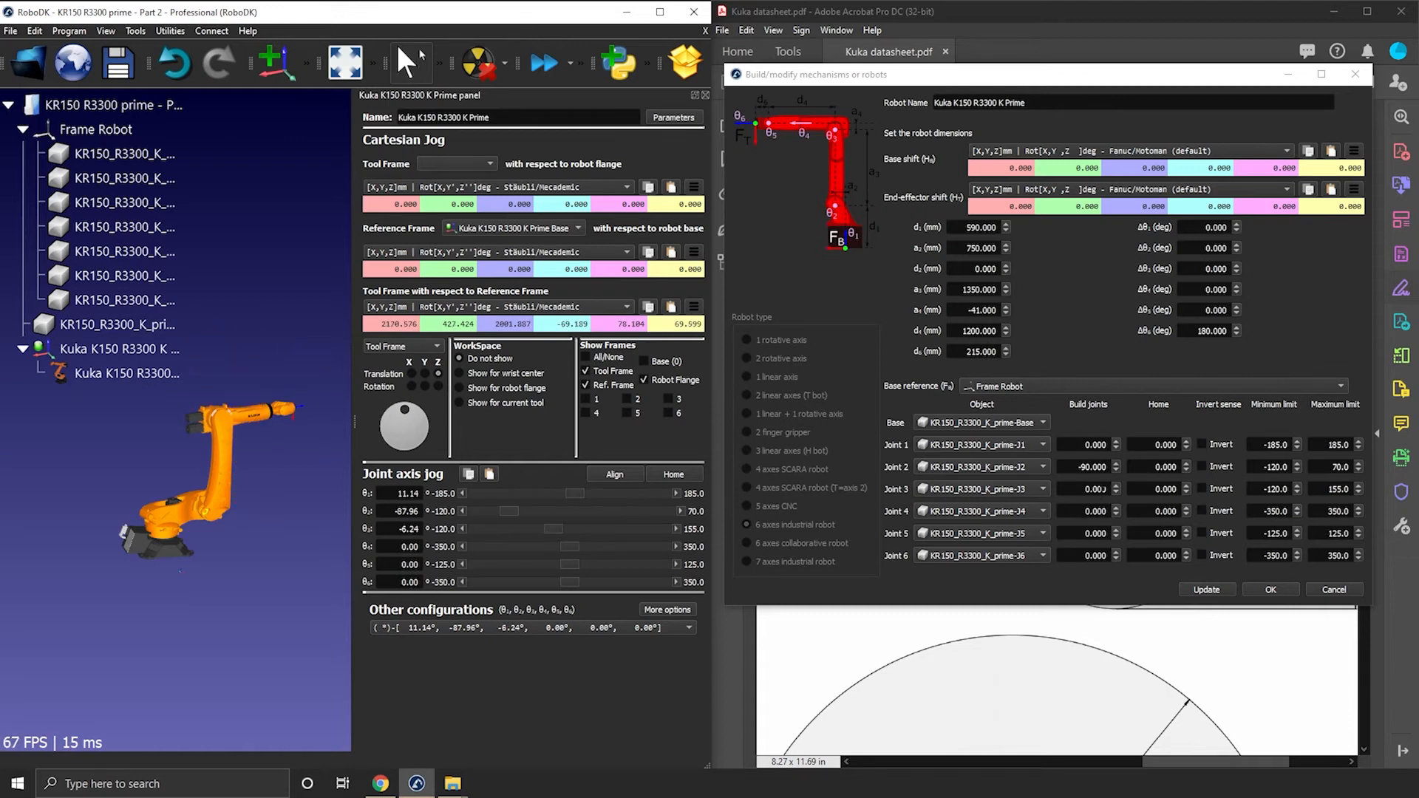
Make −90° joint 2's home angle and jog joint 3 against the datasheet drawing.
{"action": "left_click", "coordinate": [1156, 466]}
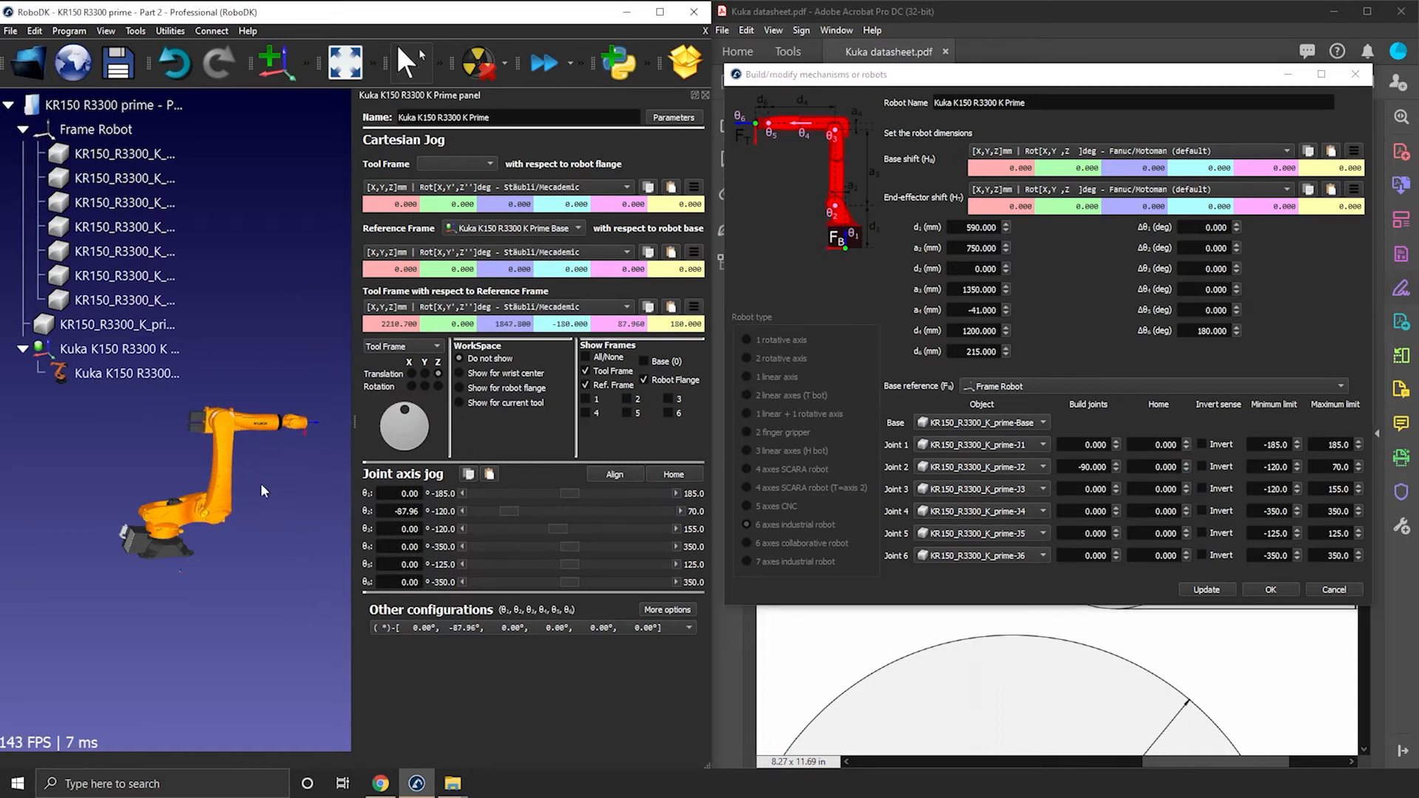
{"action": "left_click", "coordinate": [1153, 466]}
{"action": "type", "text": "-90.000"}
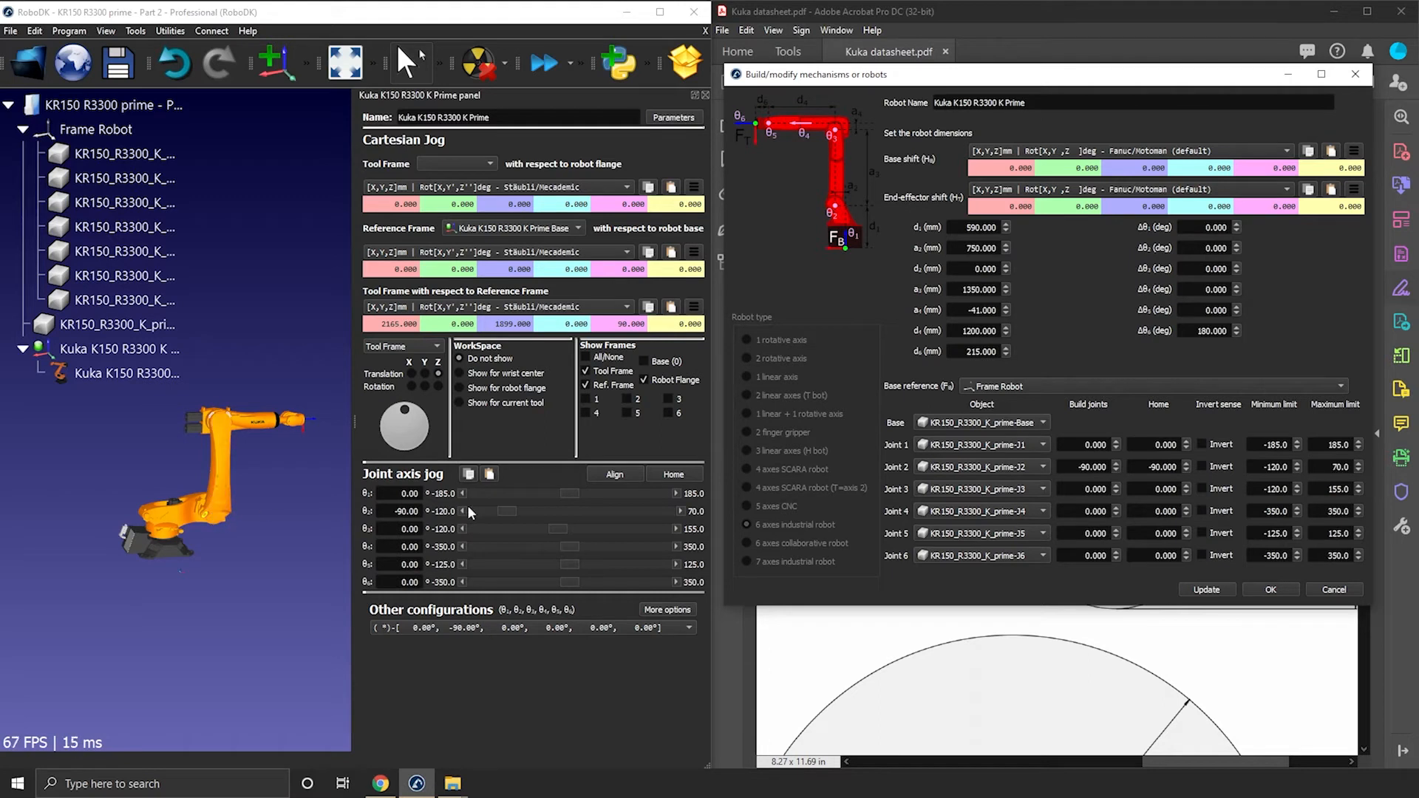
{"action": "mouse_move", "coordinate": [1113, 506]}
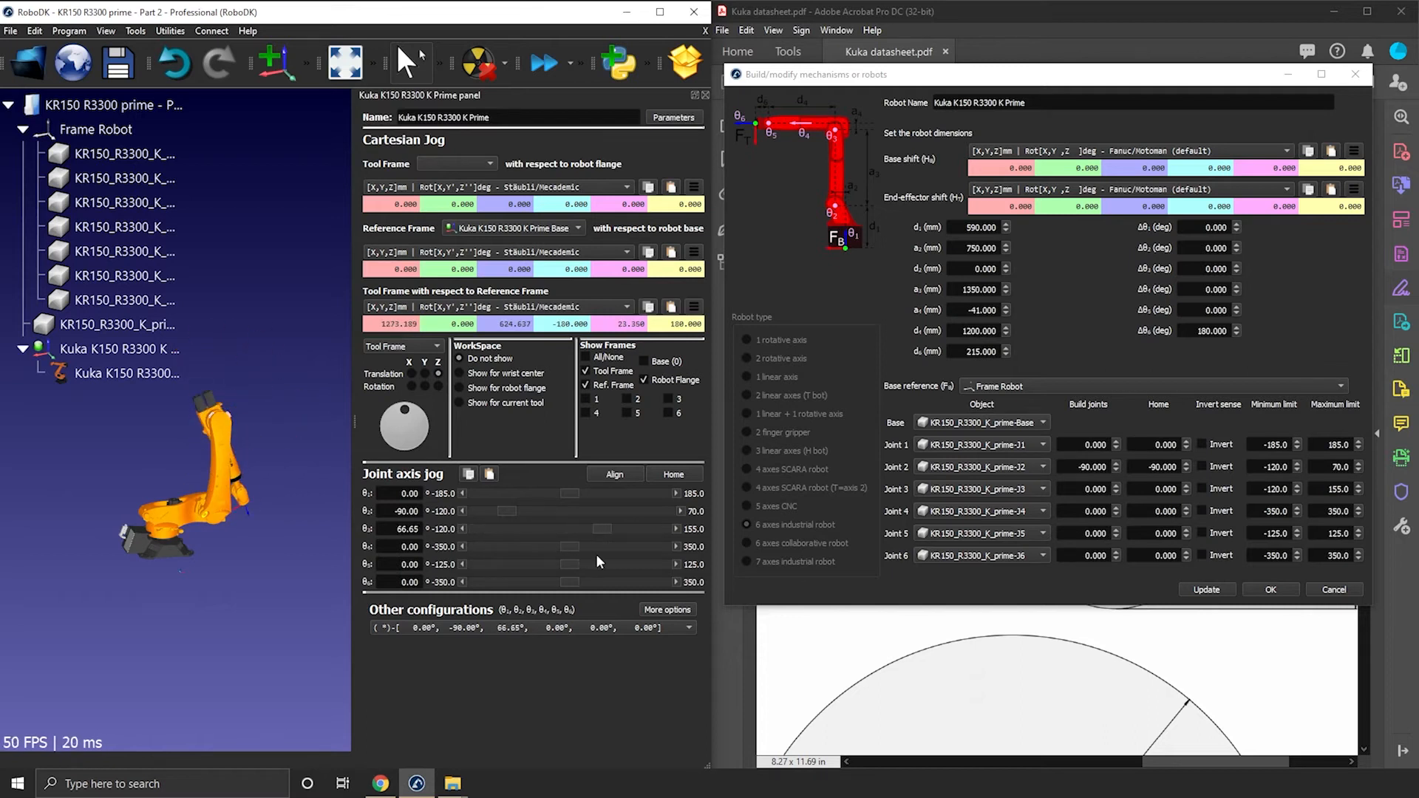
{"action": "left_click_drag", "start_coordinate": [602, 529], "coordinate": [579, 529]}
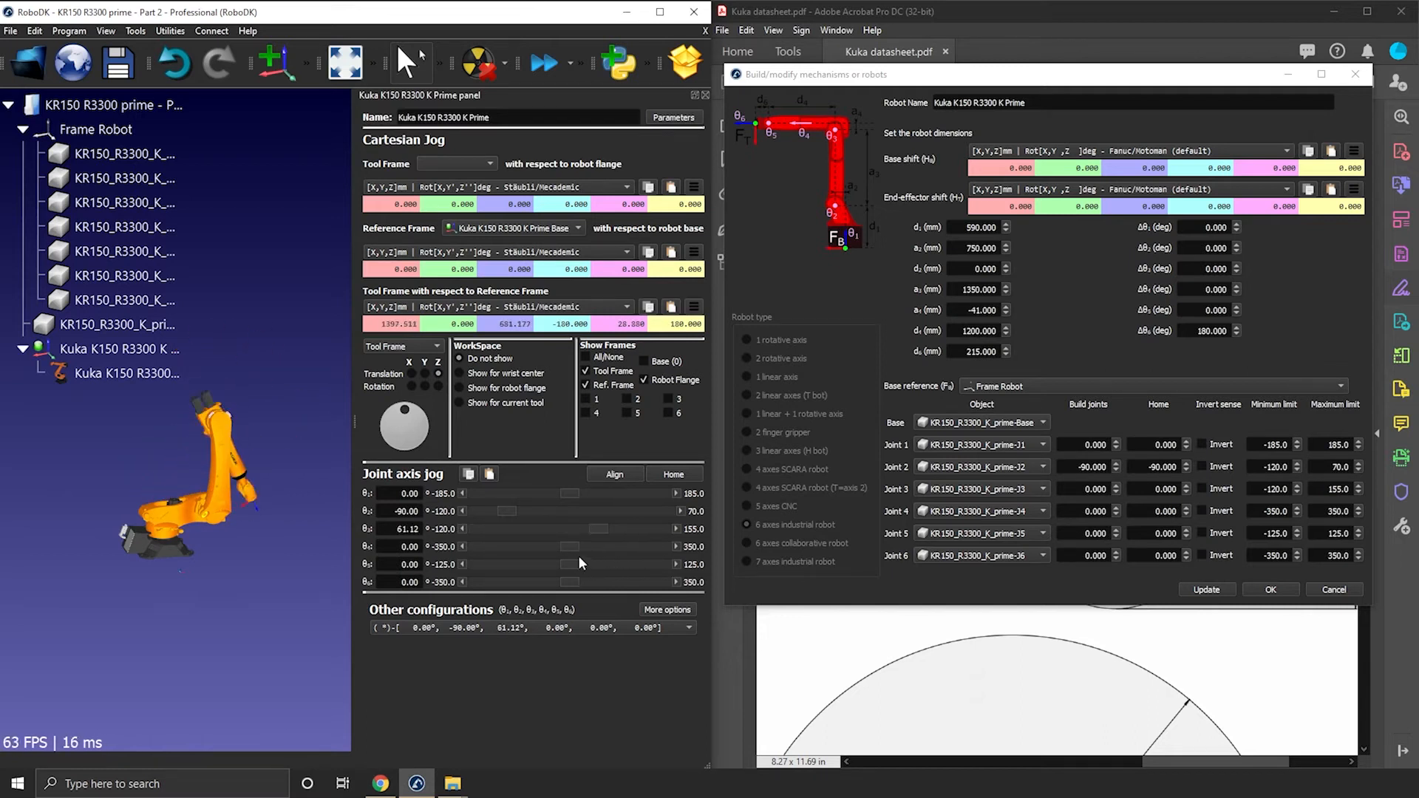
{"action": "left_click_drag", "start_coordinate": [598, 529], "coordinate": [555, 530]}
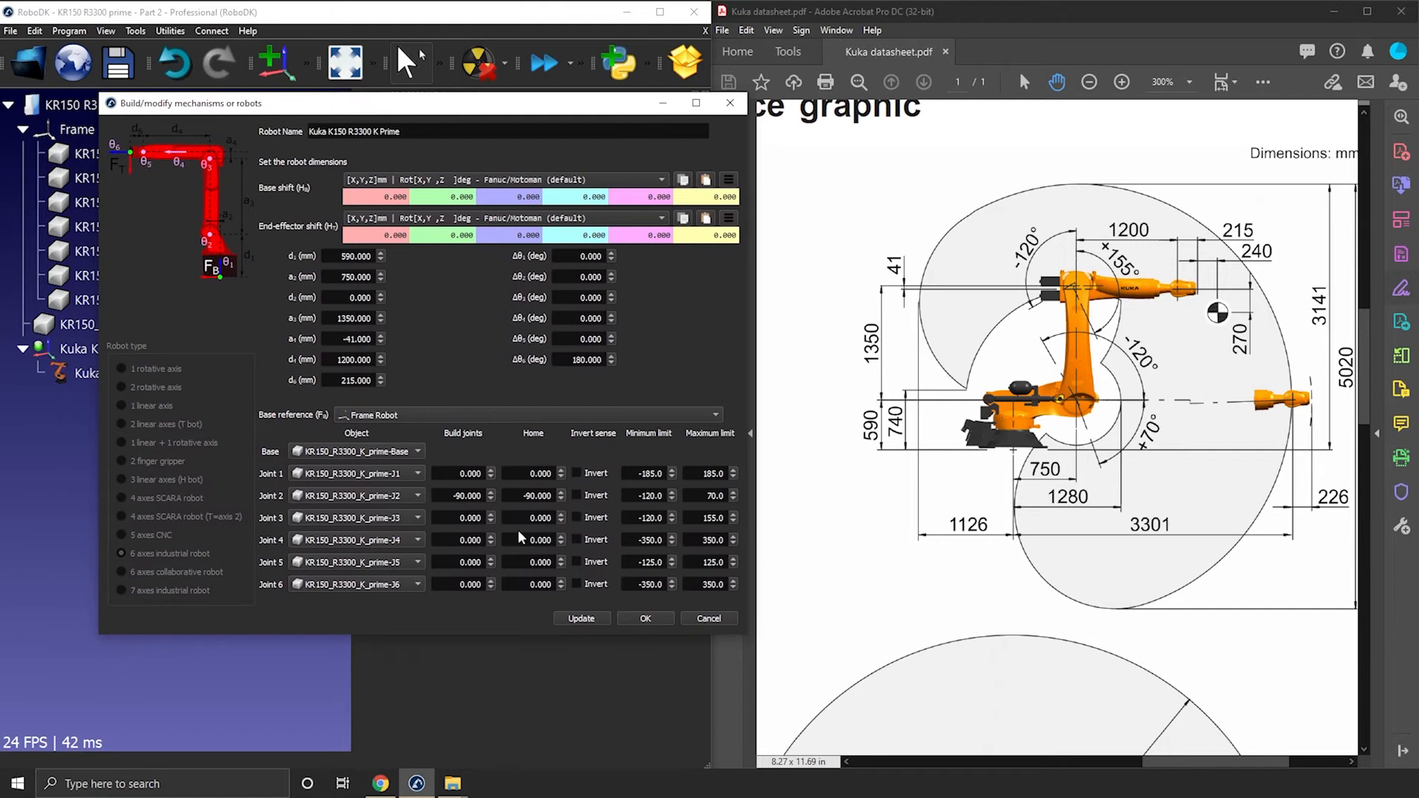
Set joint 3's offset Δθ3 to −90°, check it by jogging, and confirm the kinematics.
{"action": "left_click", "coordinate": [458, 517]}
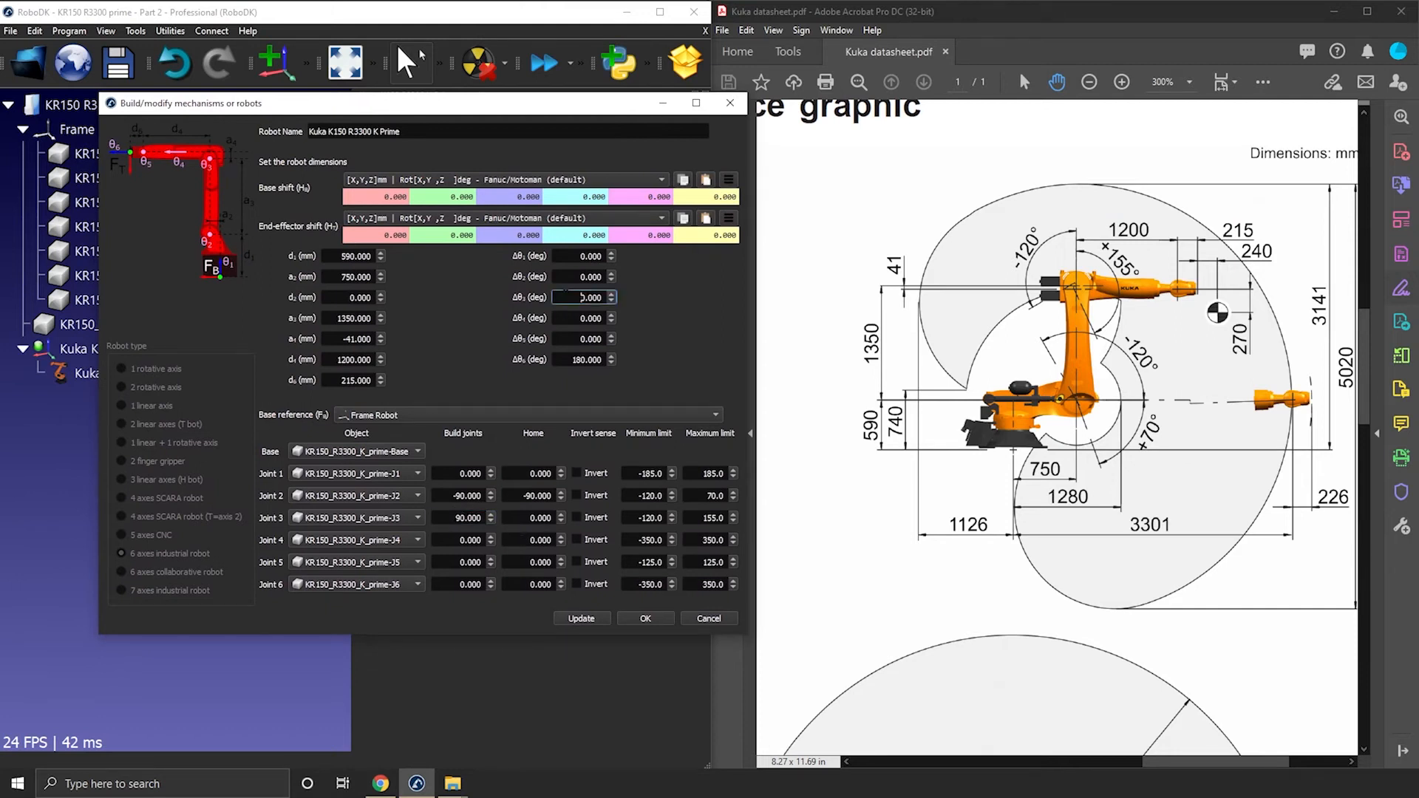
{"action": "type", "text": "-90.000"}
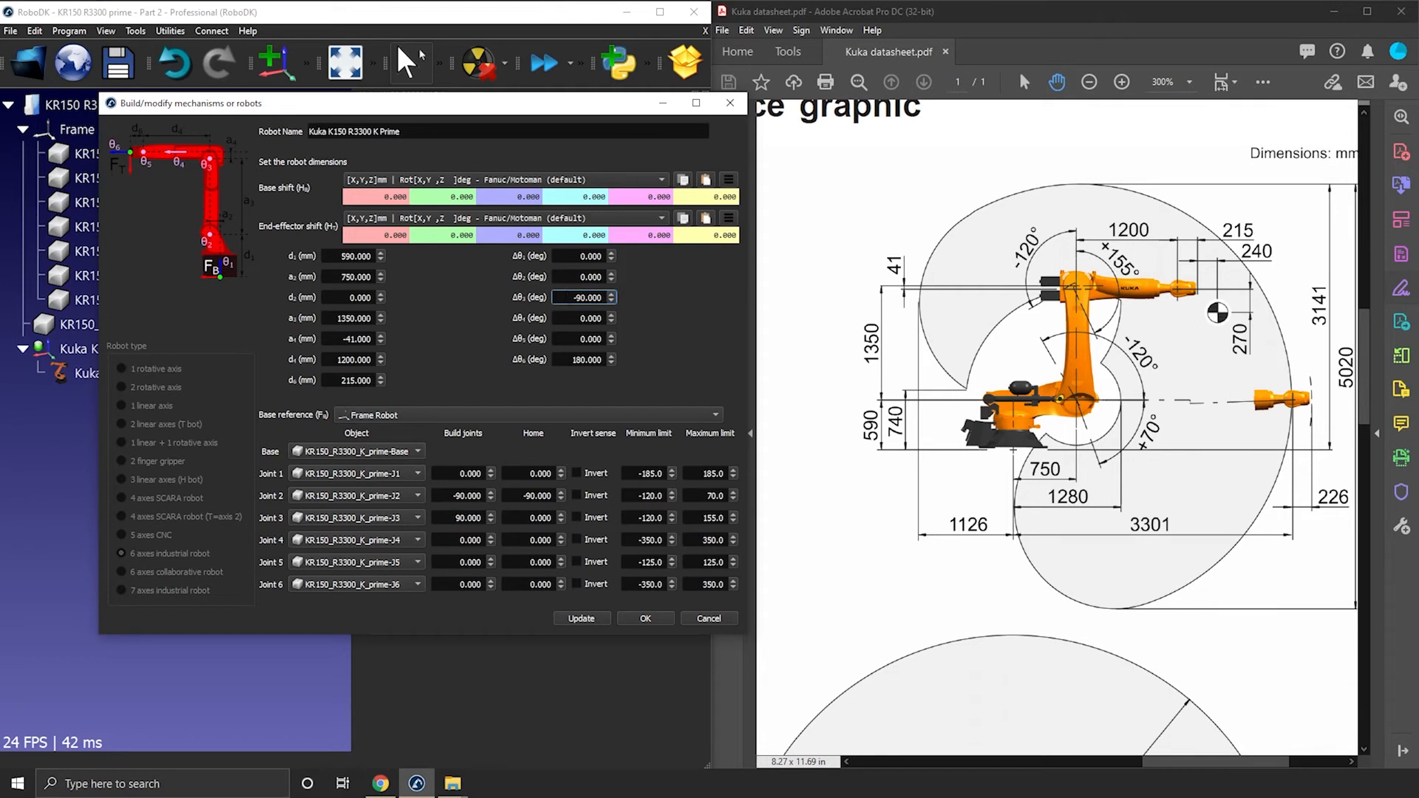
{"action": "mouse_move", "coordinate": [531, 462]}
{"action": "type", "text": "90.000"}
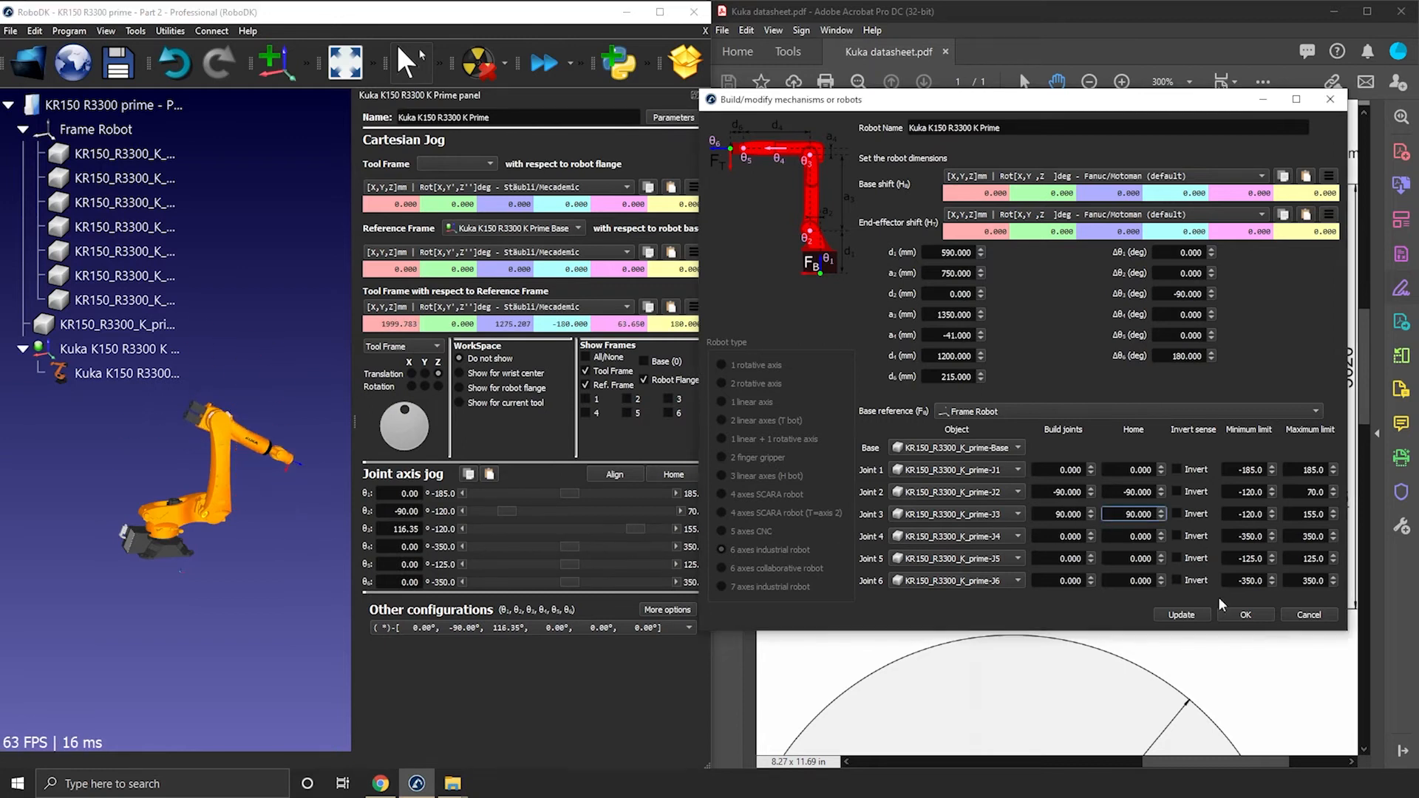
{"action": "left_click_drag", "start_coordinate": [584, 530], "coordinate": [634, 530]}
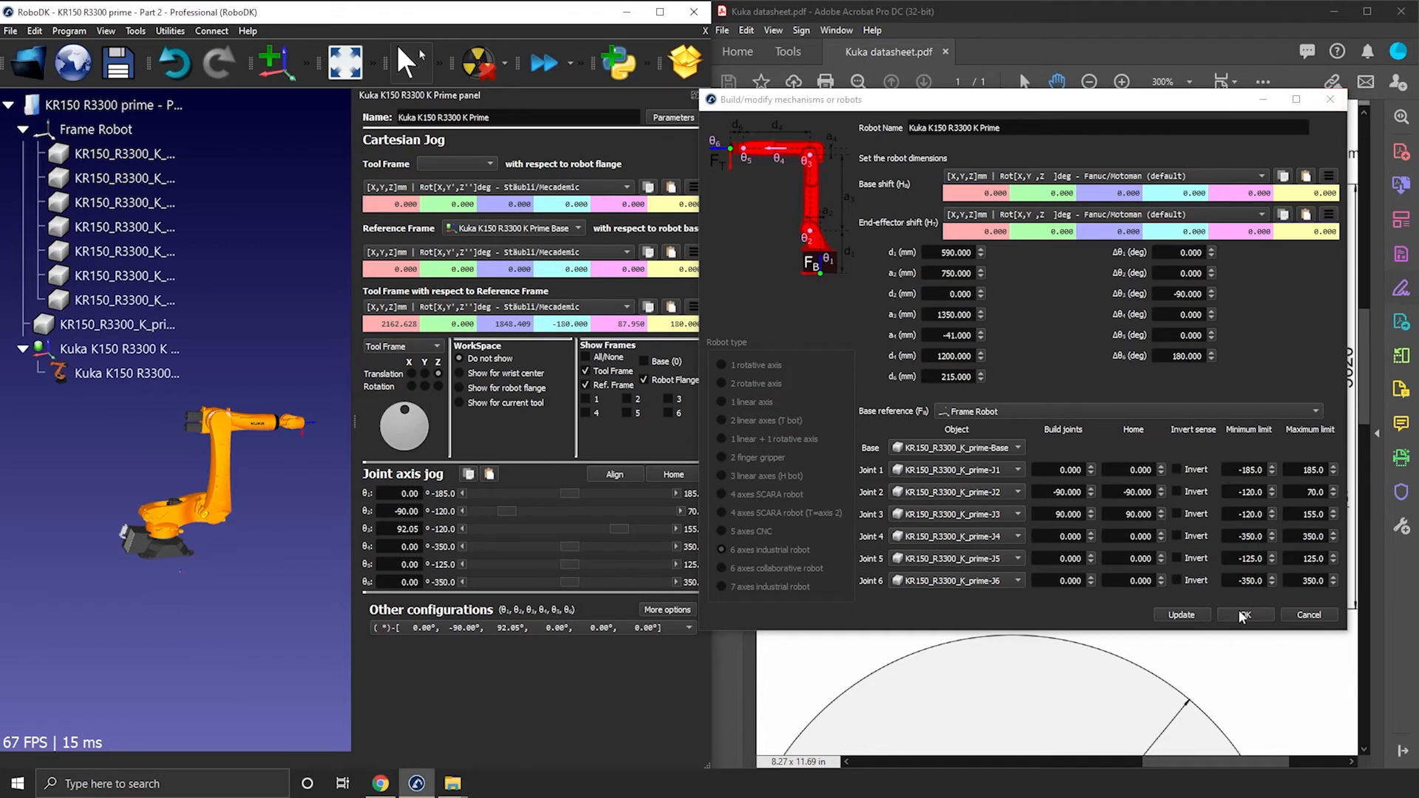
{"action": "left_click", "coordinate": [1245, 615]}
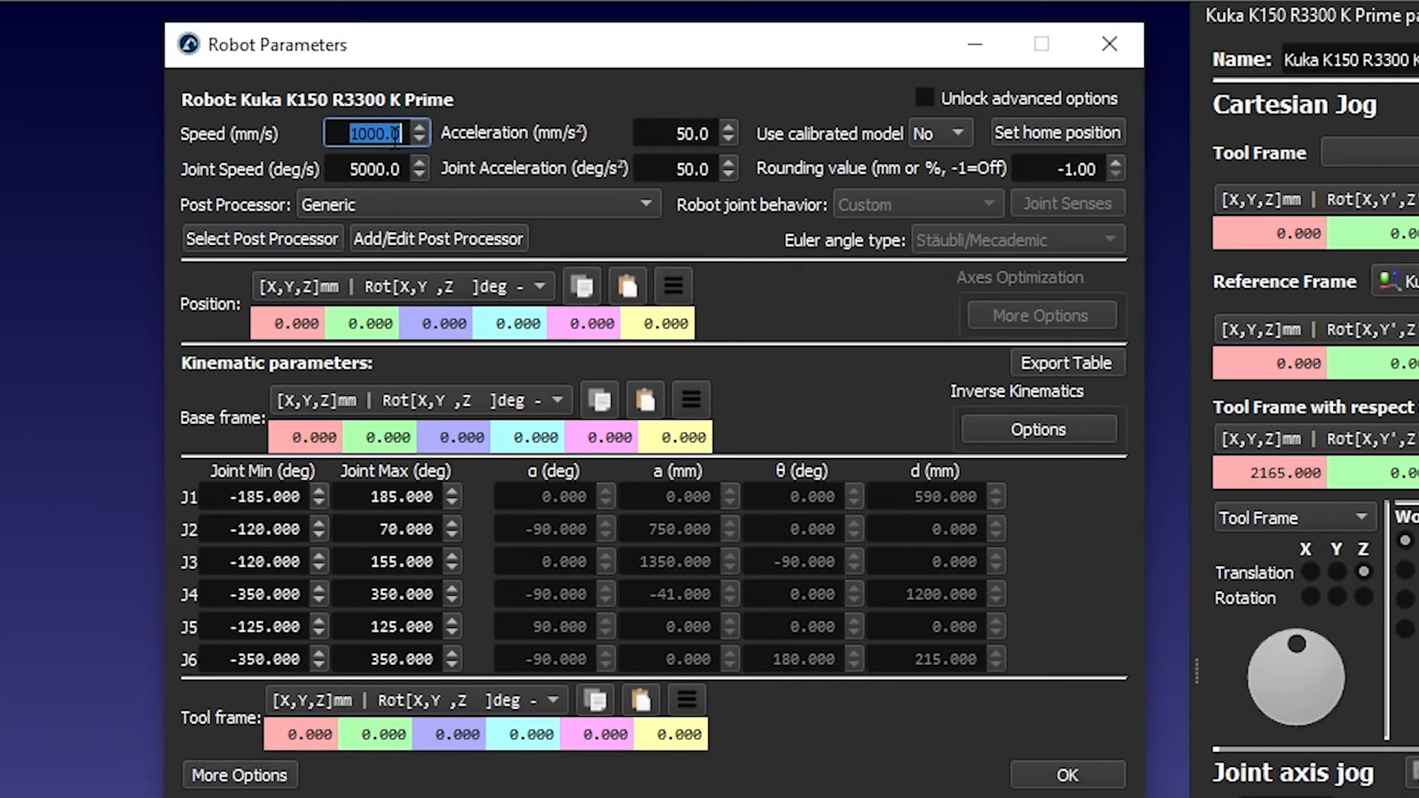
{"action": "mouse_move", "coordinate": [395, 132]}
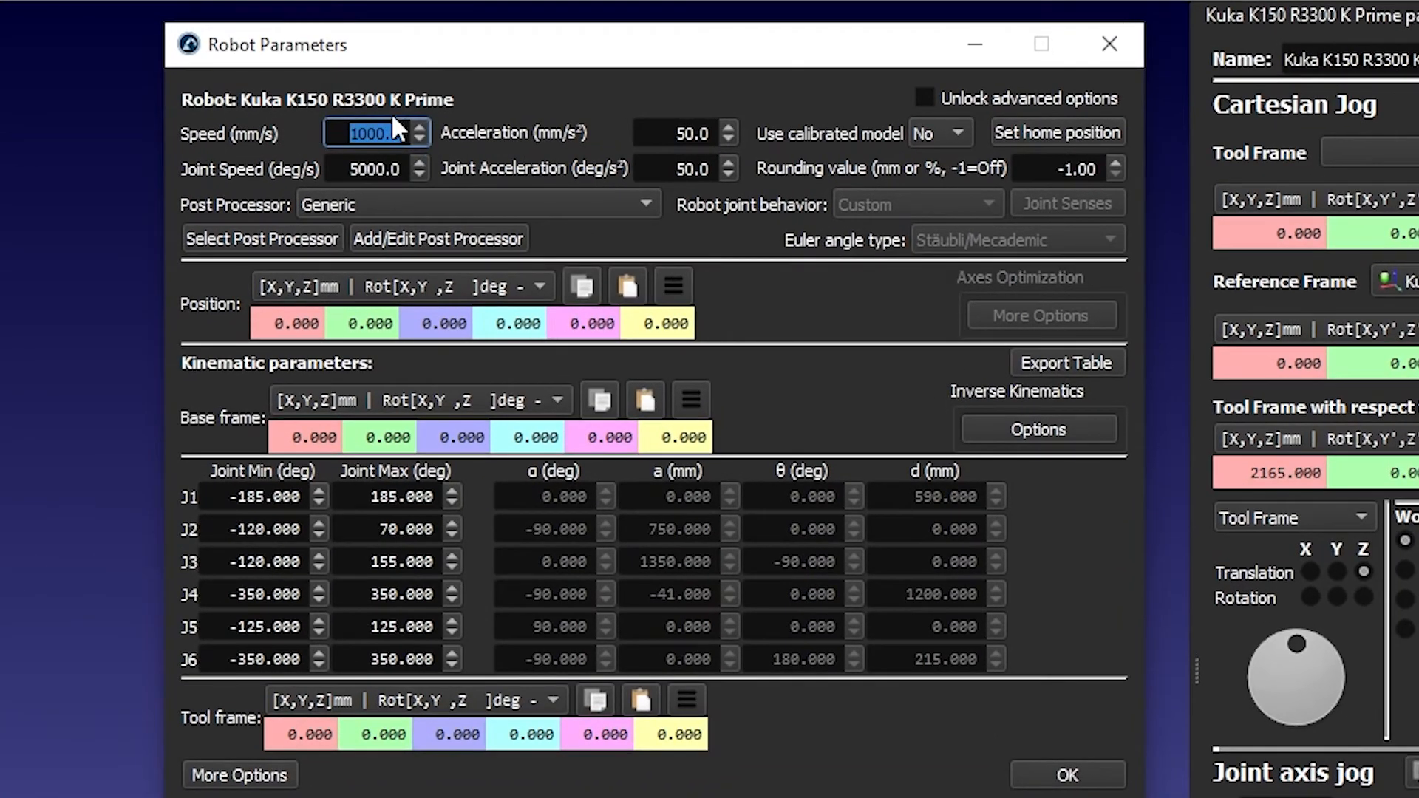
Set joint speed 175 deg/s, acceleration 2000 mm/s² and joint acceleration 600 deg/s².
{"action": "left_click", "coordinate": [371, 169]}
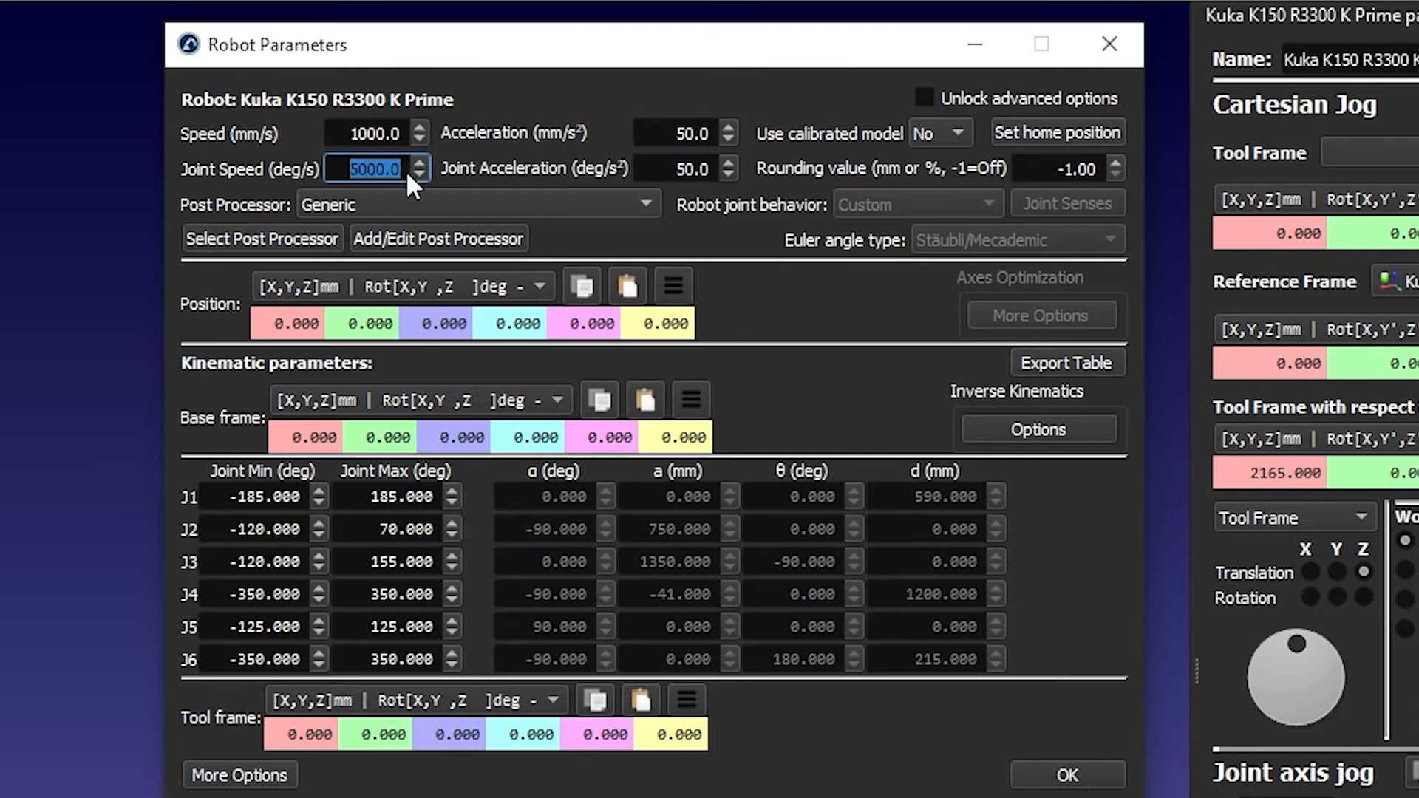
{"action": "type", "text": "175"}
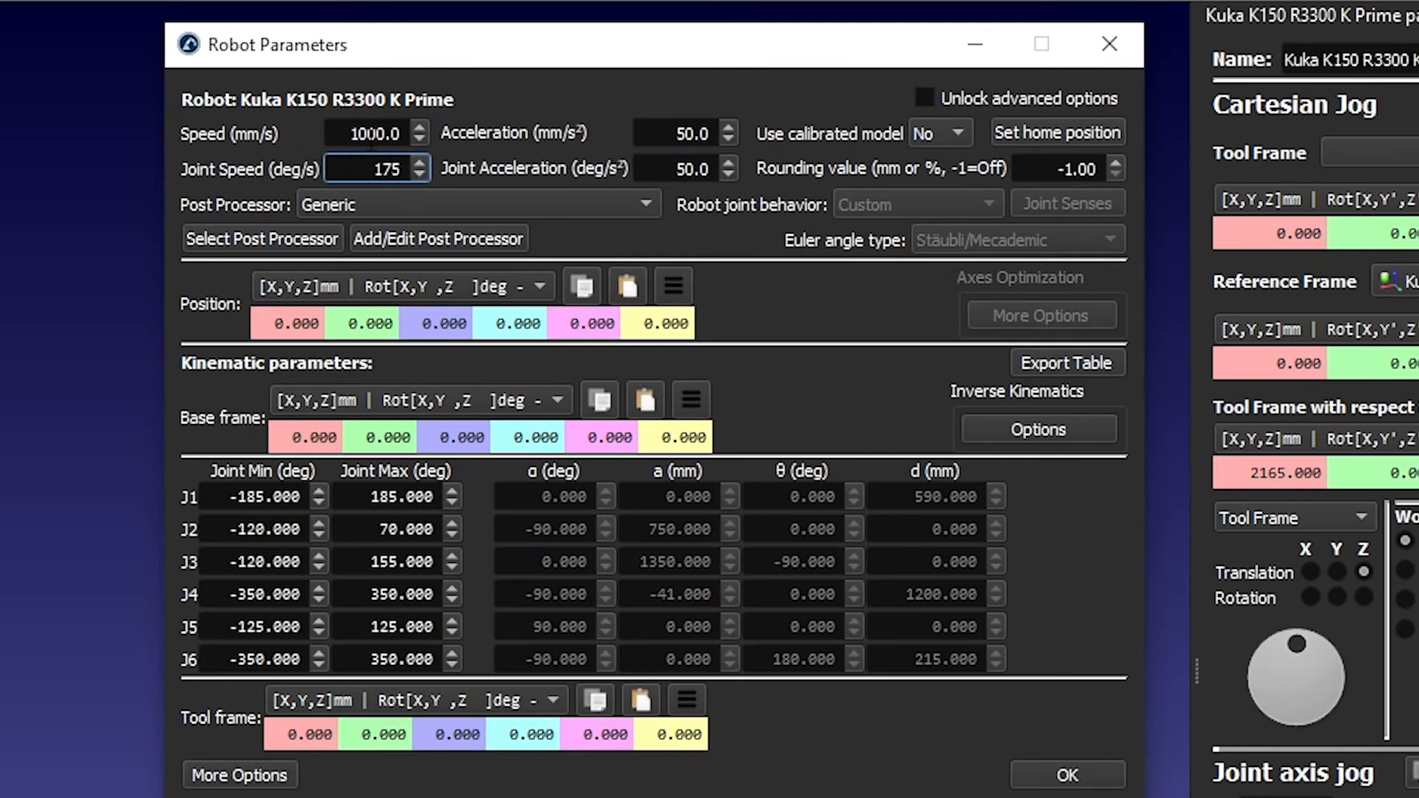
{"action": "mouse_move", "coordinate": [648, 124]}
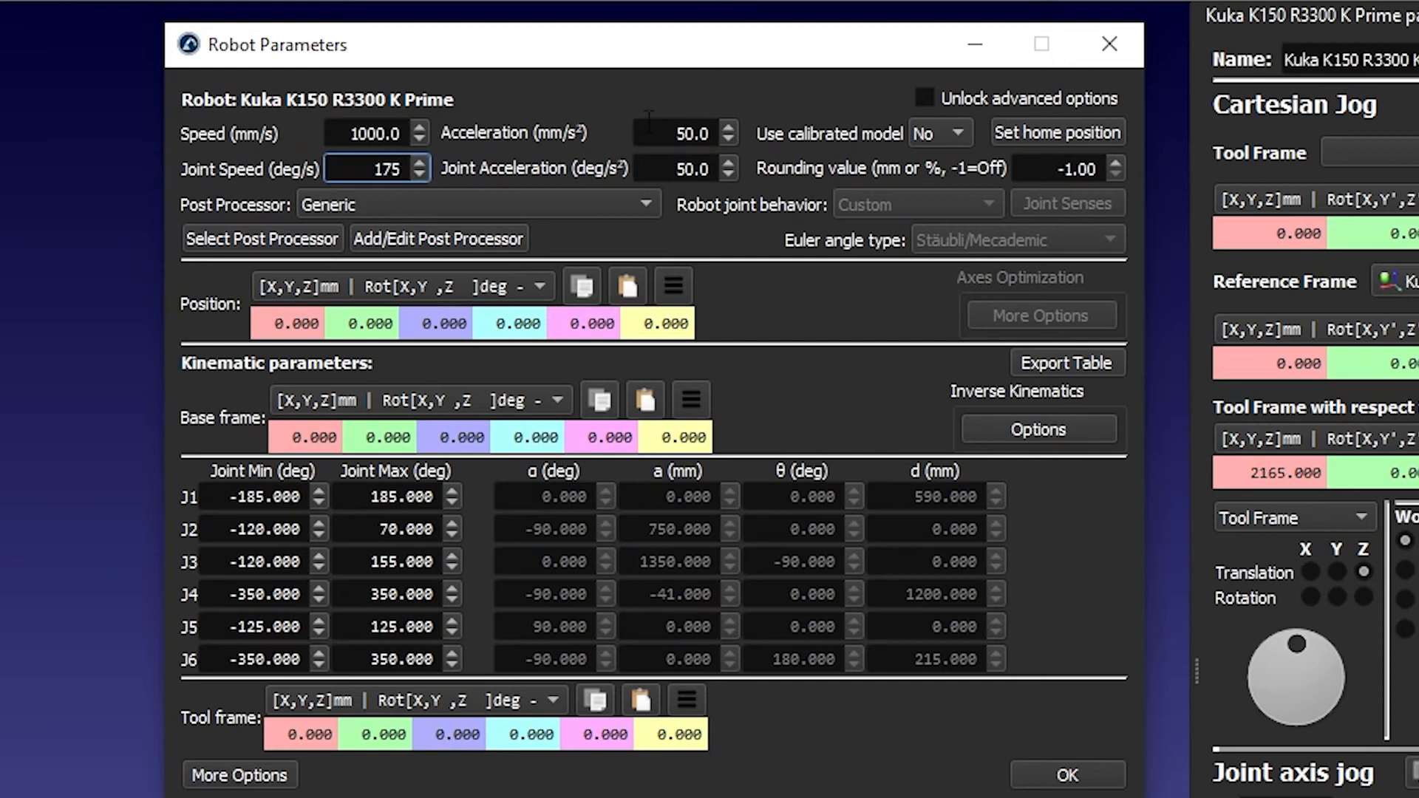
{"action": "left_click", "coordinate": [683, 133]}
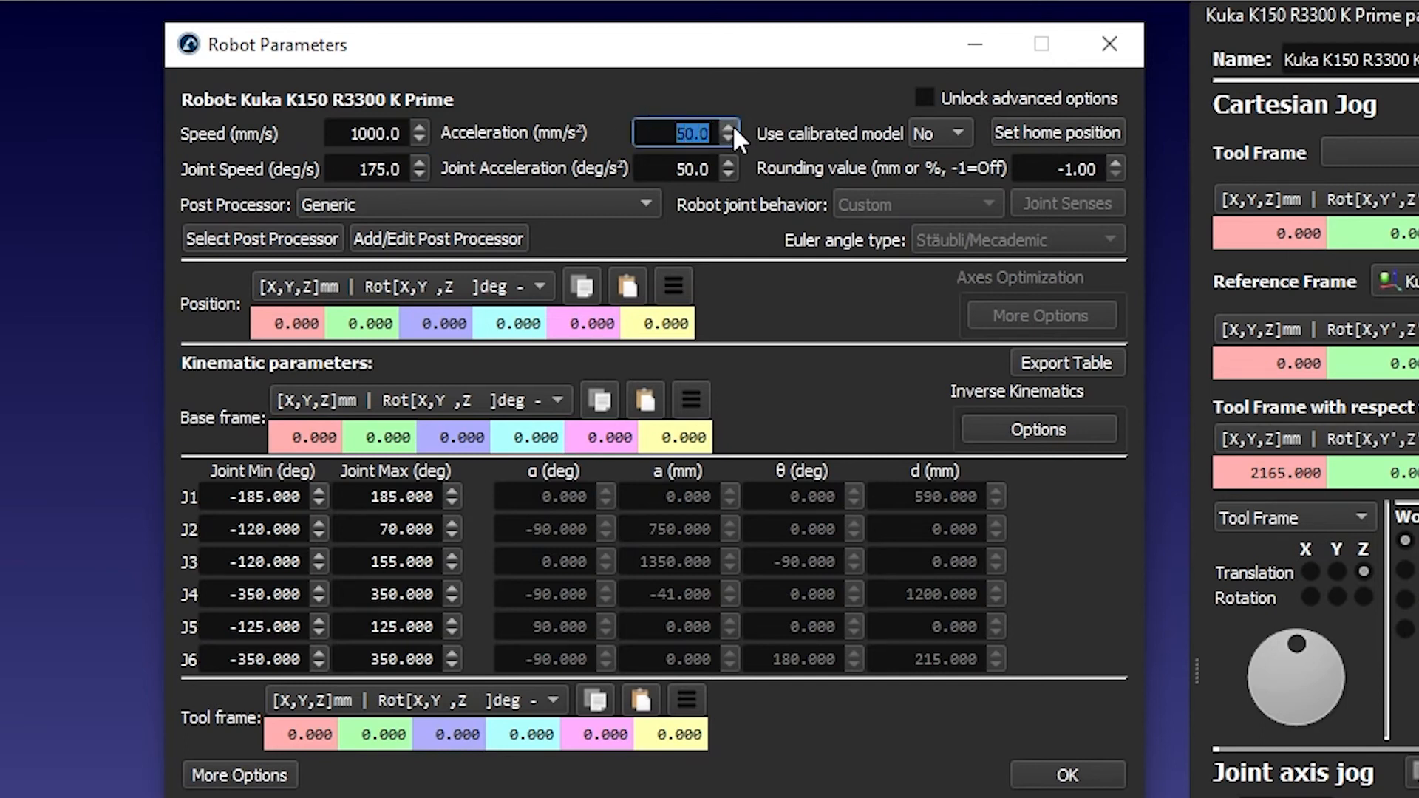
{"action": "type", "text": "2000"}
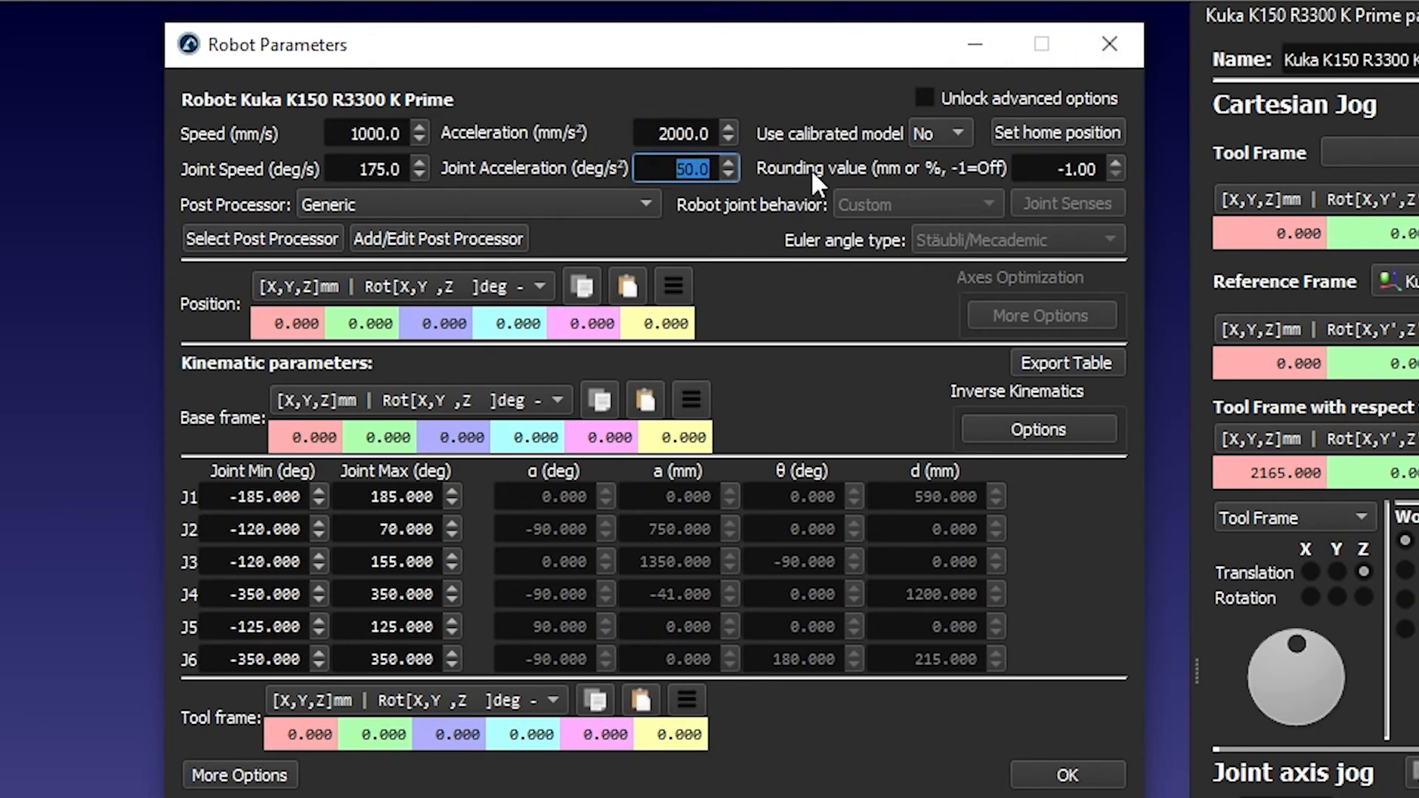
{"action": "type", "text": "600"}
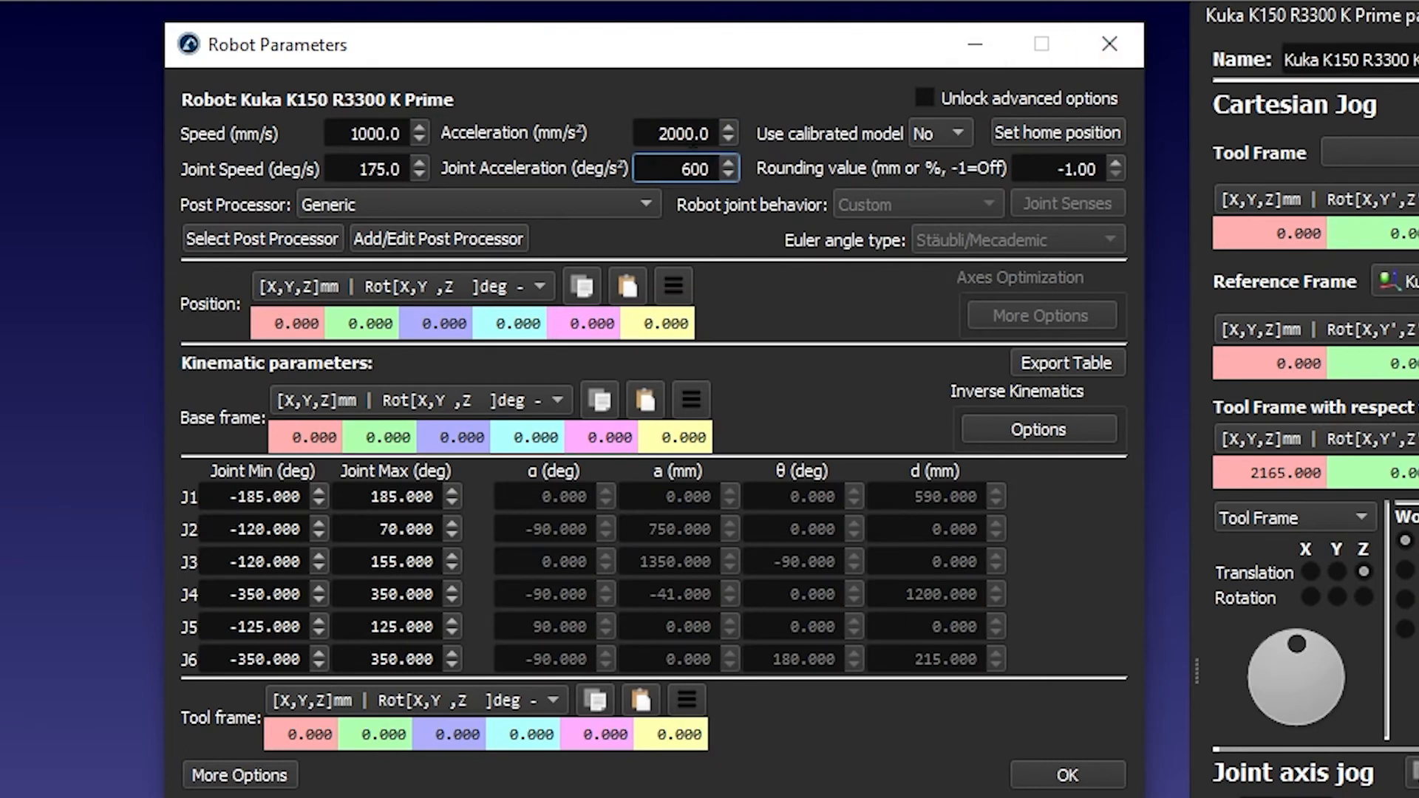
{"action": "left_click", "coordinate": [678, 133]}
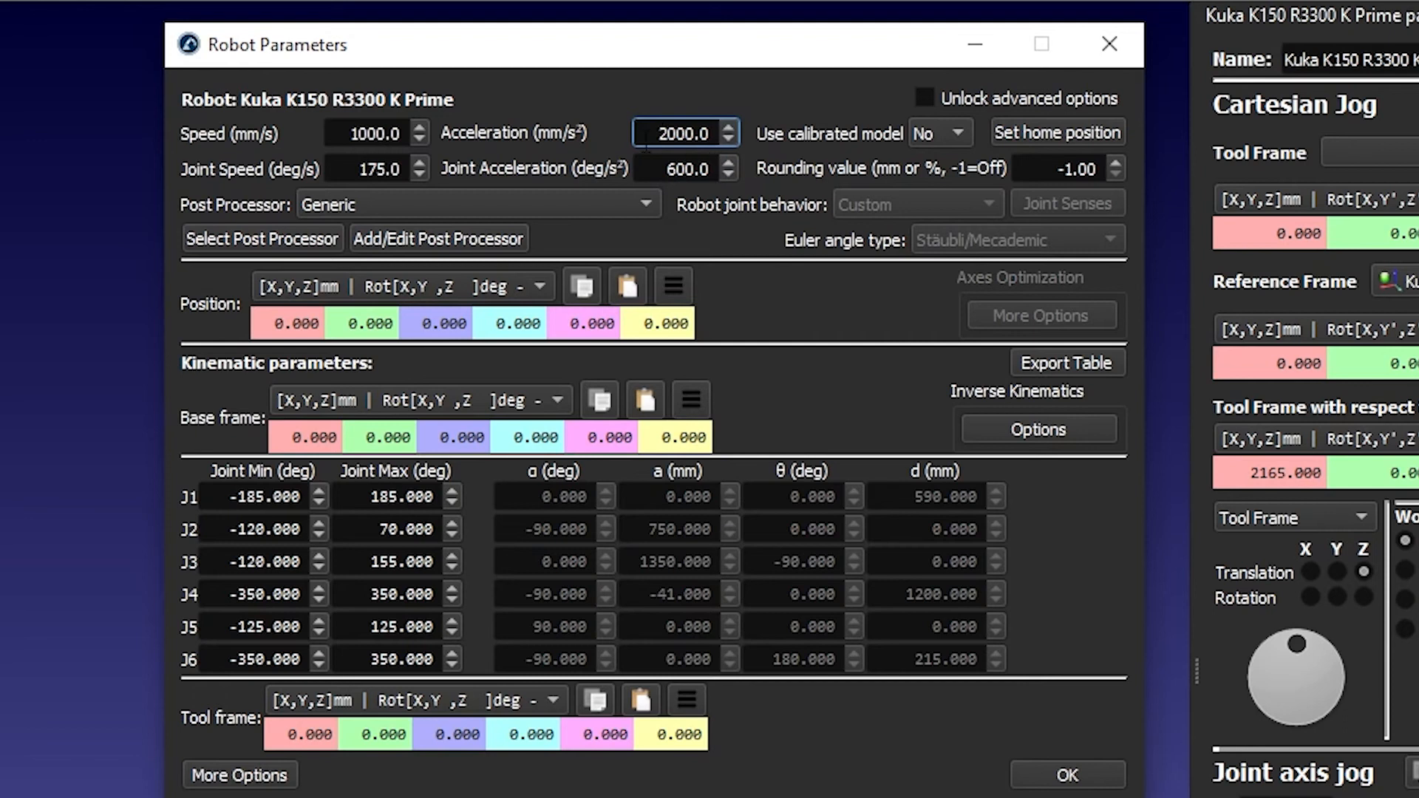
{"action": "mouse_move", "coordinate": [361, 213]}
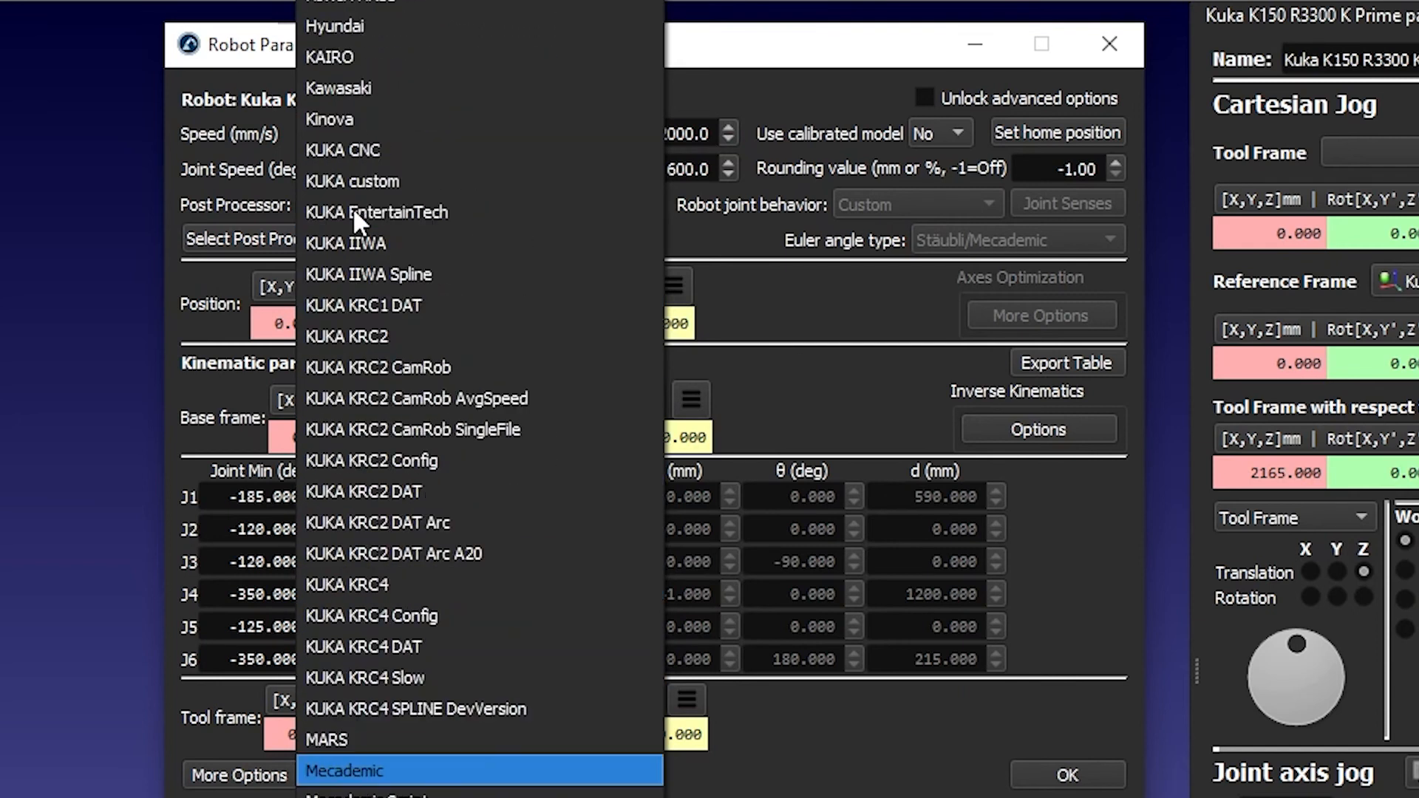
{"action": "mouse_move", "coordinate": [383, 592]}
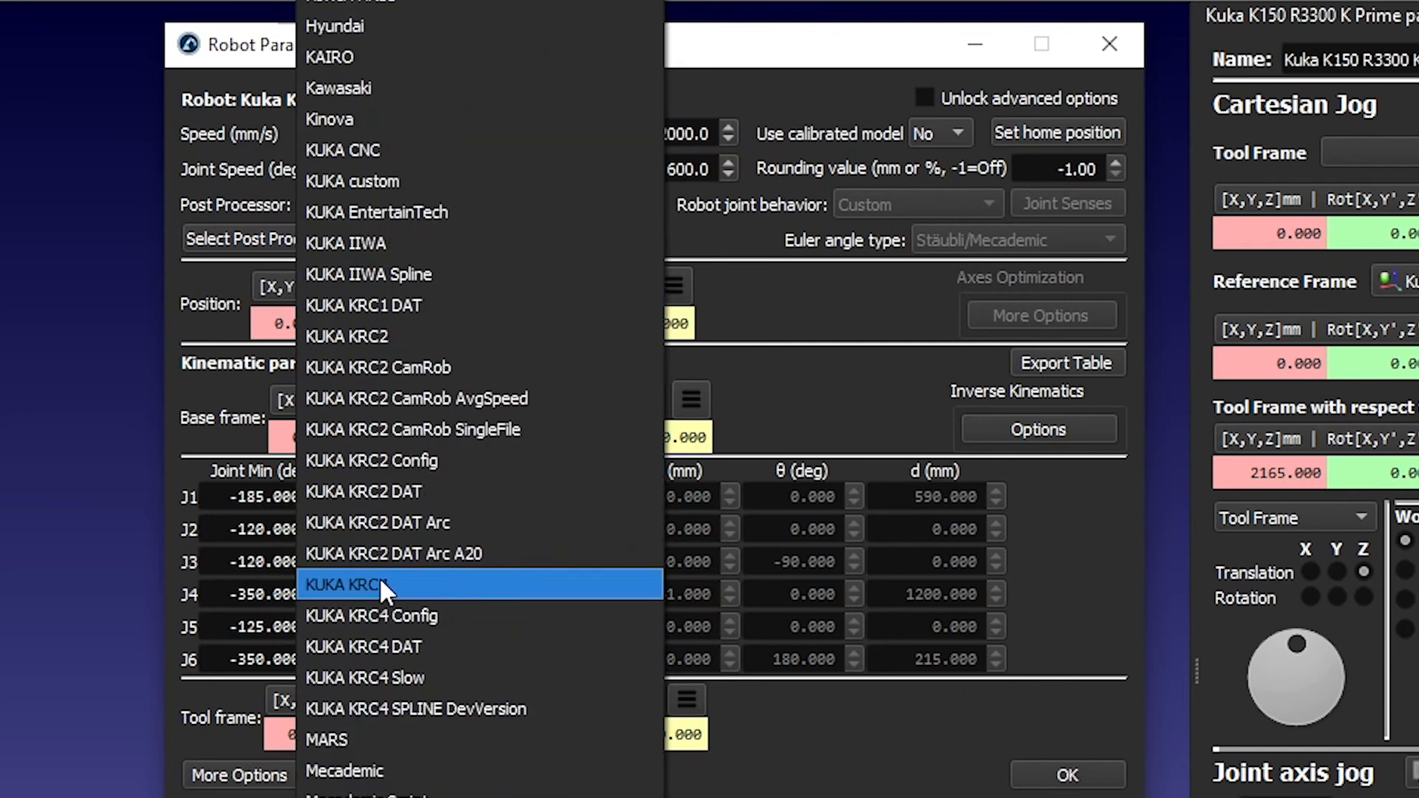
Choose the KUKA KRC4 post processor, unlock advanced options and open the Euler angle list.
{"action": "left_click", "coordinate": [375, 586]}
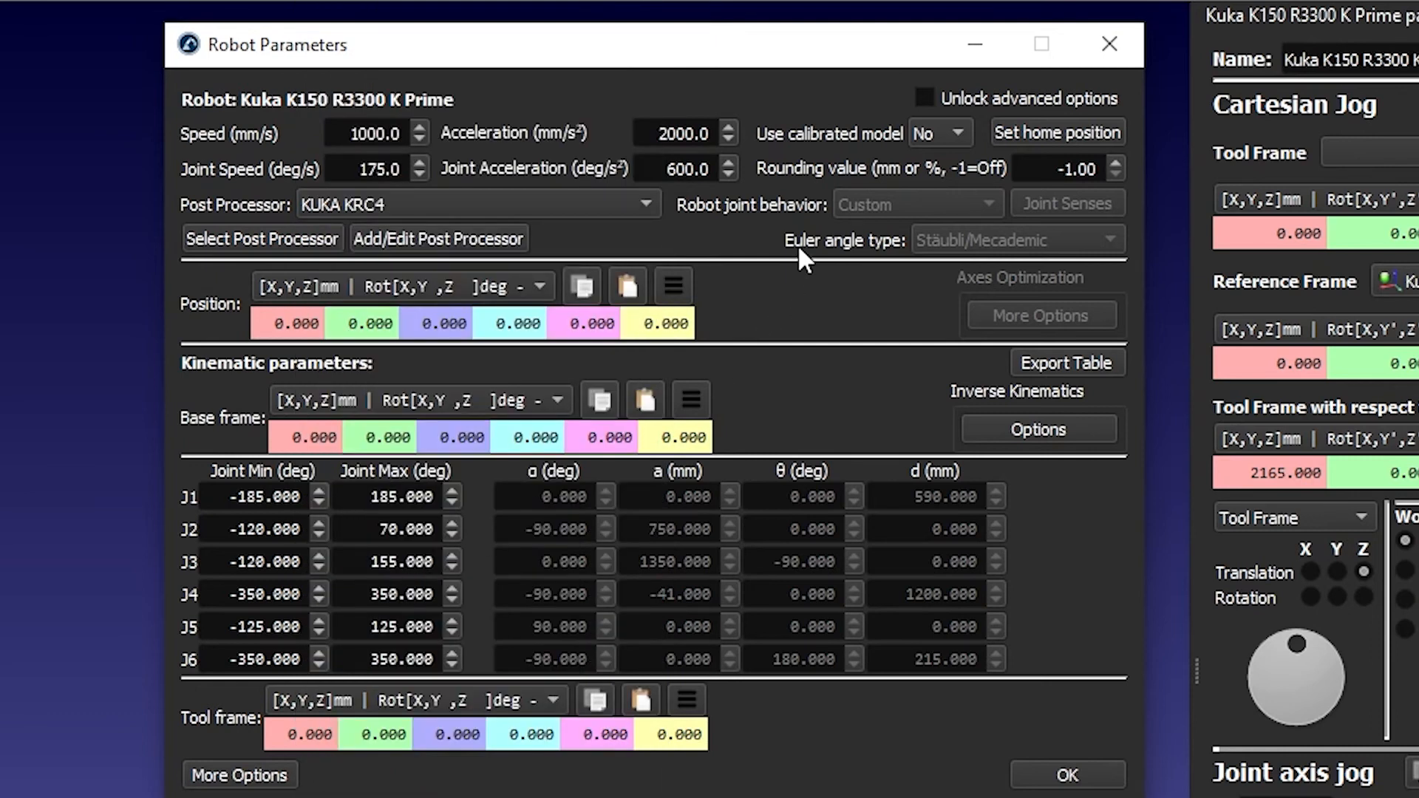
{"action": "mouse_move", "coordinate": [833, 272]}
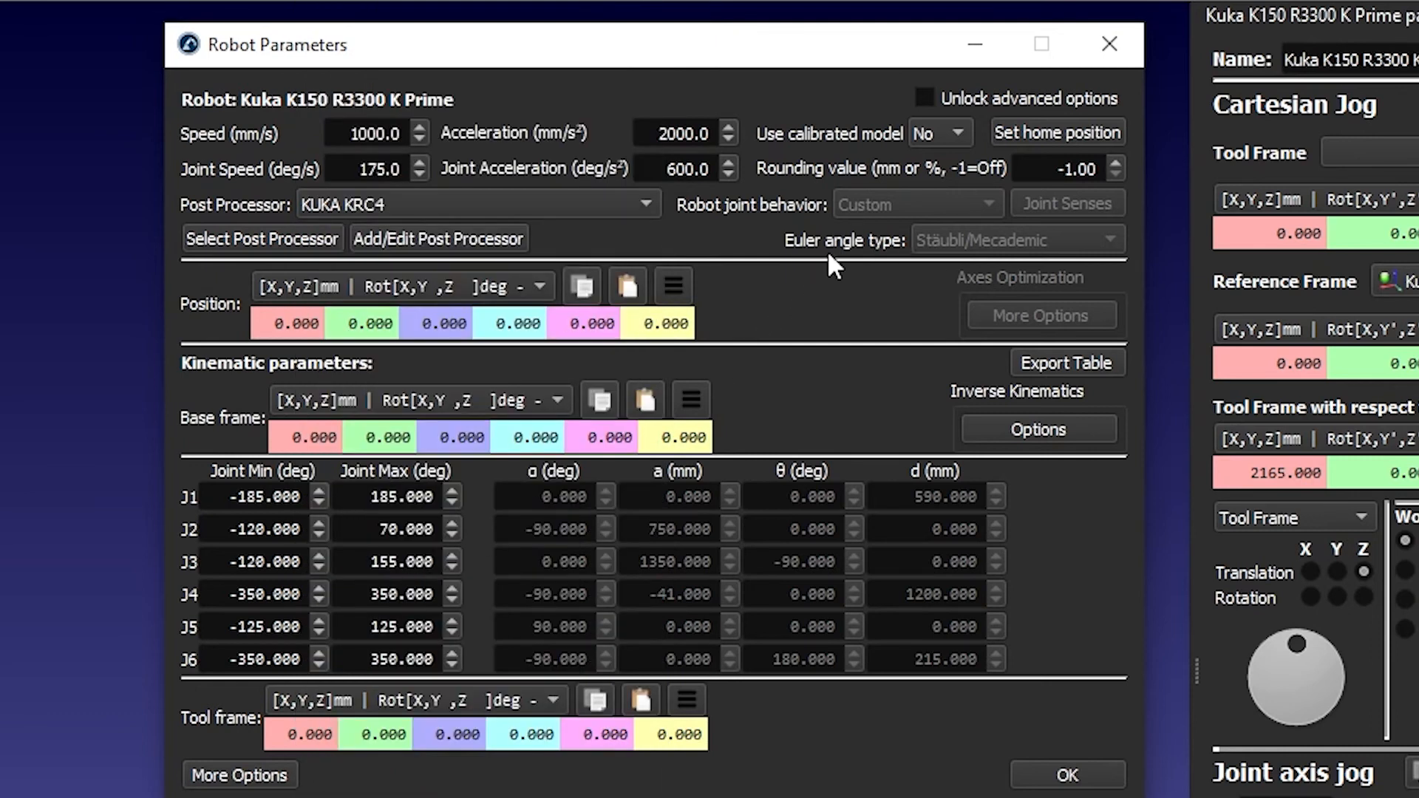
{"action": "mouse_move", "coordinate": [997, 253]}
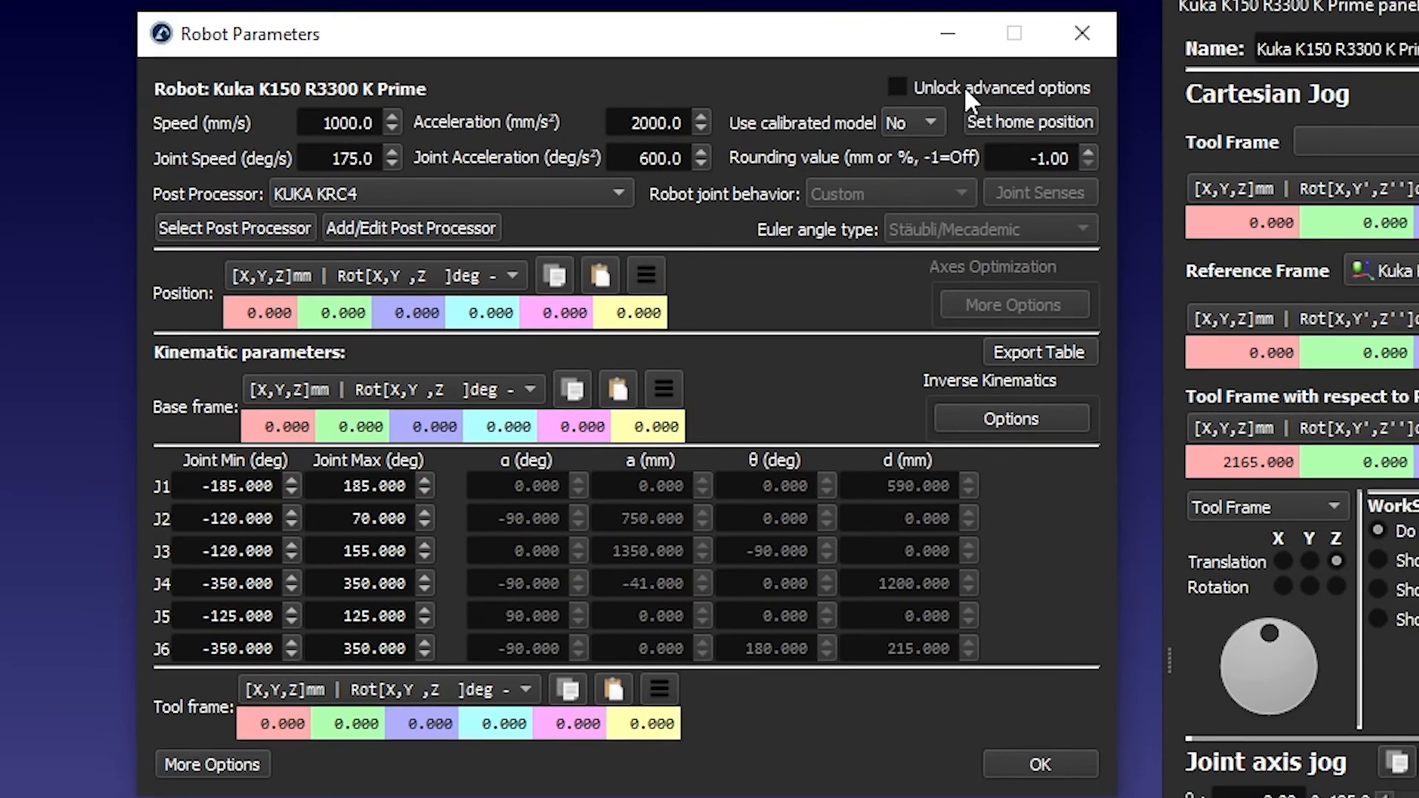
{"action": "left_click", "coordinate": [899, 87]}
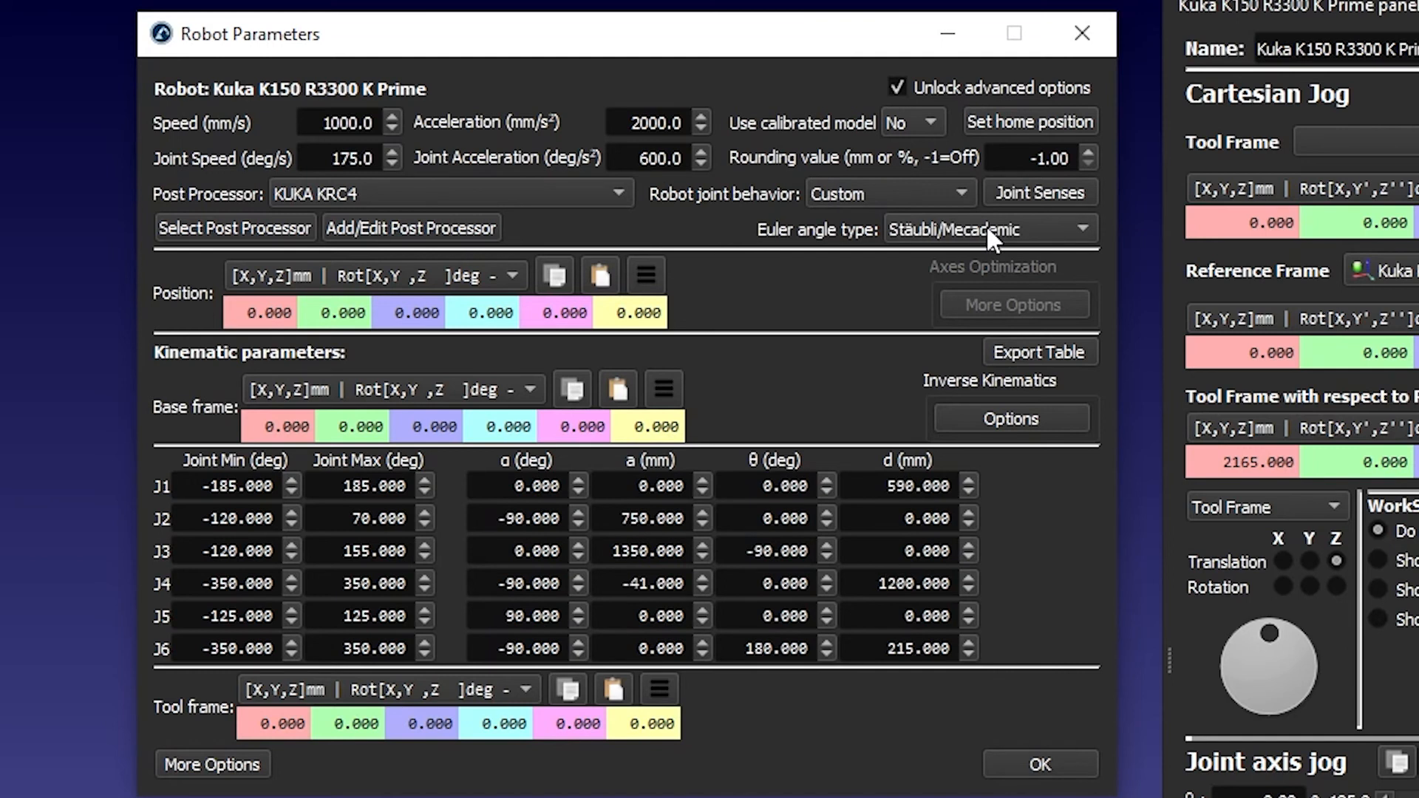
{"action": "left_click", "coordinate": [991, 228]}
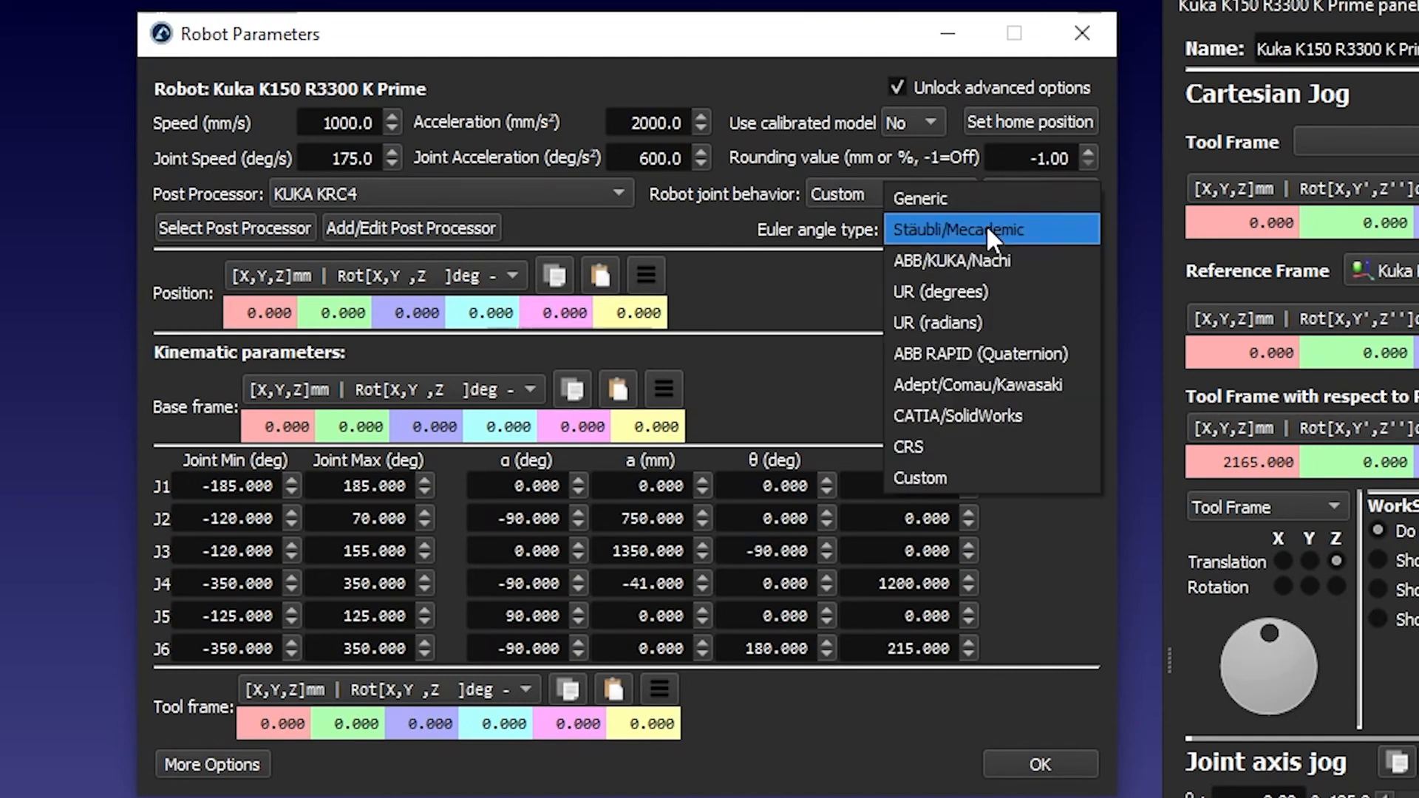
{"action": "left_click", "coordinate": [952, 261]}
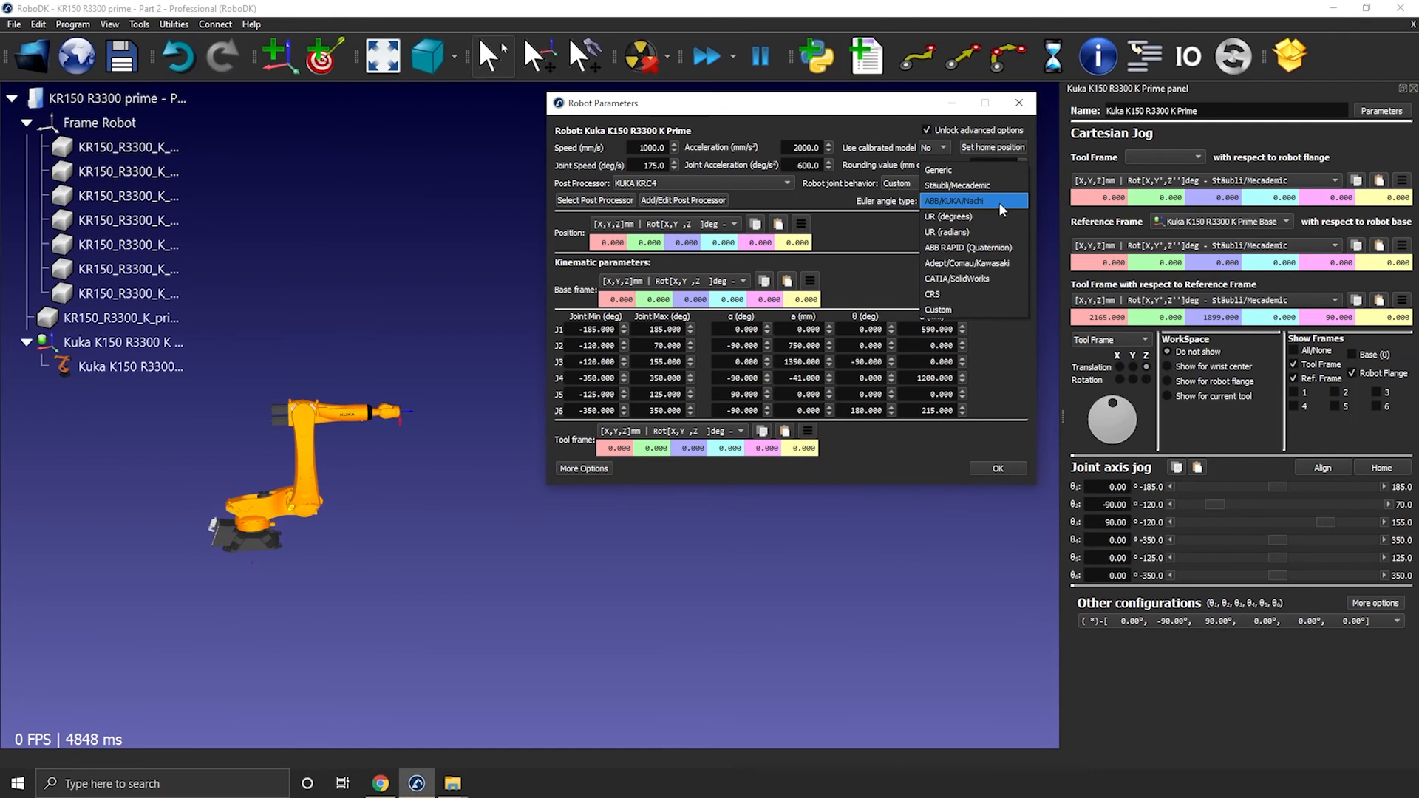
Select the ABB/KUKA/Nachi Euler convention and open the robot item's action menu.
{"action": "left_click", "coordinate": [967, 201]}
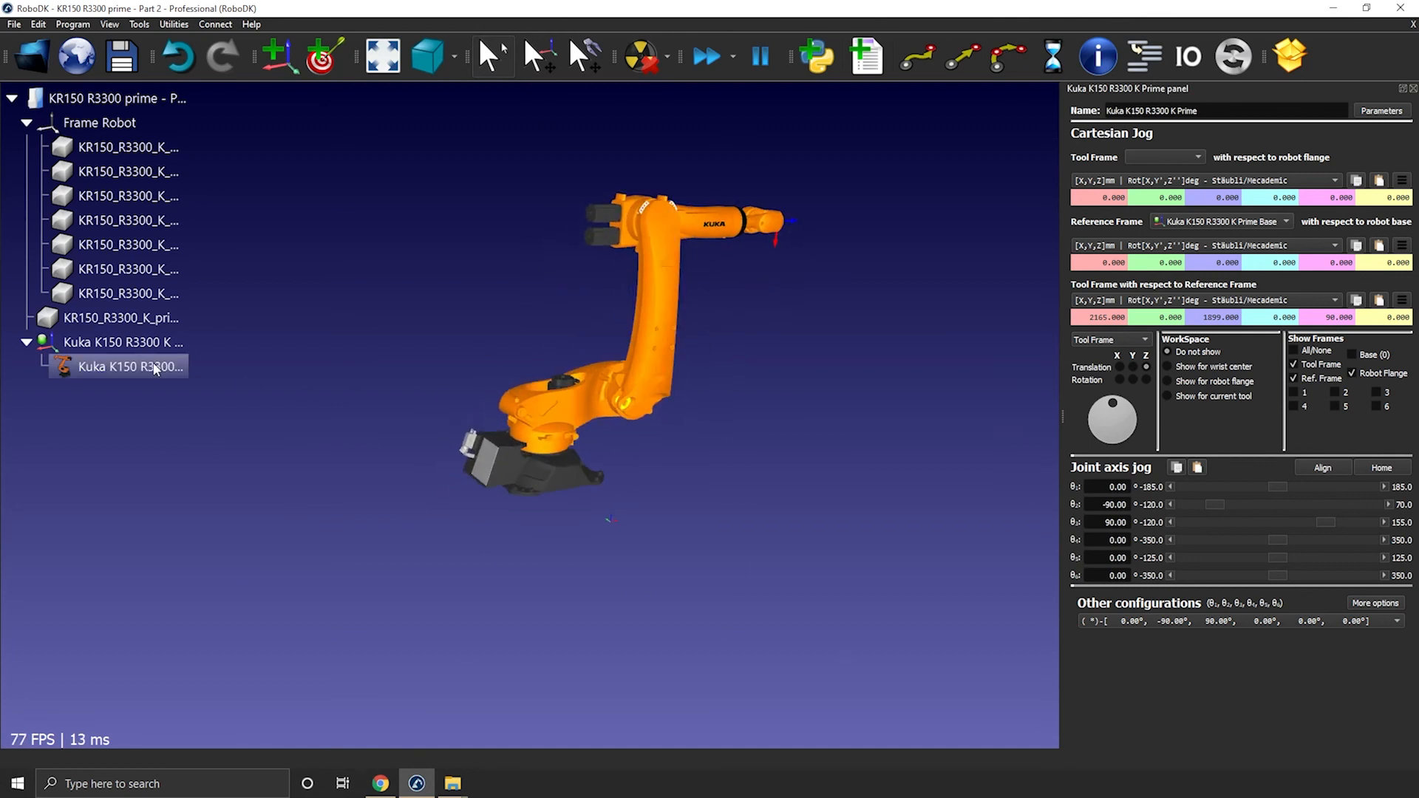
{"action": "right_click", "coordinate": [130, 367]}
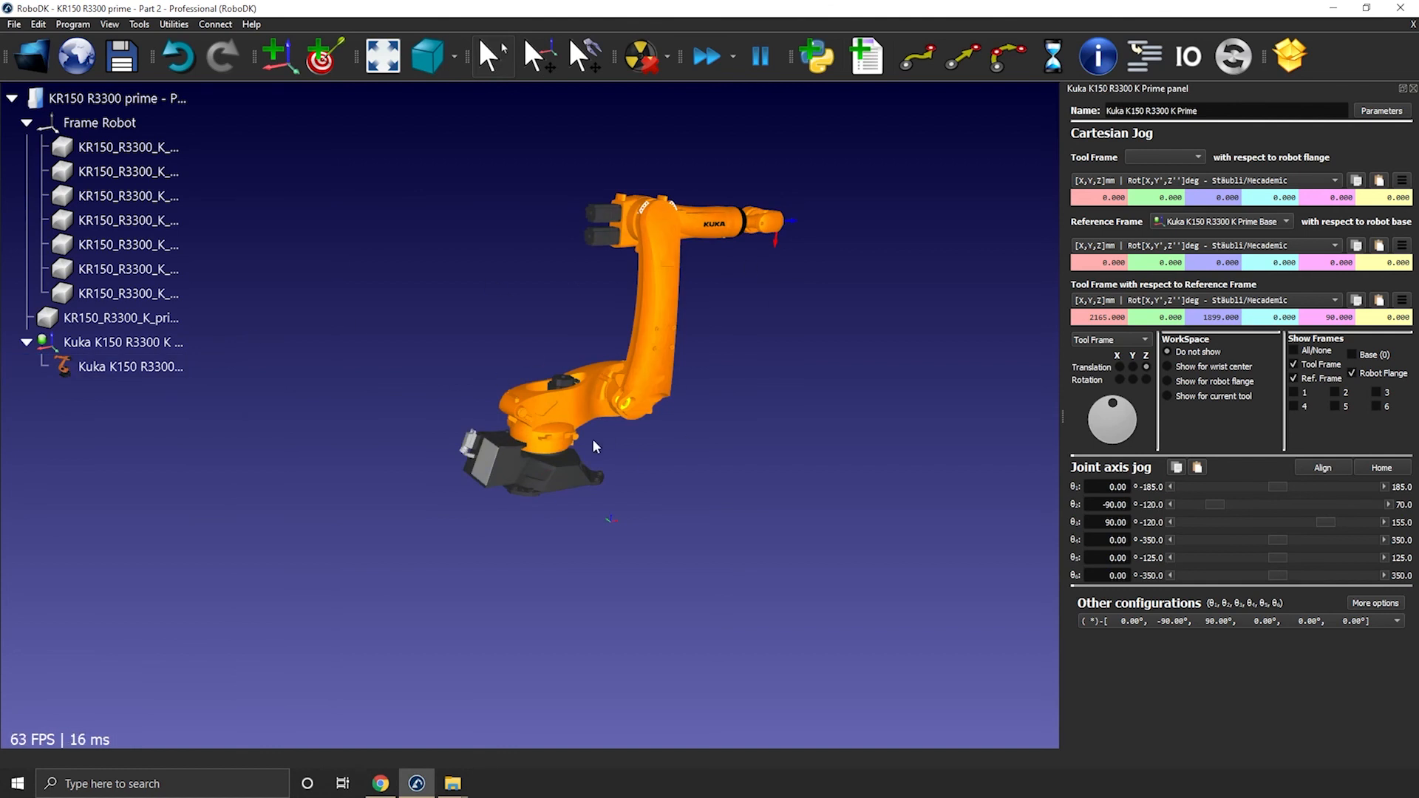
{"action": "mouse_move", "coordinate": [571, 462]}
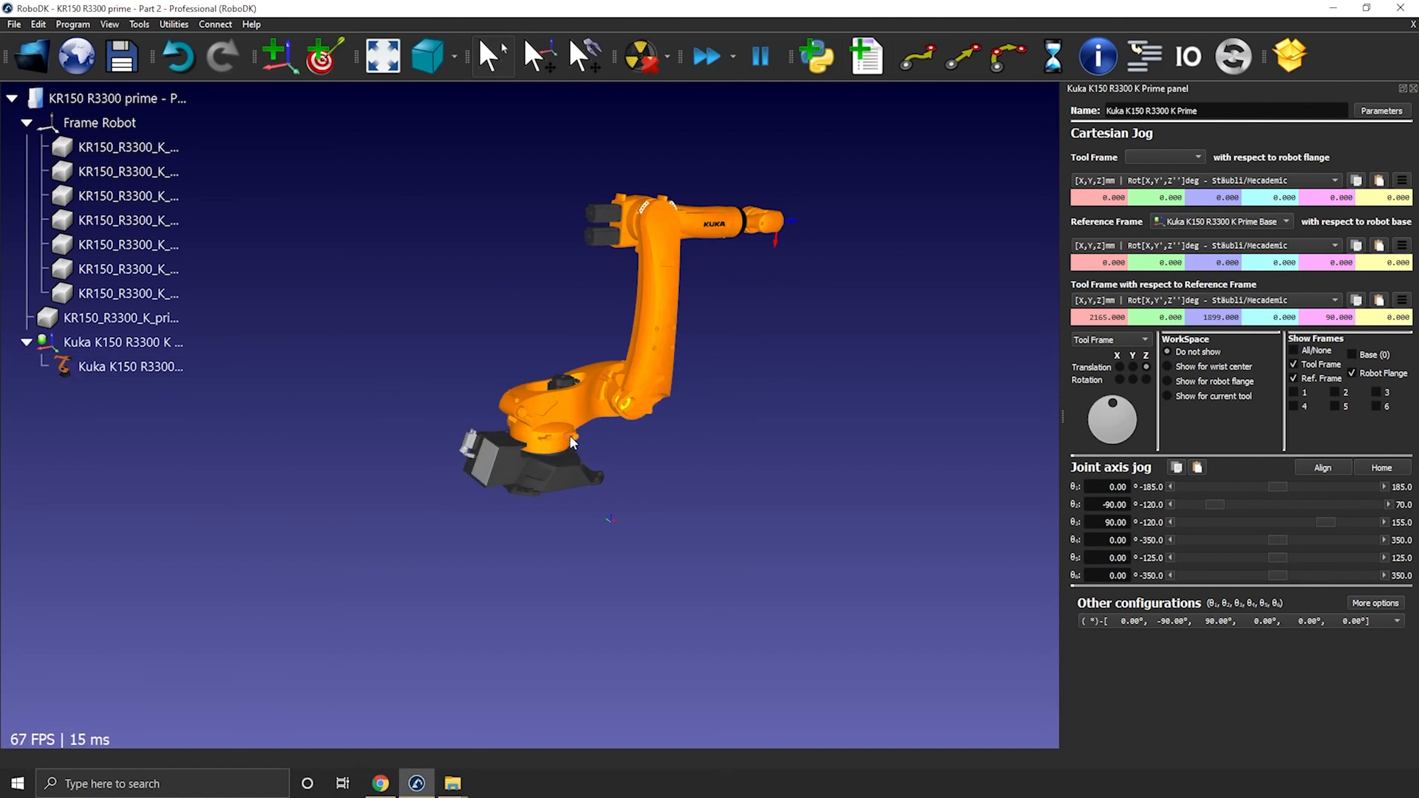
{"action": "left_click", "coordinate": [130, 367]}
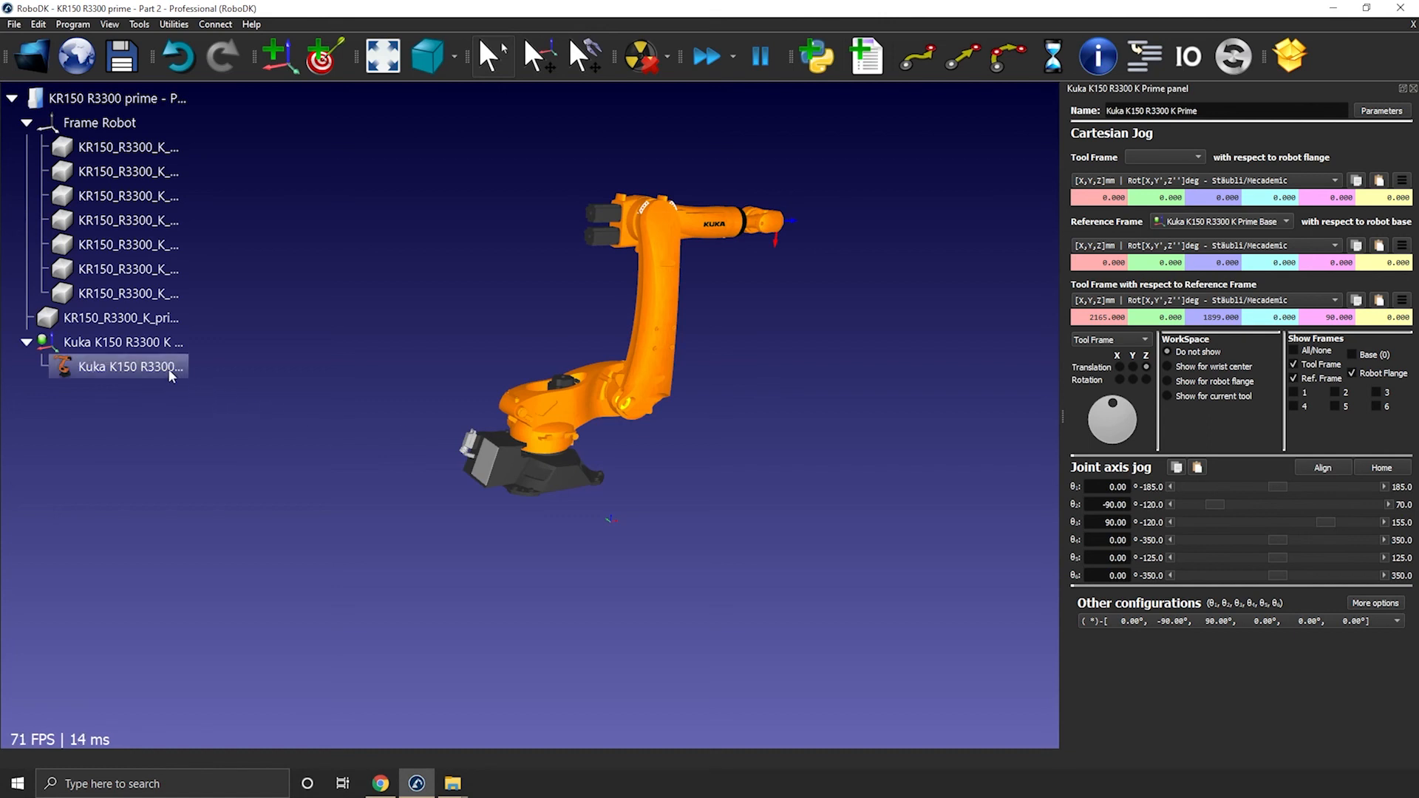
{"action": "right_click", "coordinate": [118, 367]}
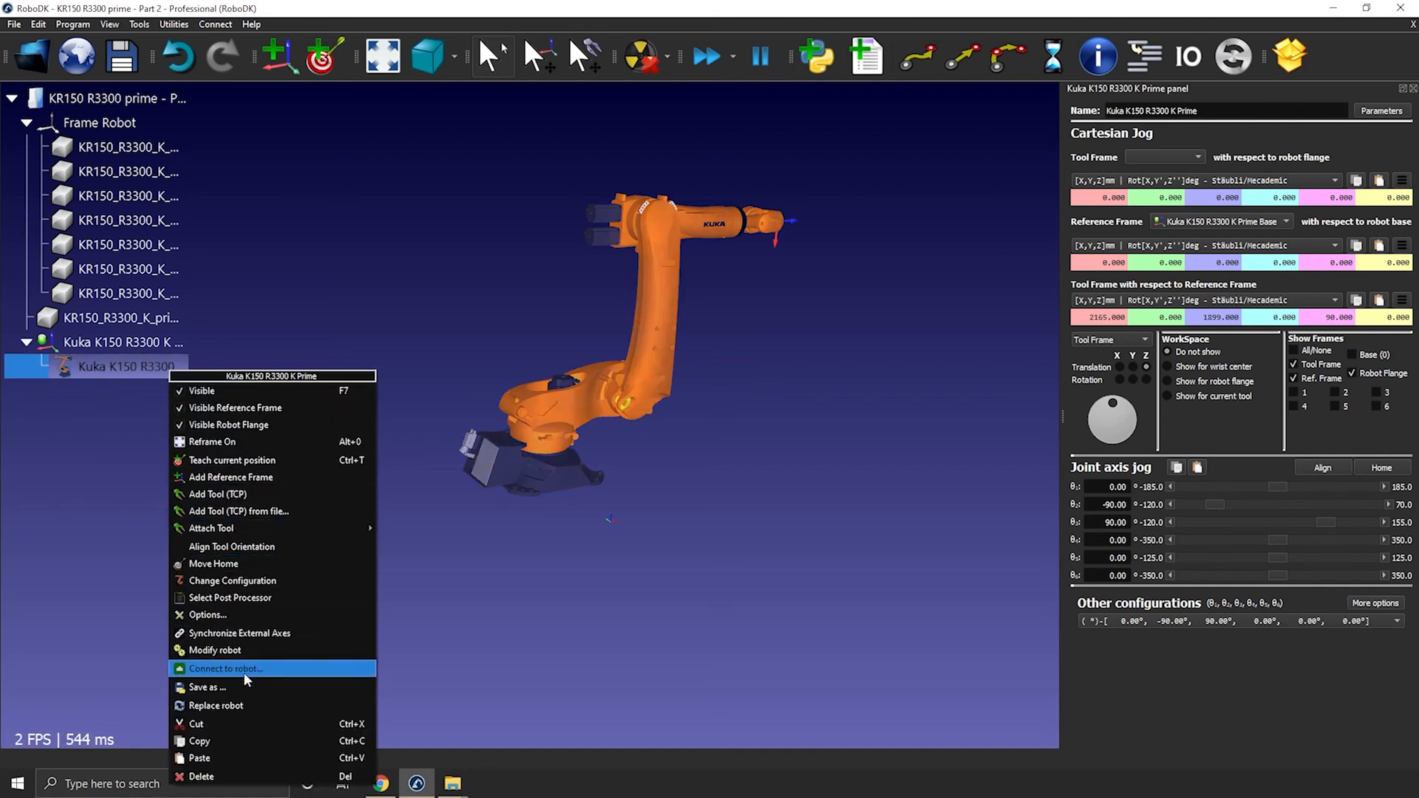
Save the robot as Kuka-K150-R3300-K-Prime.robot on the Desktop.
{"action": "left_click", "coordinate": [213, 687]}
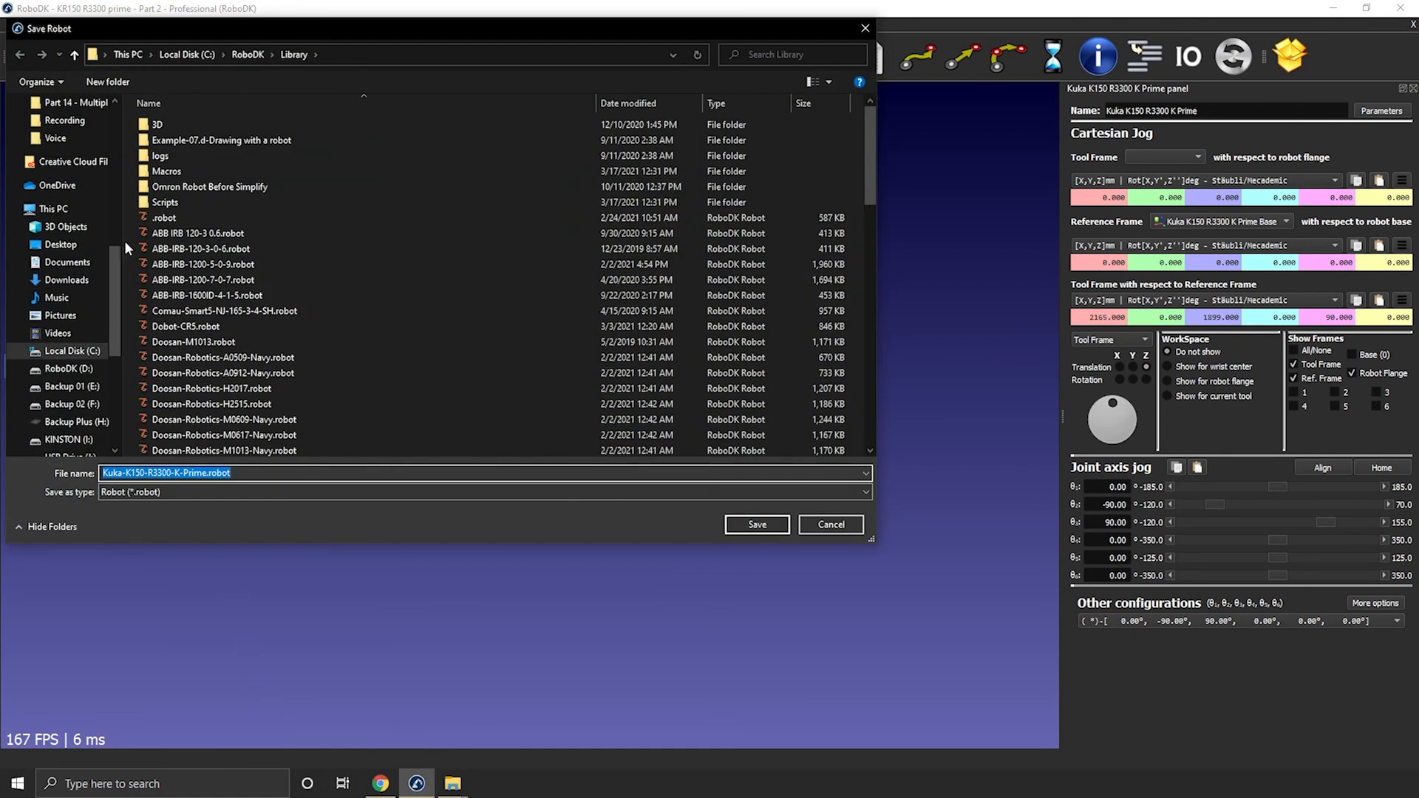
{"action": "left_click", "coordinate": [58, 245]}
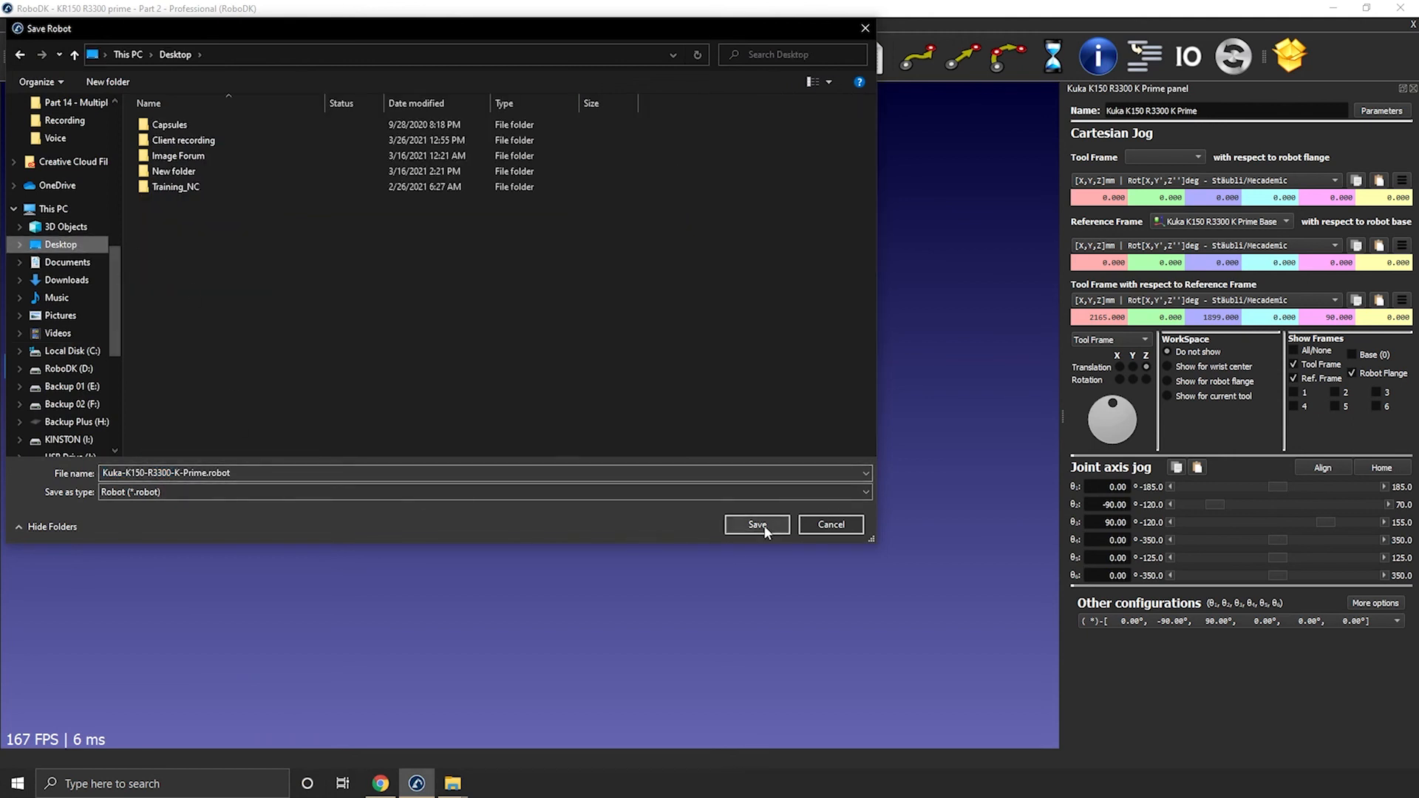
{"action": "left_click", "coordinate": [757, 523]}
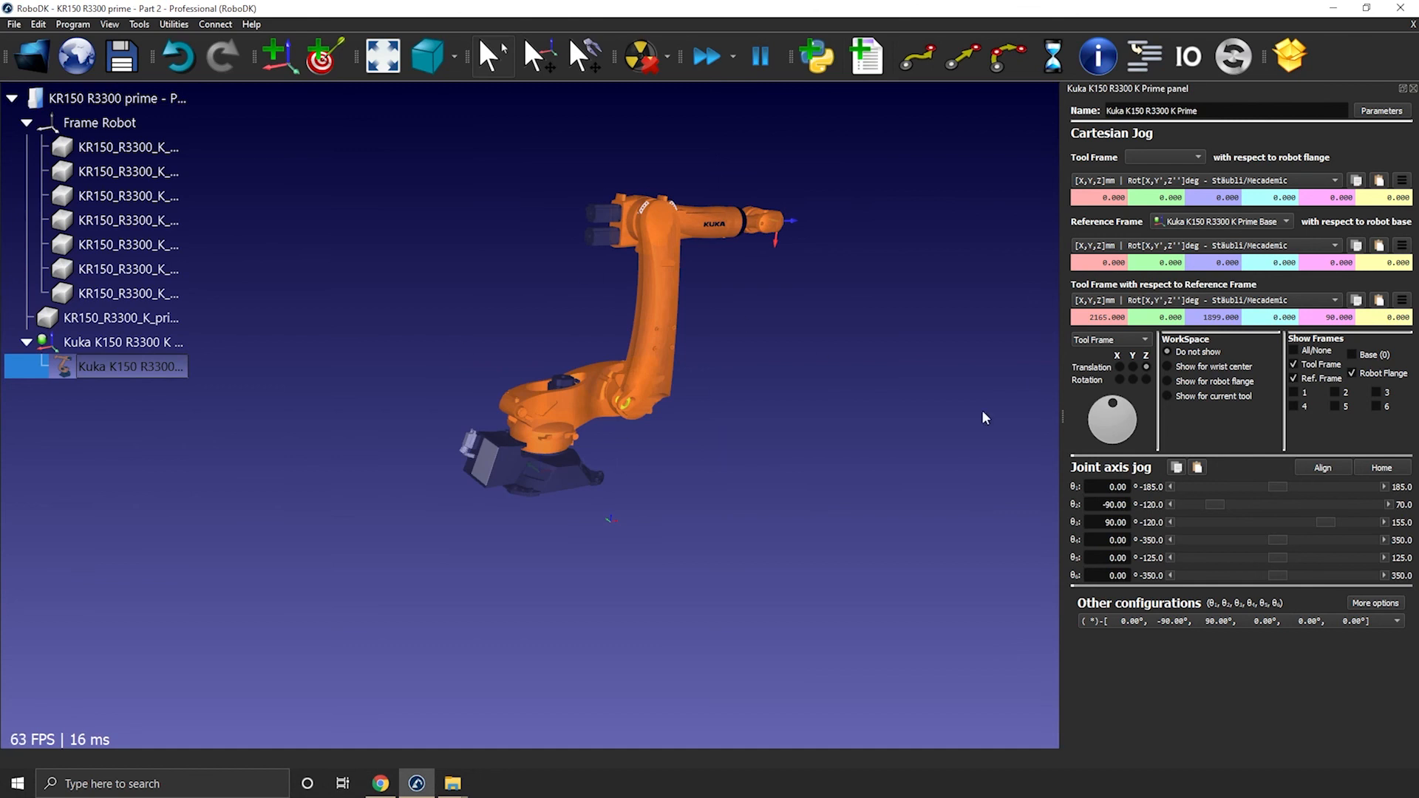
{"action": "mouse_move", "coordinate": [555, 355]}
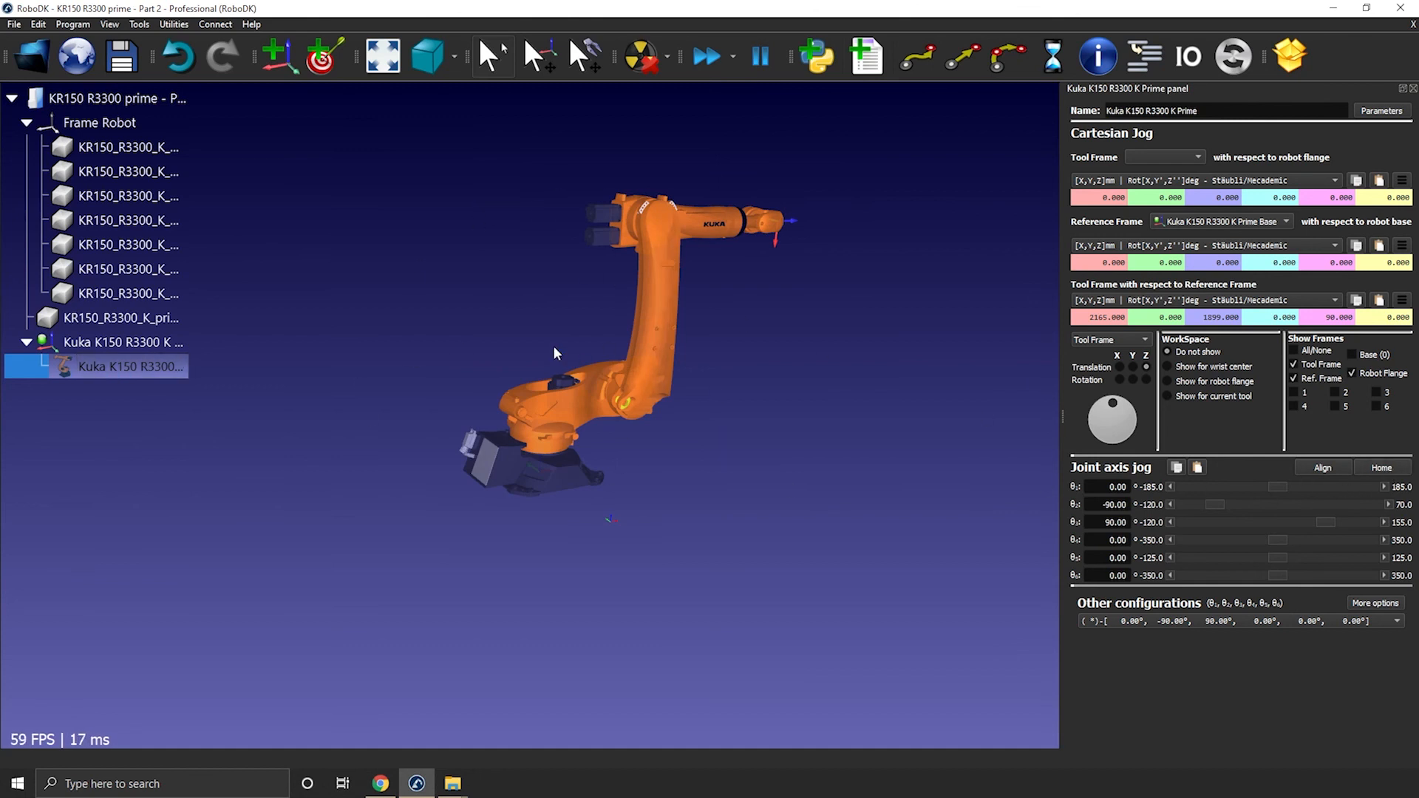